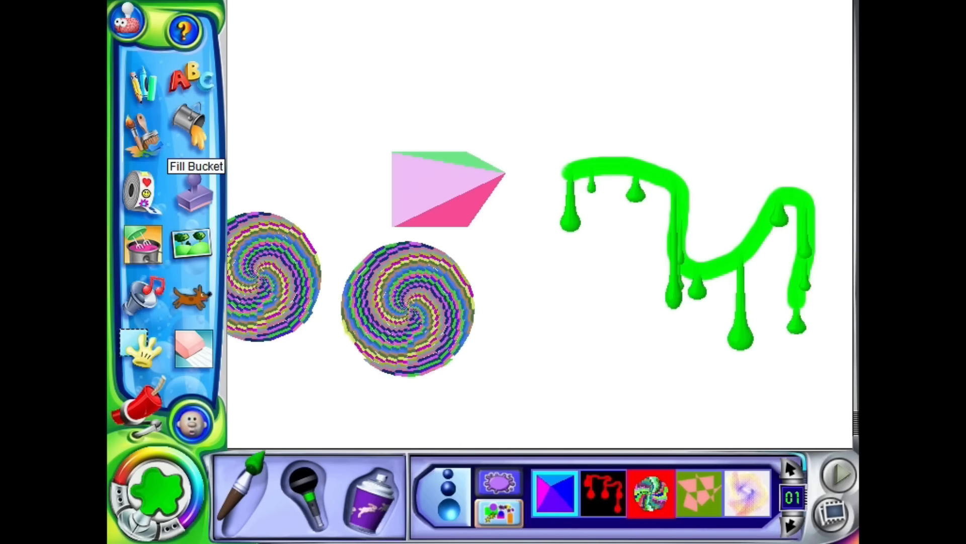
Clear the canvas and stamp 3D cubes, cones and spheres around the word 'text'.
click(406, 302)
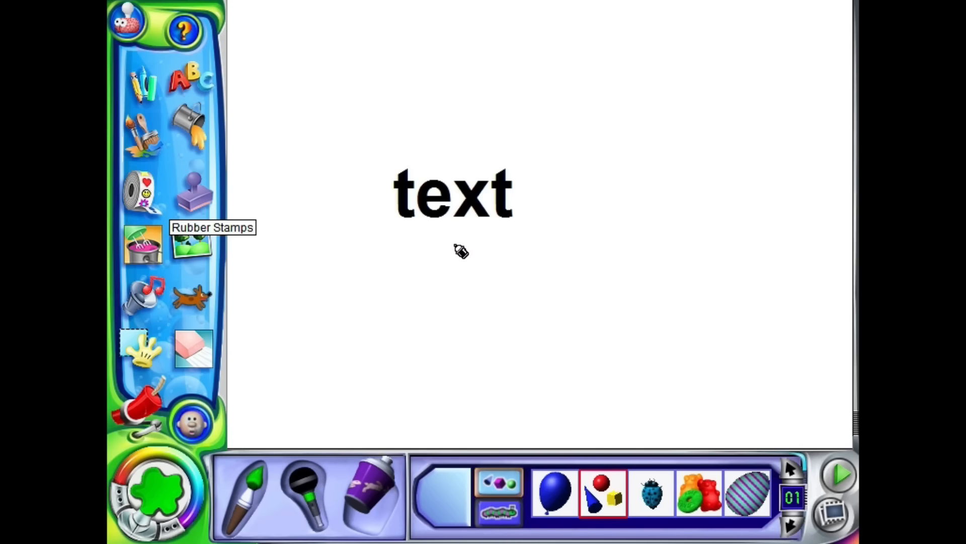
click(459, 249)
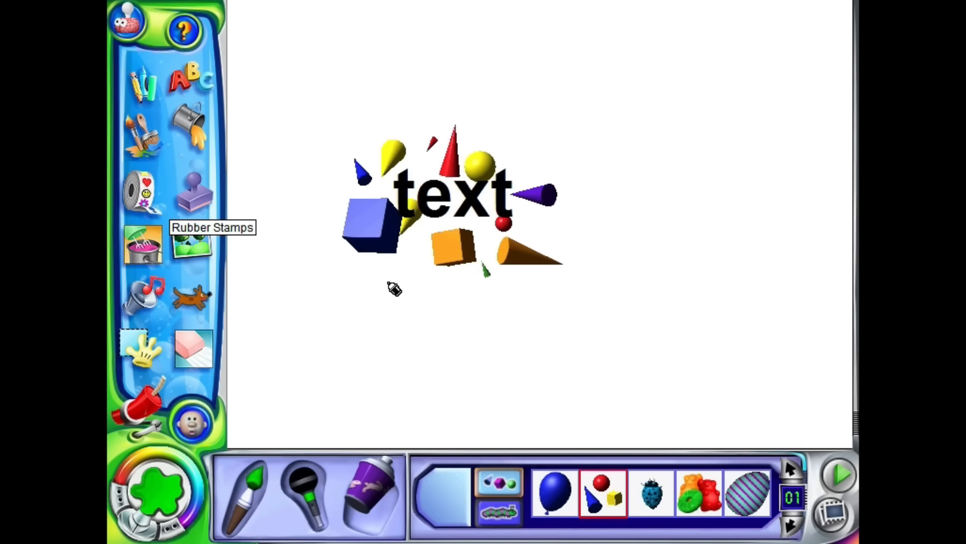
mouse_move(143, 244)
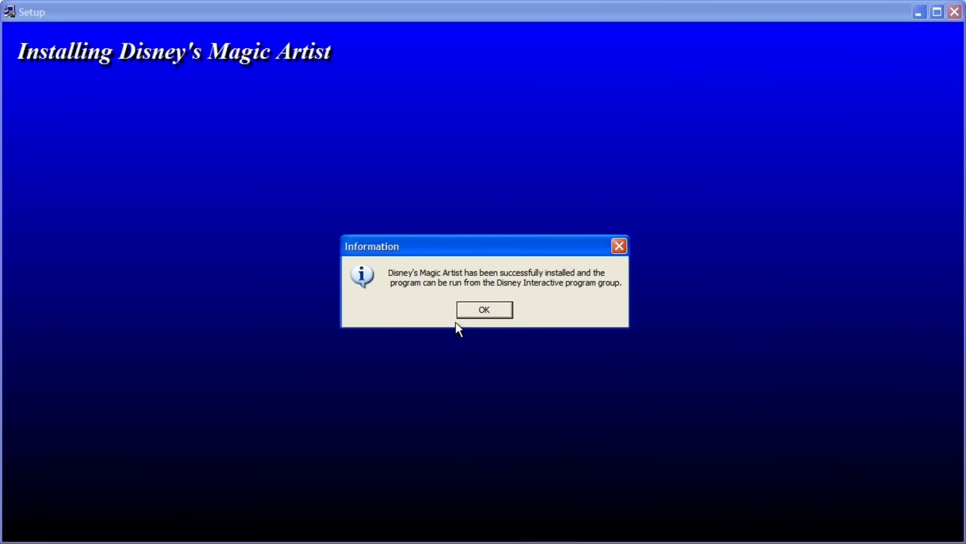
Confirm the Information dialog saying Disney's Magic Artist installed successfully.
click(484, 309)
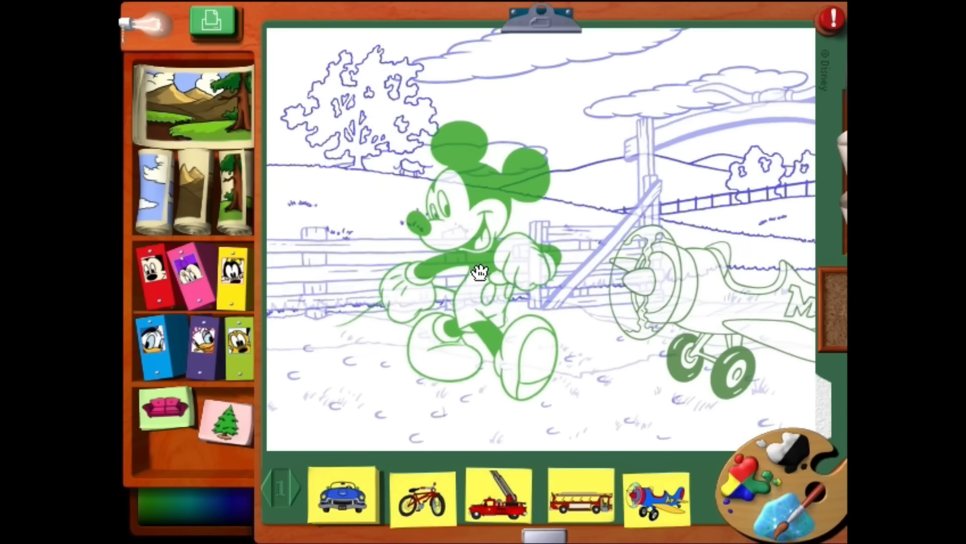
Drop the green Mickey Mouse sticker beside the plane on the farm page.
click(478, 272)
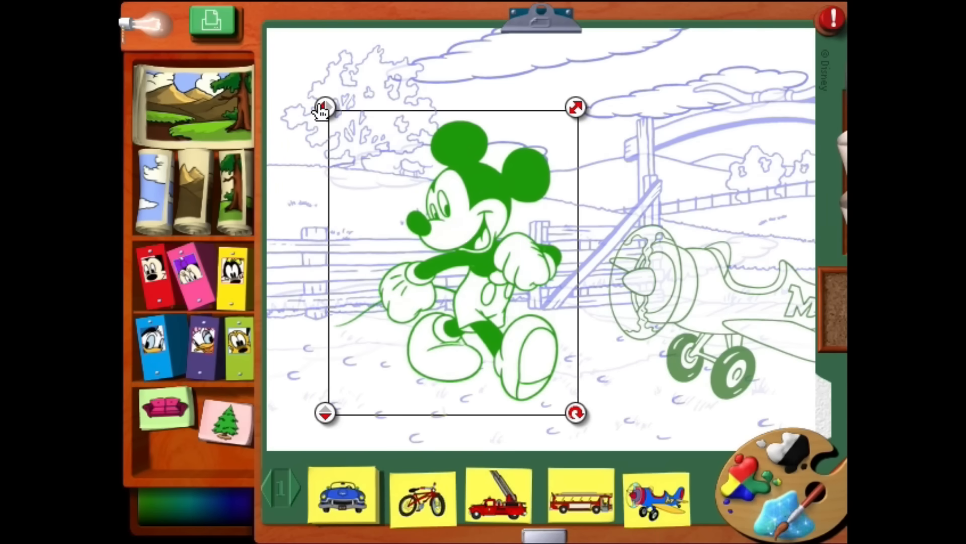
mouse_move(756, 49)
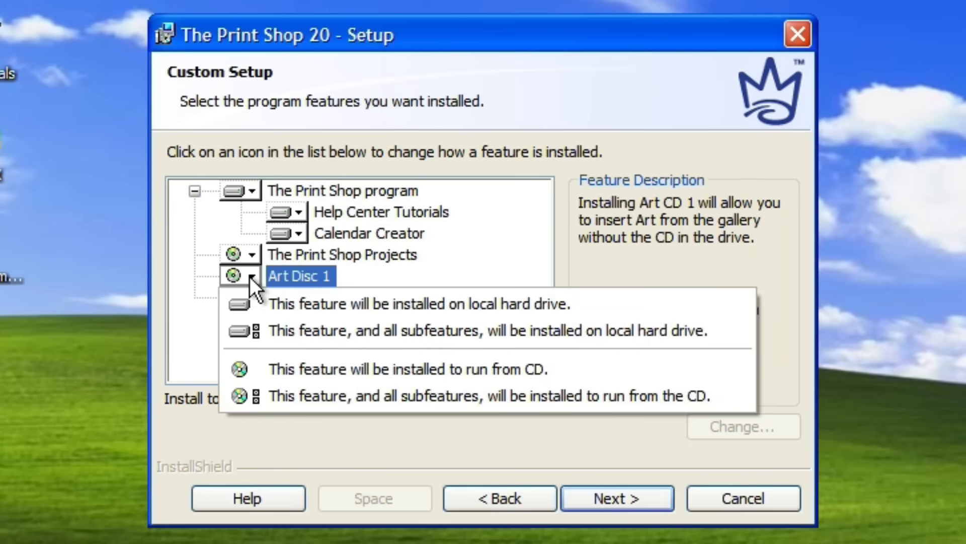
Set Art Disc 1 and Projects to install locally, proceed, and confirm the disc prompt.
click(244, 297)
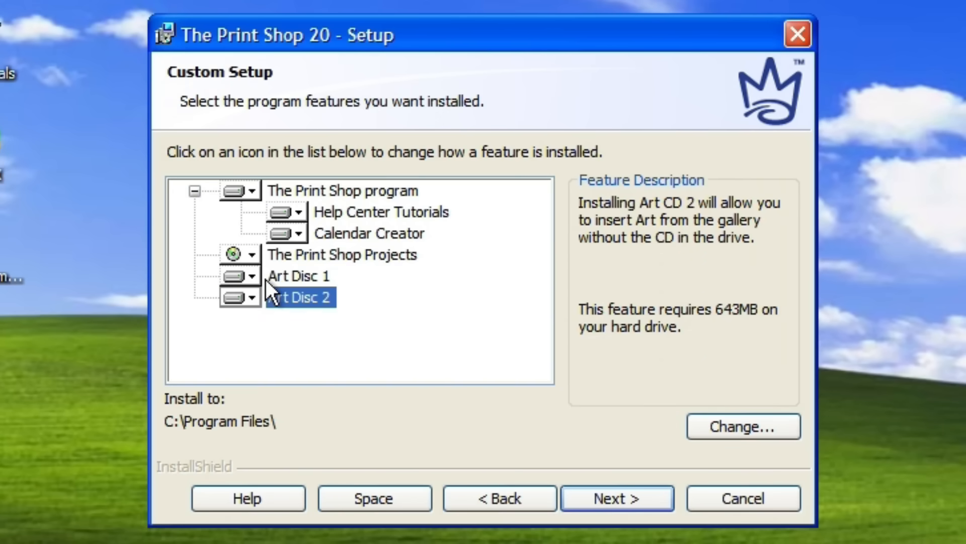
click(342, 254)
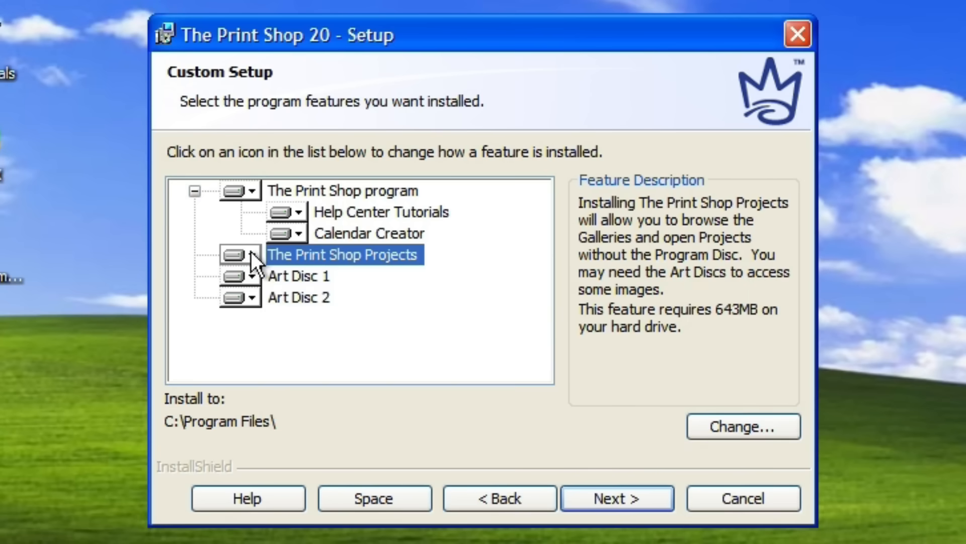
click(615, 497)
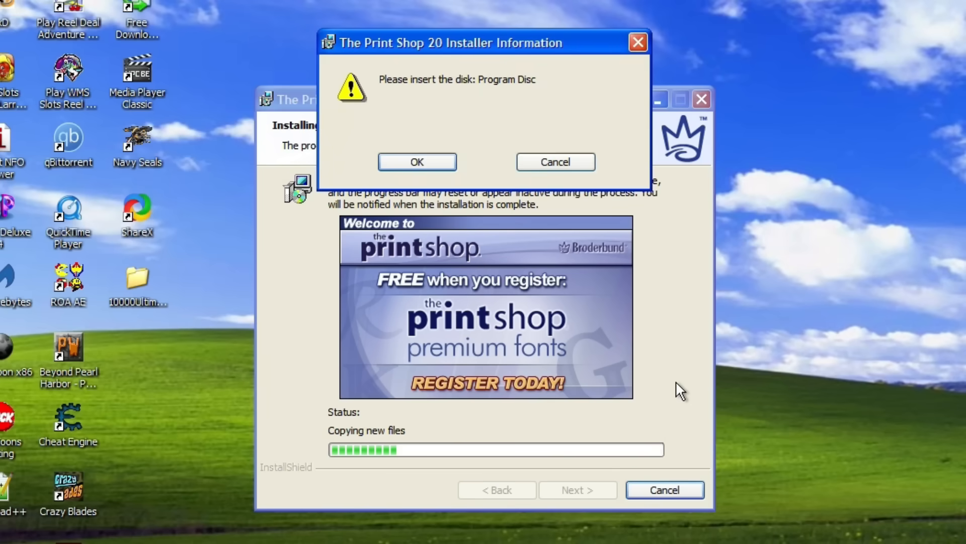
click(417, 161)
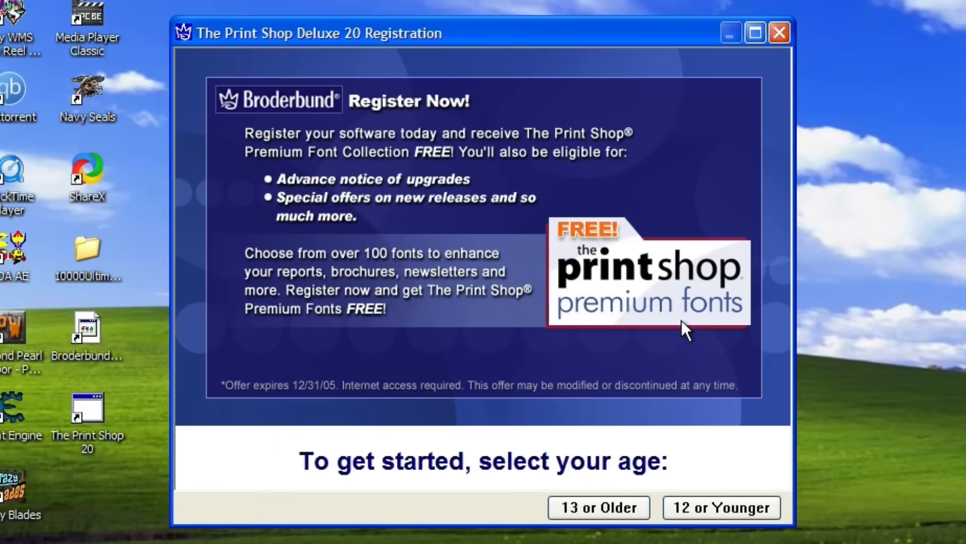
mouse_move(781, 33)
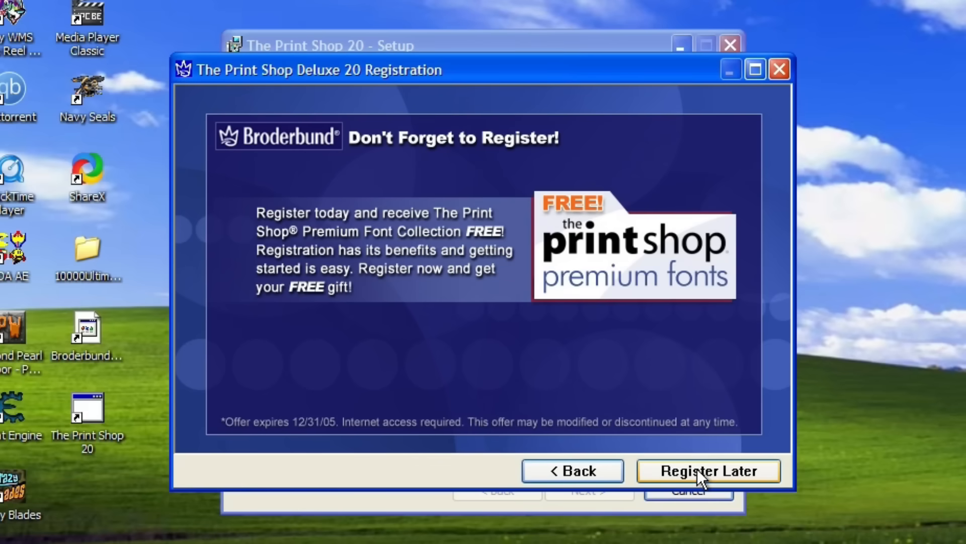
Choose Register Later, finish the registration screens, and dismiss the Sender Information notice.
click(708, 470)
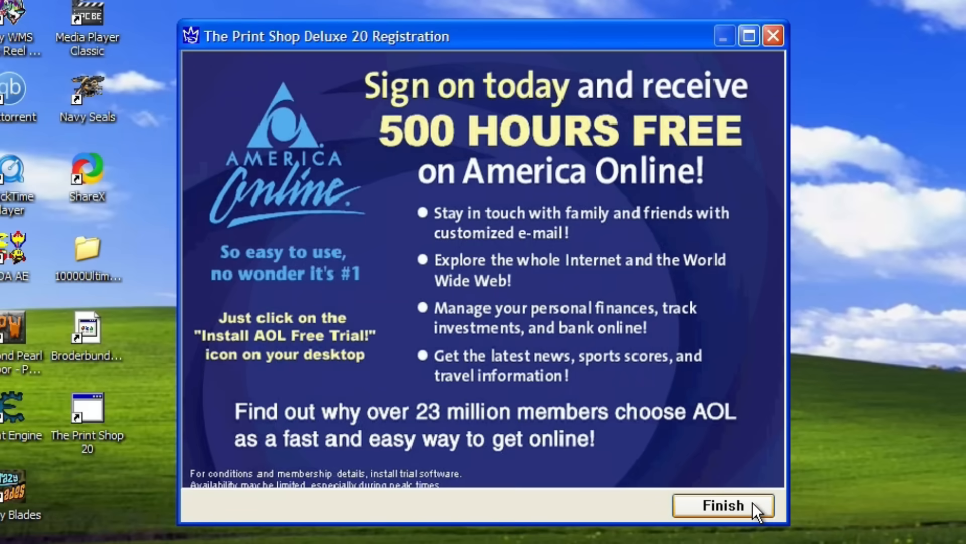
click(723, 505)
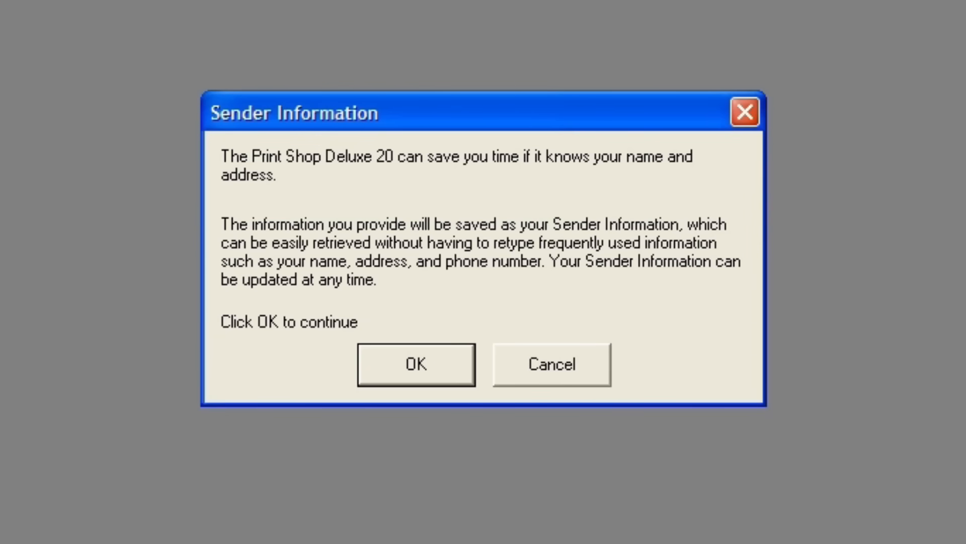
mouse_move(382, 231)
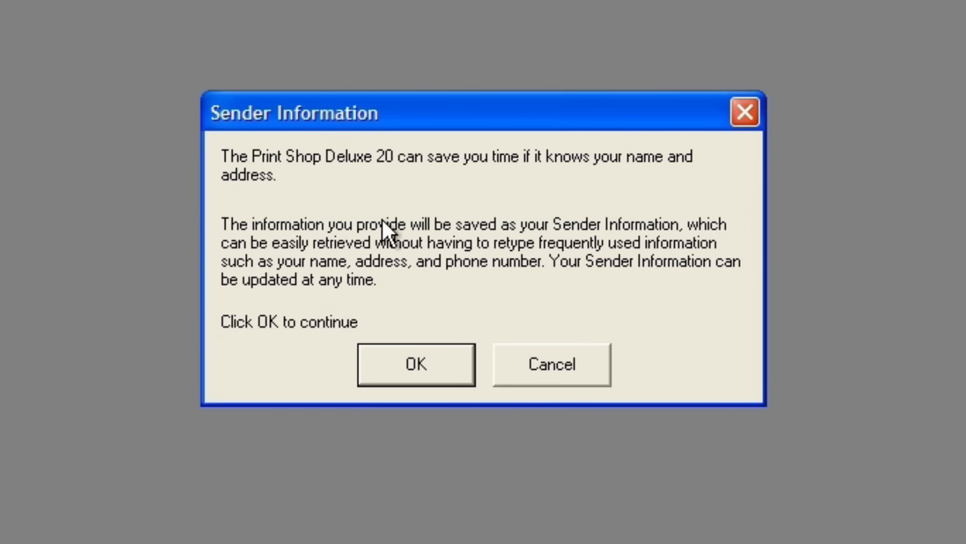
mouse_move(697, 185)
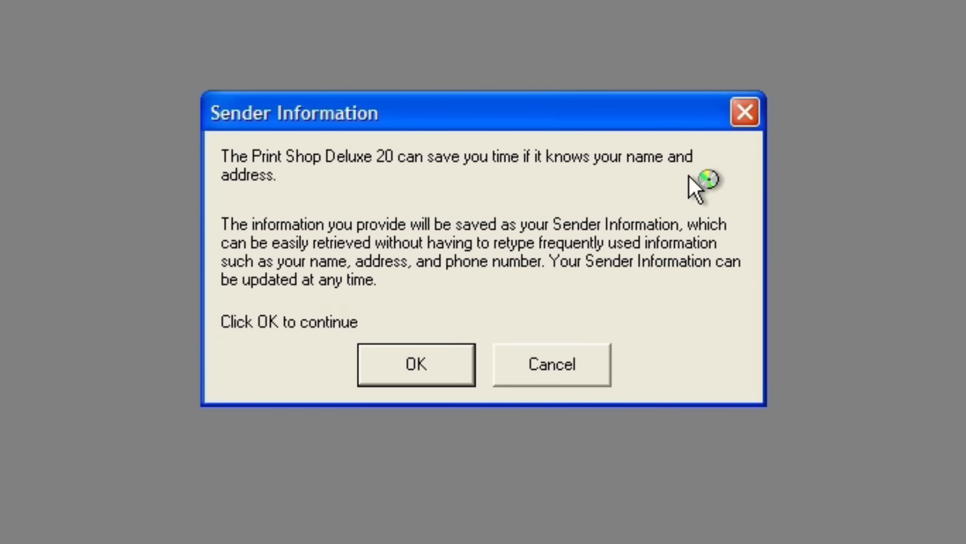
mouse_move(641, 314)
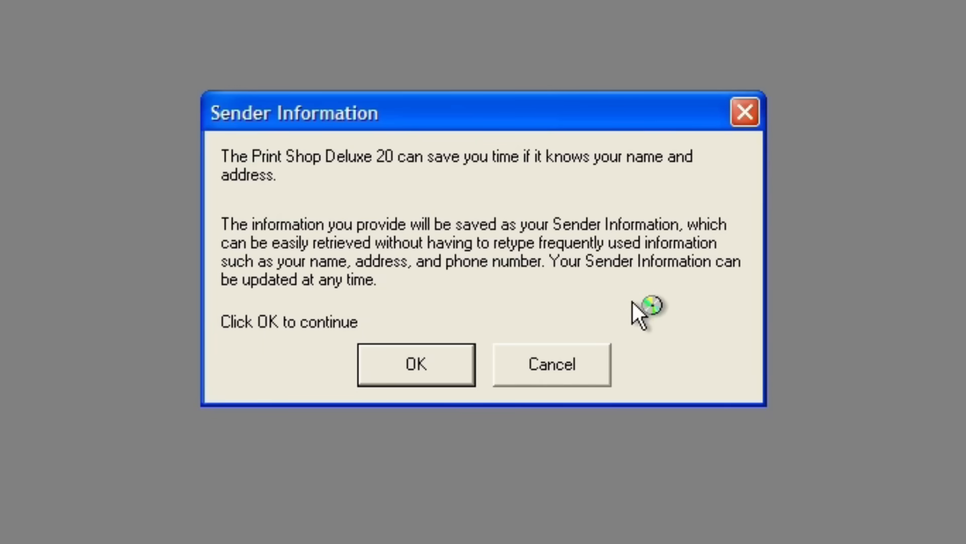
mouse_move(613, 305)
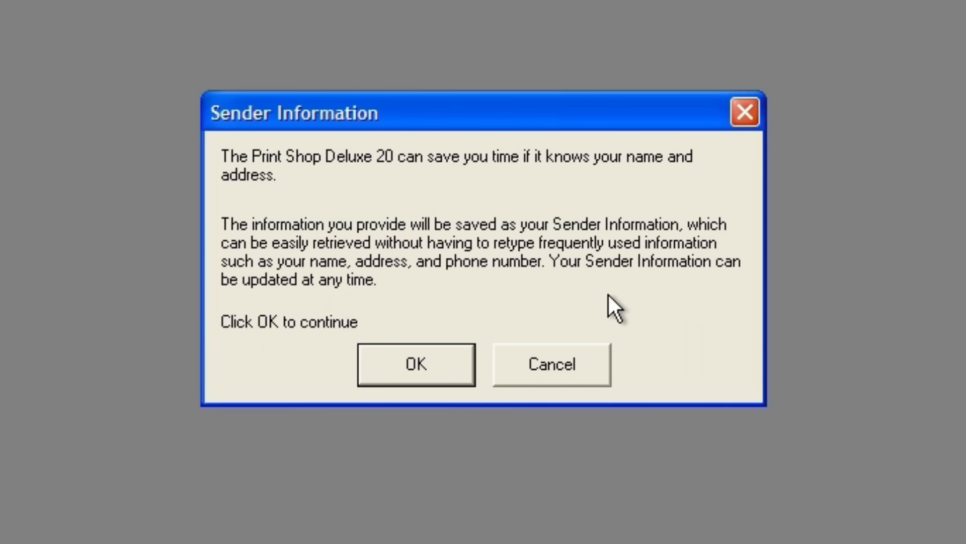
mouse_move(521, 305)
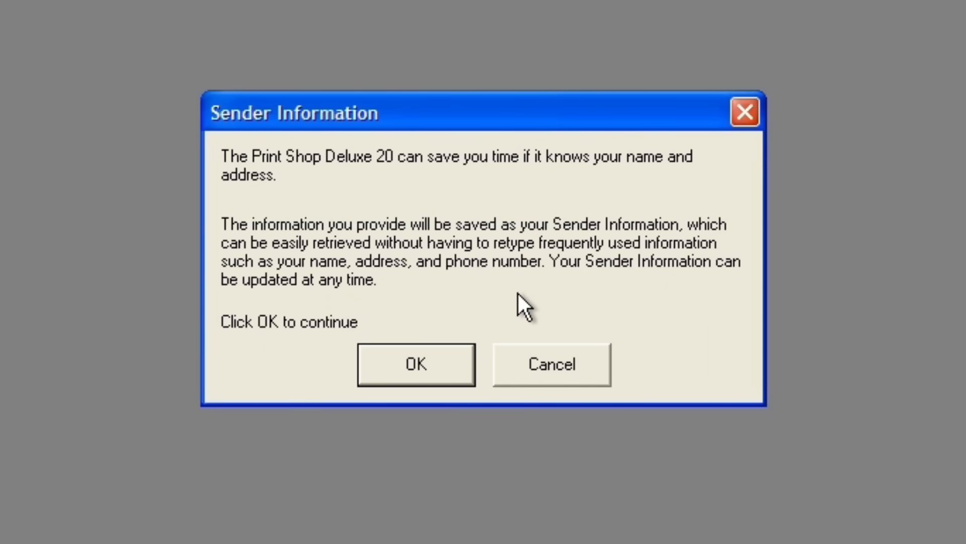
click(415, 364)
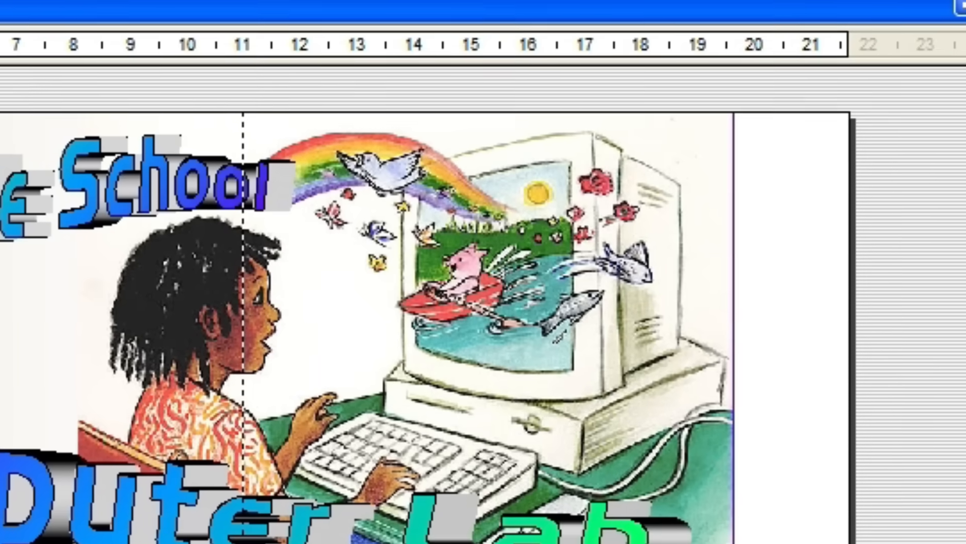
Scroll down through the Project Gallery banners toward the half-fold card projects.
scroll(down, 3)
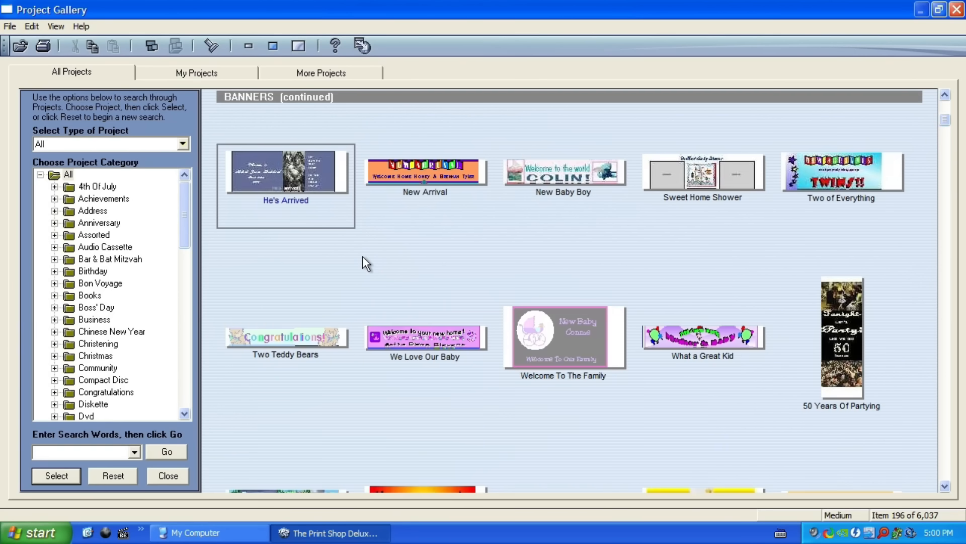
scroll(down, 3)
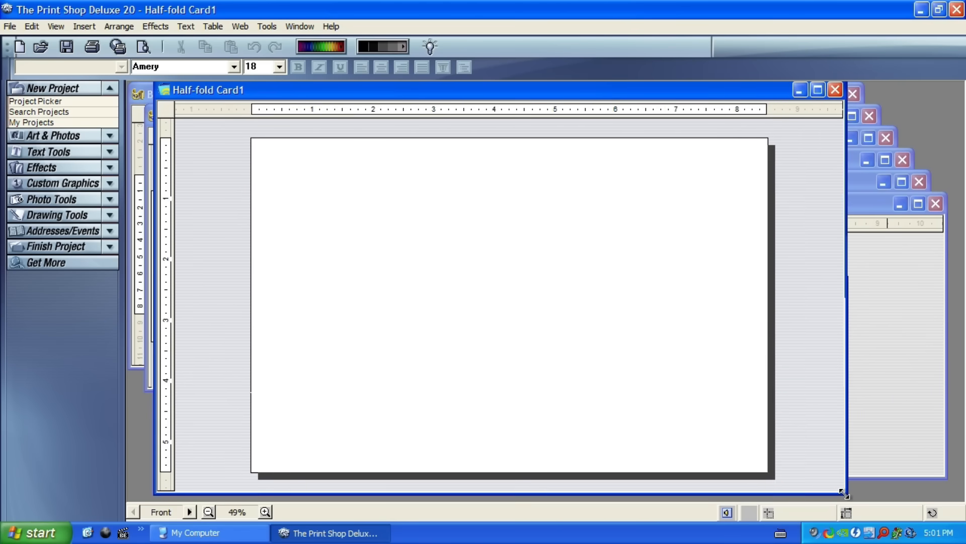
Open the Balloon Party card and advance from the Front to the Inside page.
click(265, 512)
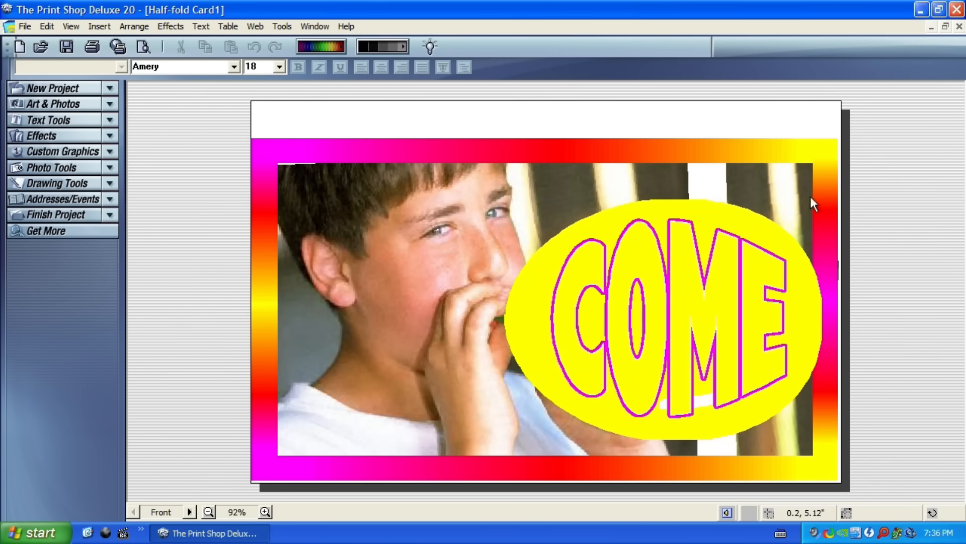
click(190, 511)
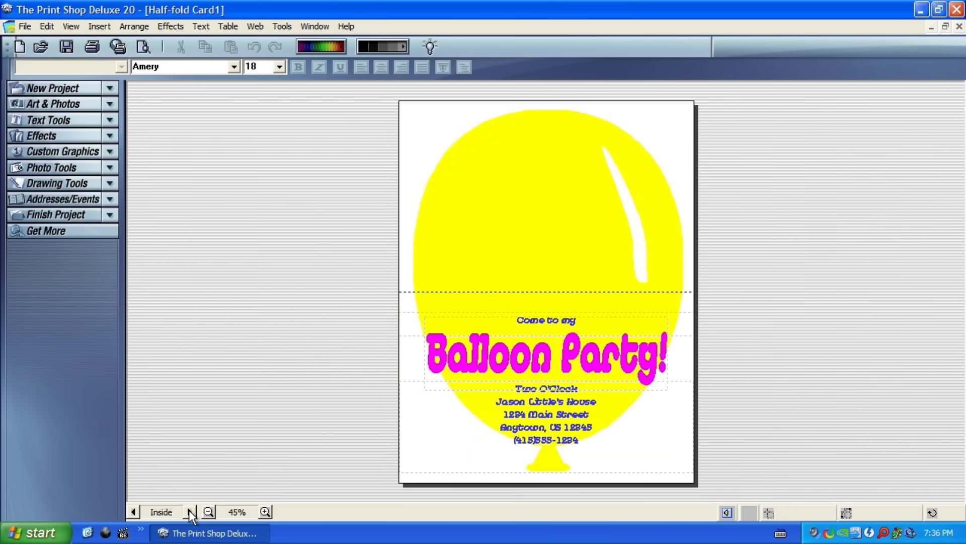
mouse_move(513, 337)
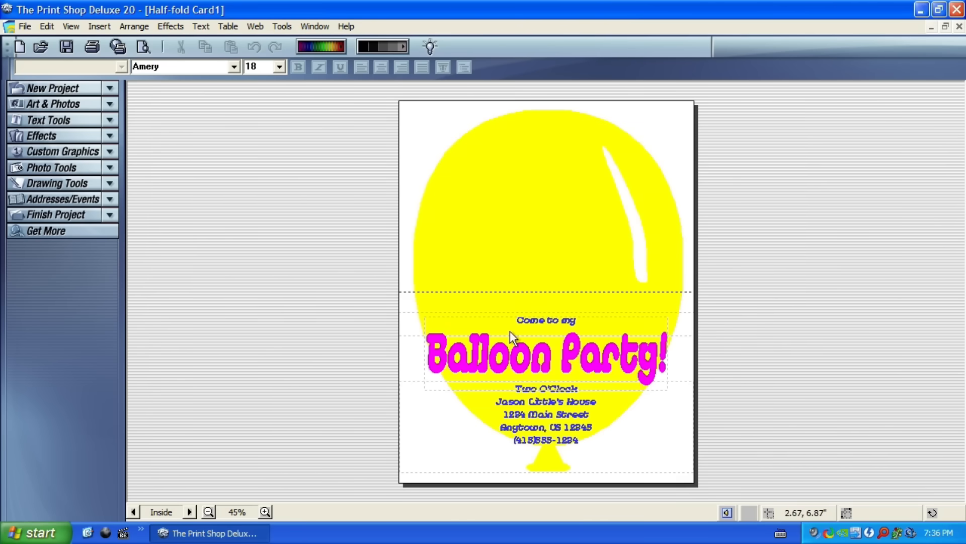
click(189, 512)
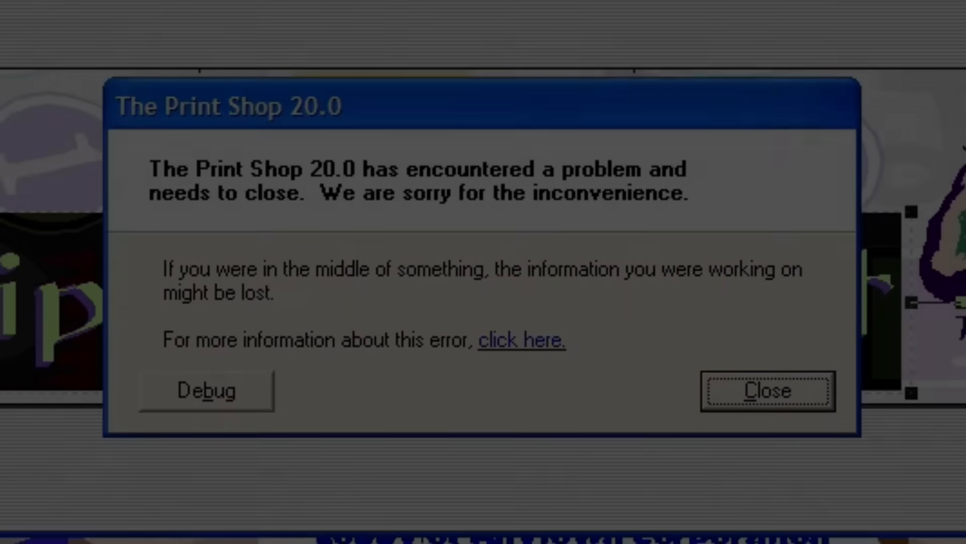
Close the 'encountered a problem and needs to close' error dialog.
click(767, 390)
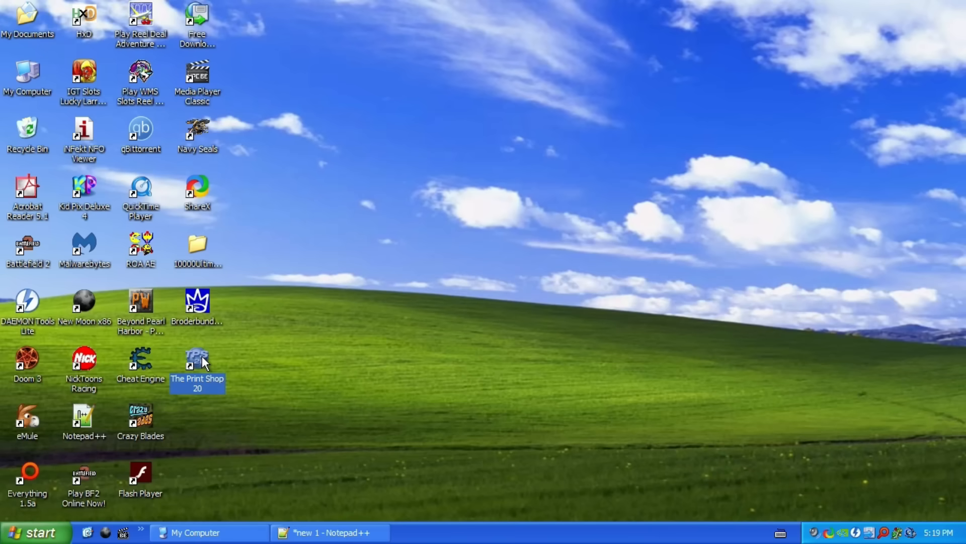
Relaunch Print Shop 20 and give the Arial Black 'this is my friend' headline a new shadow style.
double_click(197, 363)
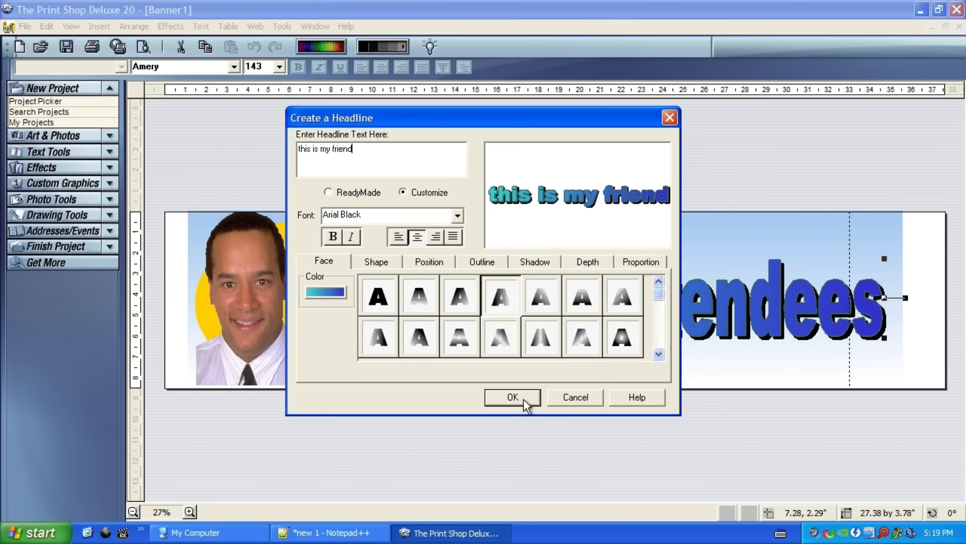
click(512, 397)
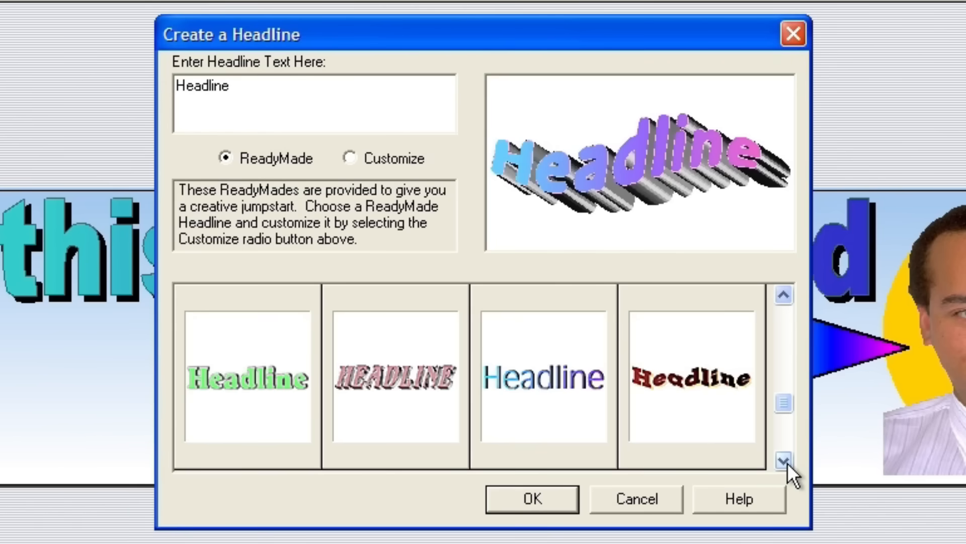
click(351, 159)
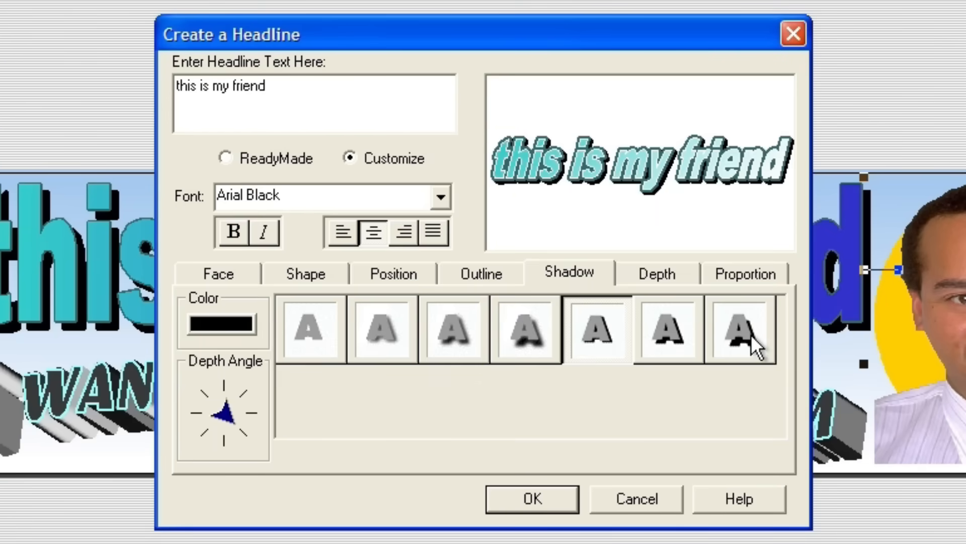
click(531, 498)
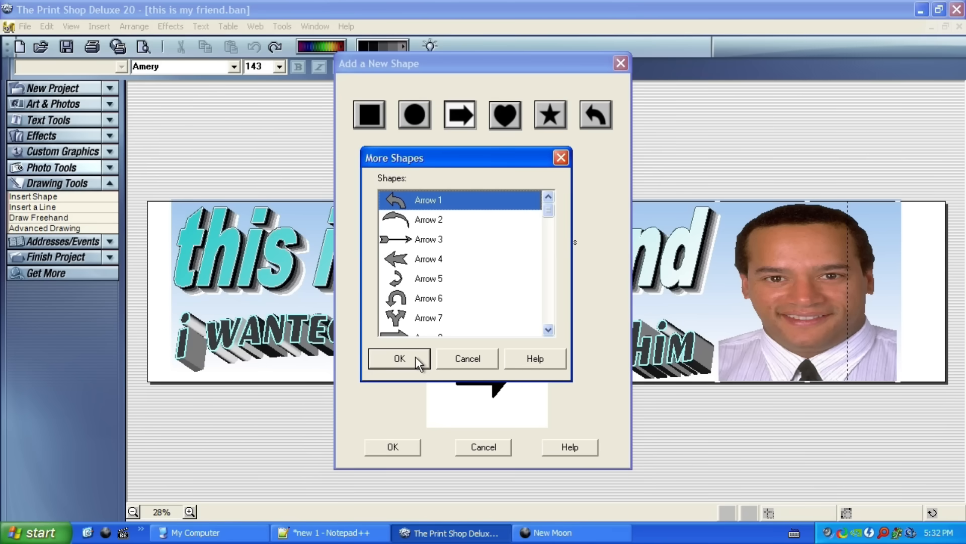
Insert the Arrow 1 shape on the banner and apply a radiant glow.
click(399, 359)
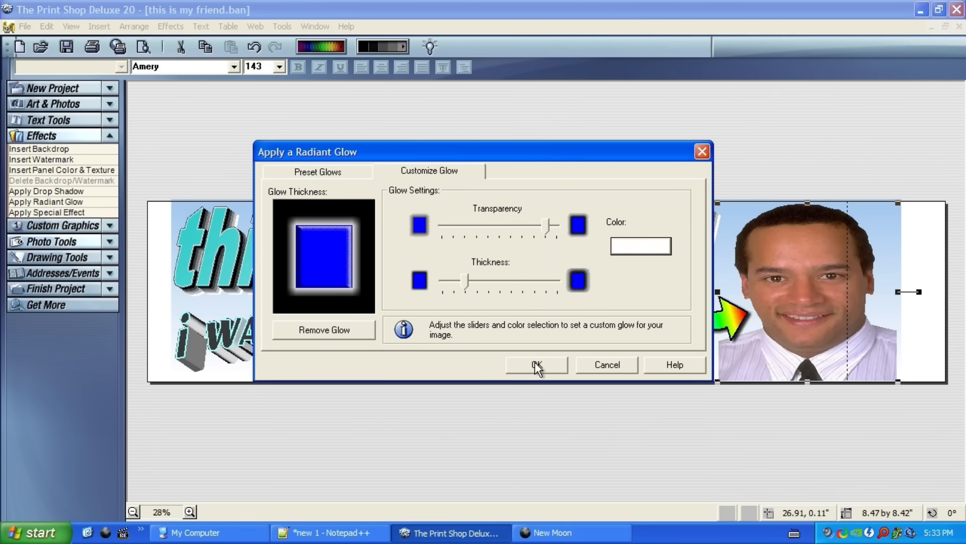
click(535, 364)
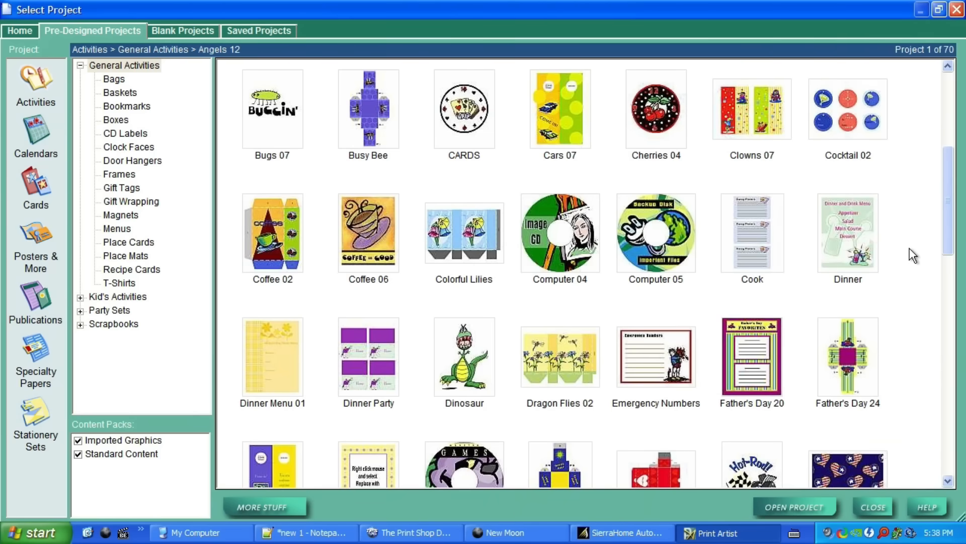
Scroll the pre-designed activities, choose the Buggin' door hanger project and open it.
scroll(down, 3)
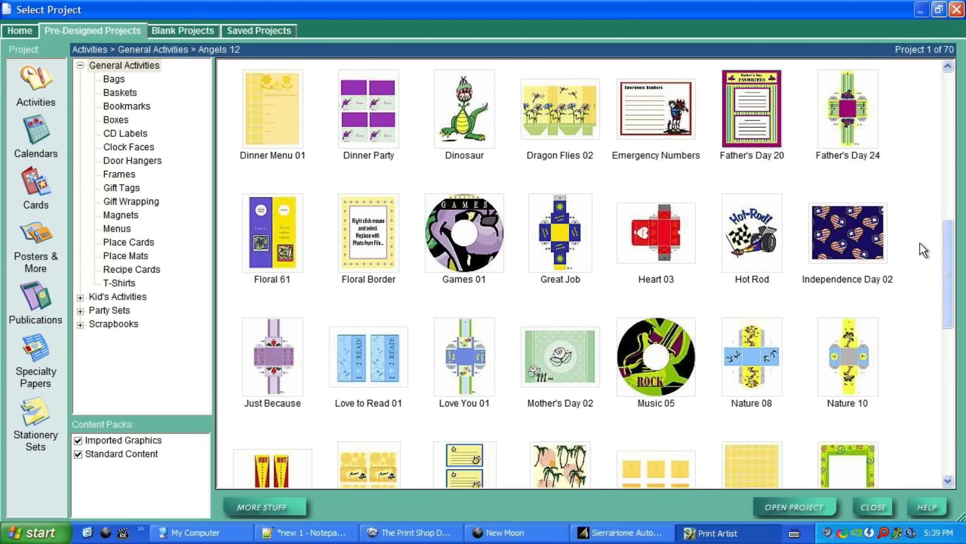
scroll(down, 3)
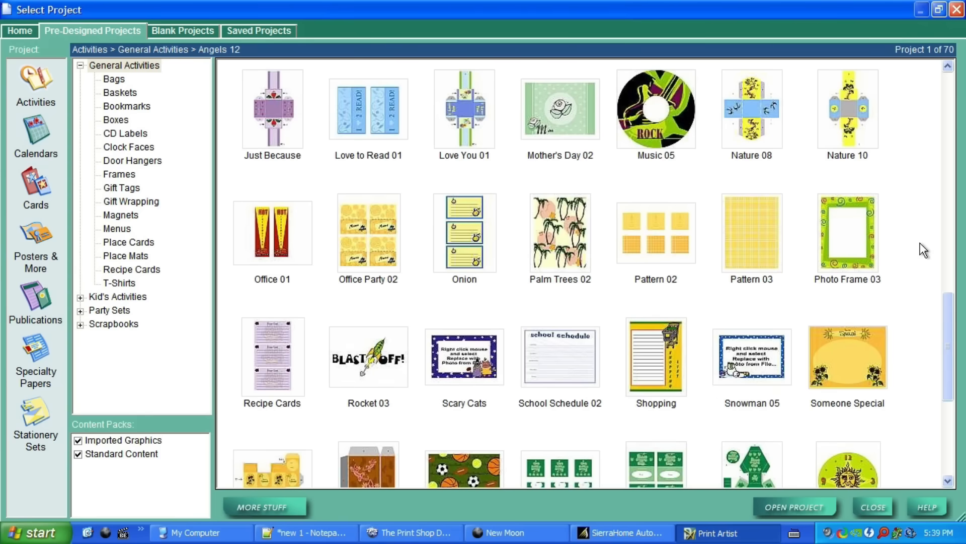
scroll(down, 3)
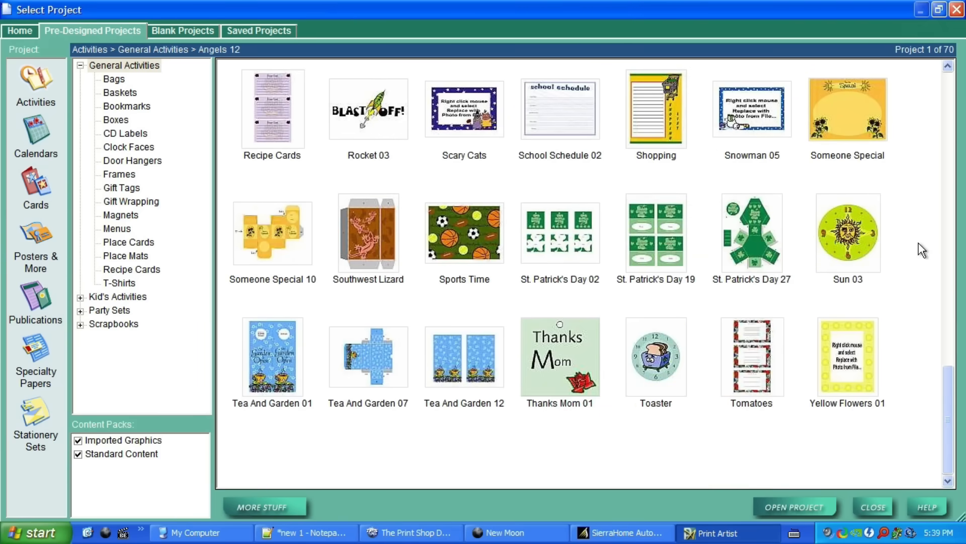
click(132, 187)
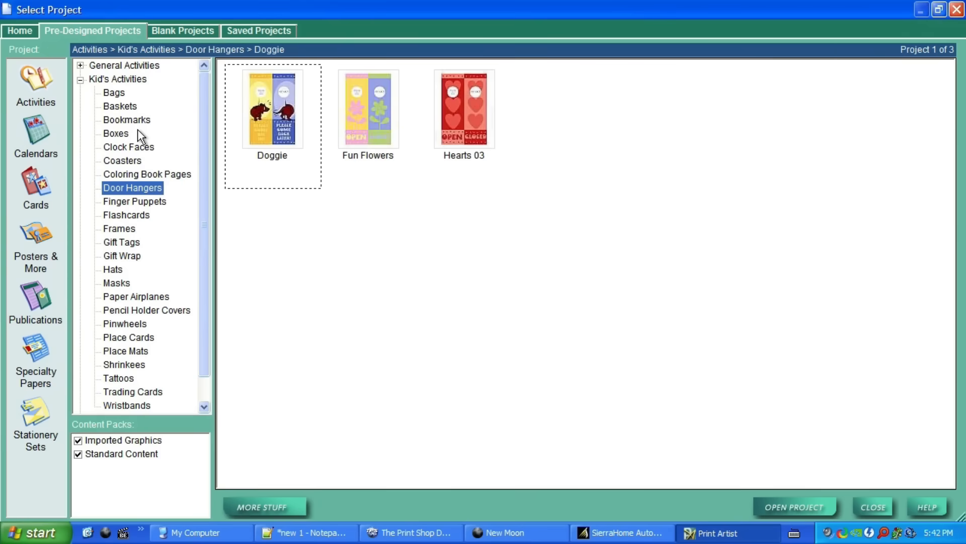
click(118, 228)
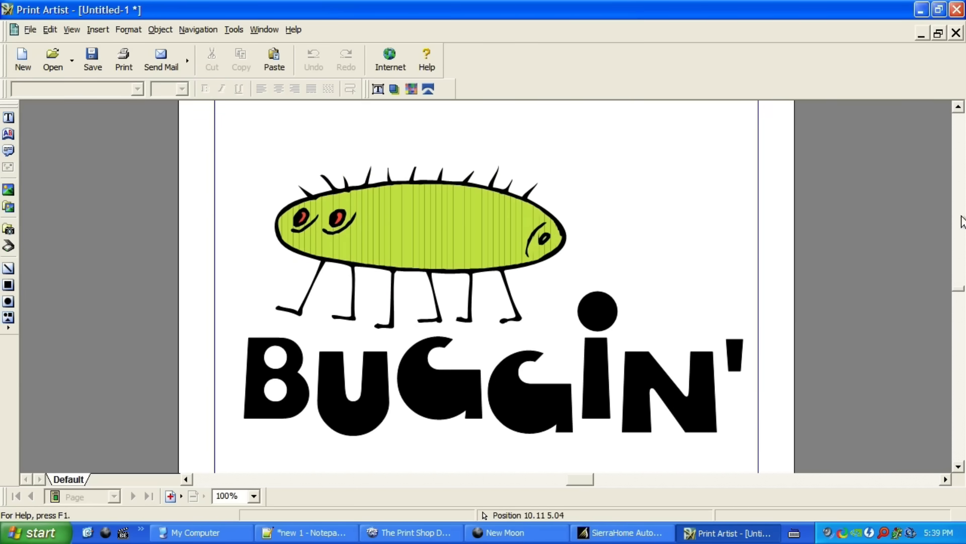
Scroll through the banner projects and the Circular Designs graphics list.
scroll(up, 3)
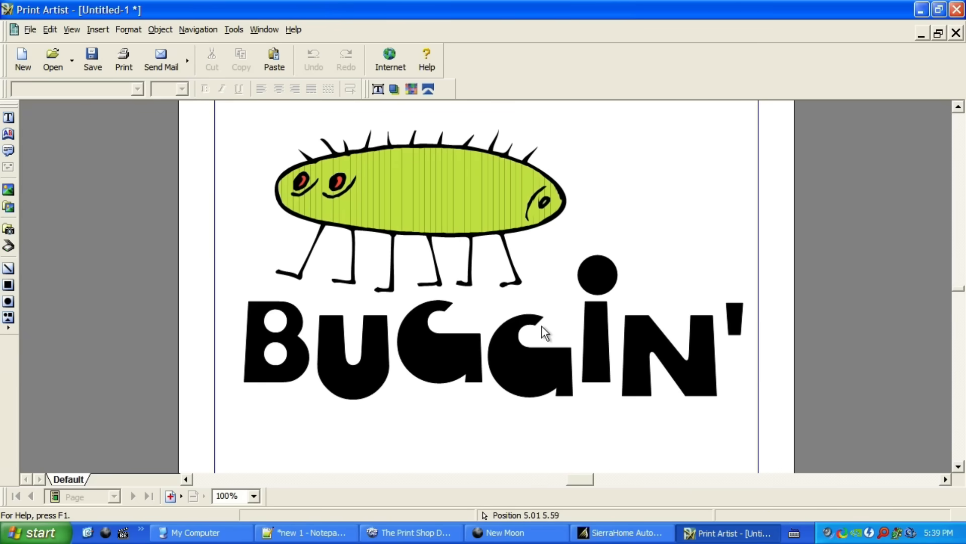
mouse_move(846, 280)
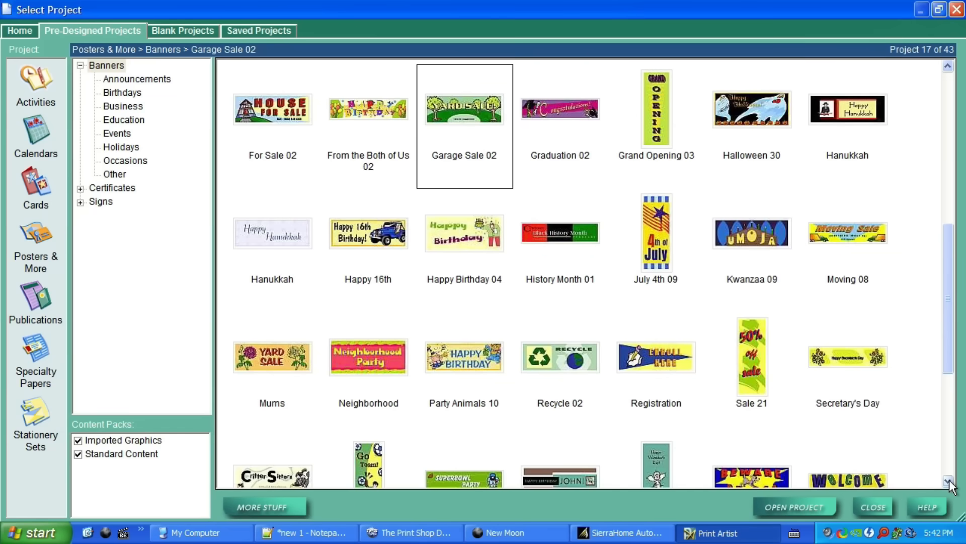
scroll(down, 3)
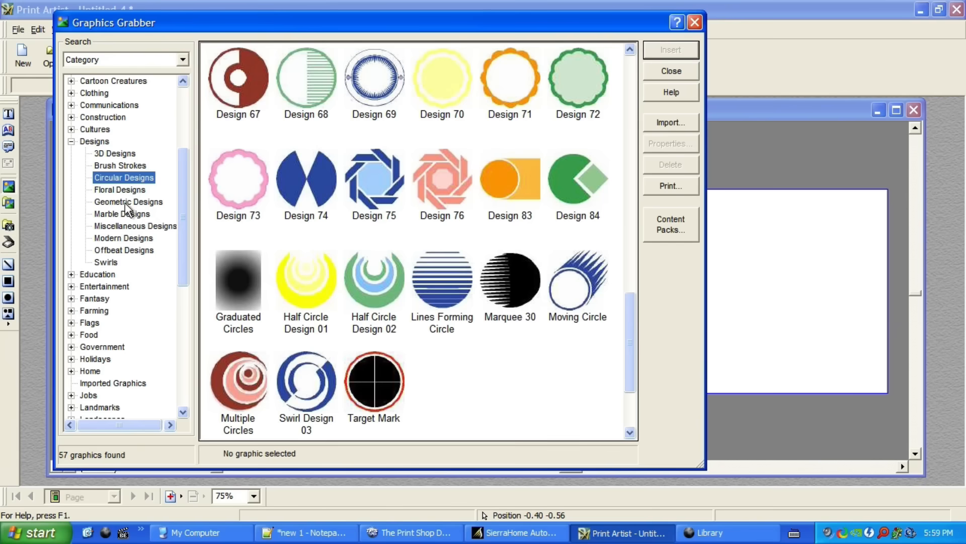
Place the striped tiger cat and grey cat graphics, then minimize Print Artist.
click(120, 189)
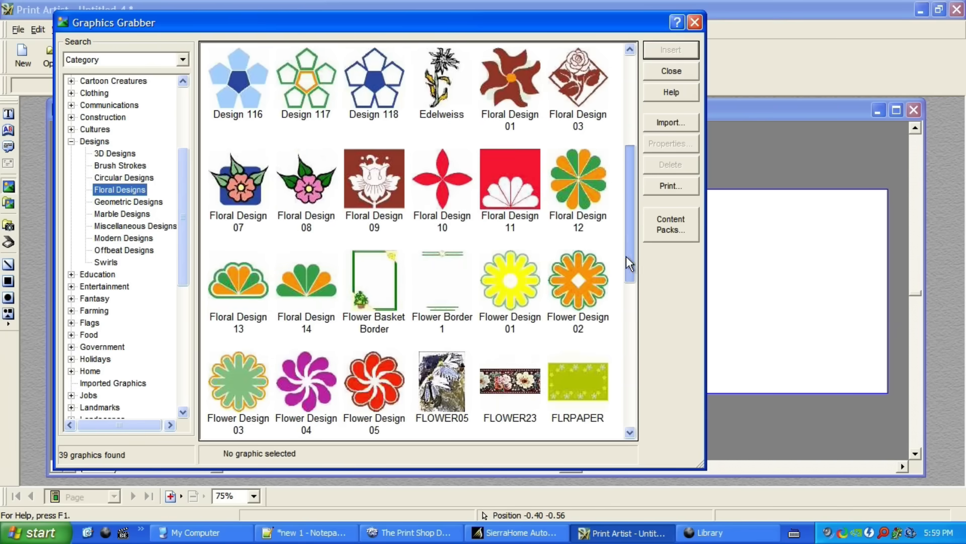
click(129, 202)
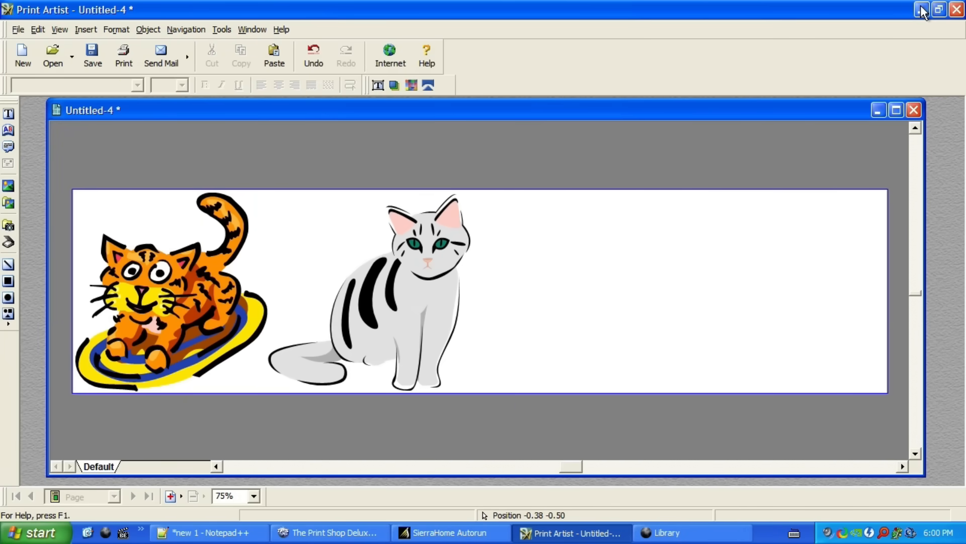
click(329, 532)
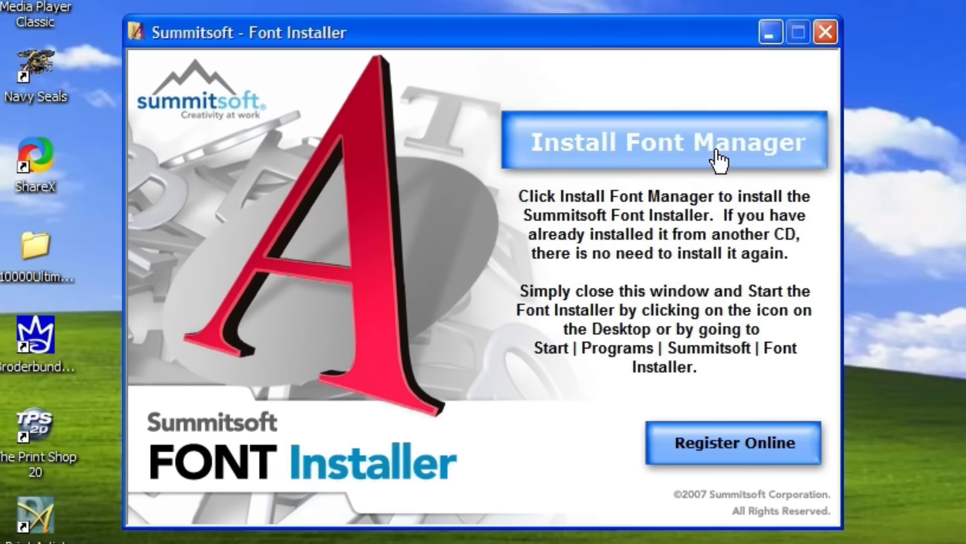
Run the font manager setup, cancel the failed online update and dismiss the connection error.
click(665, 141)
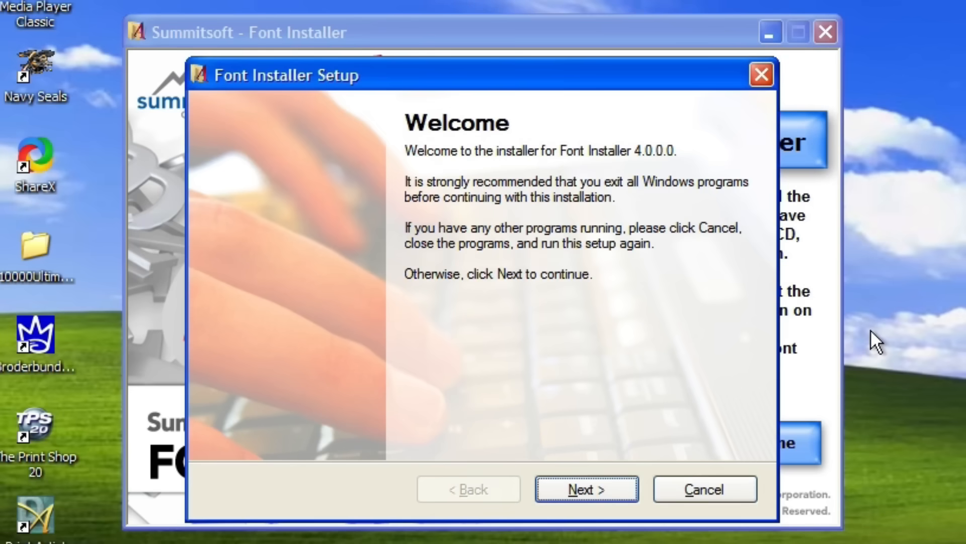
click(585, 488)
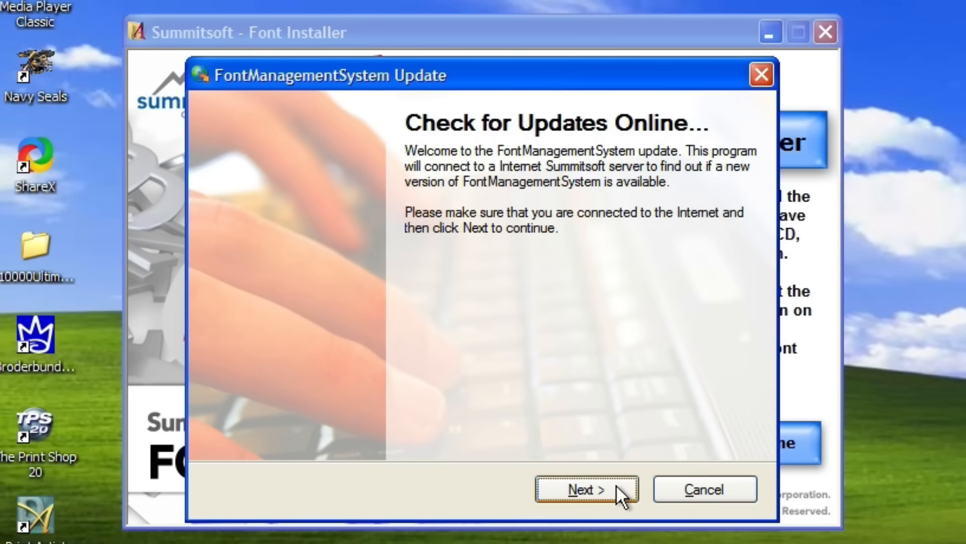
click(584, 489)
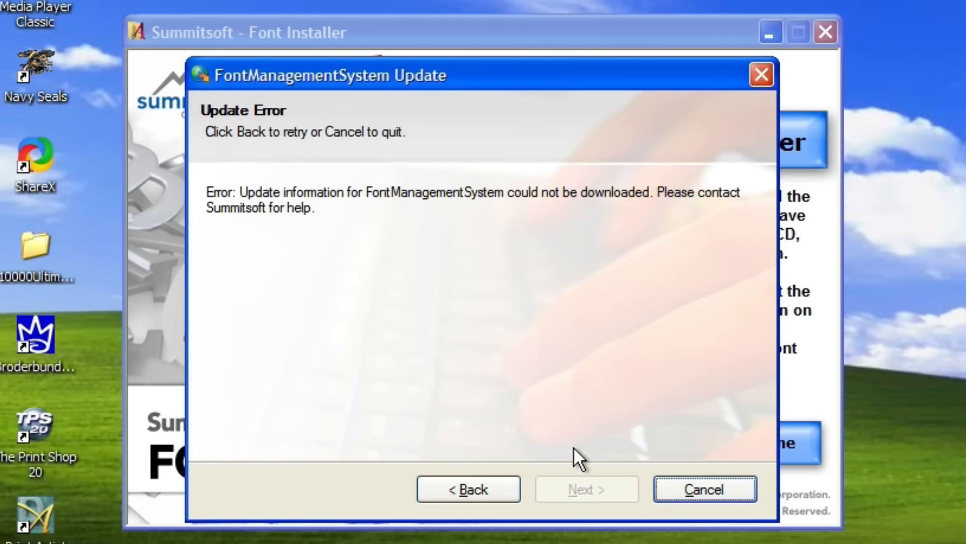
click(705, 489)
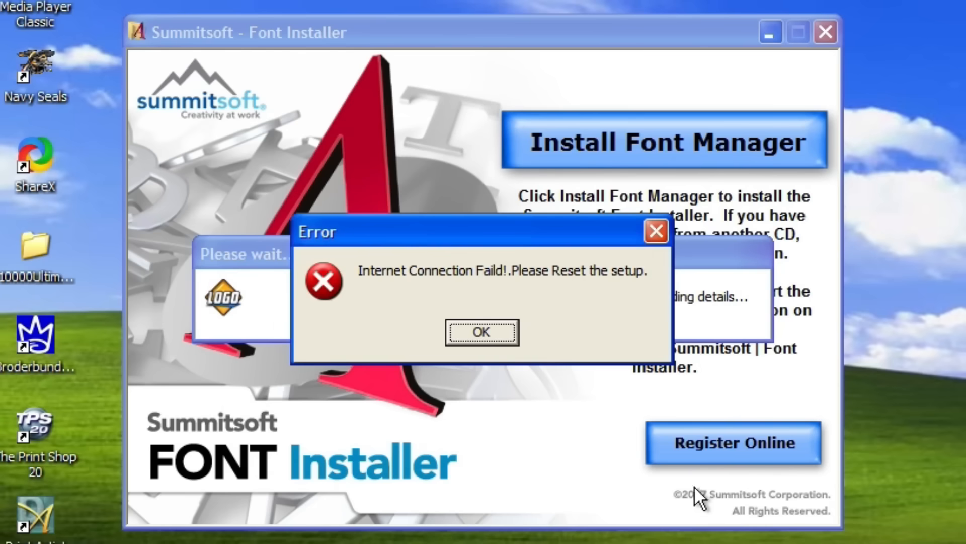
click(481, 332)
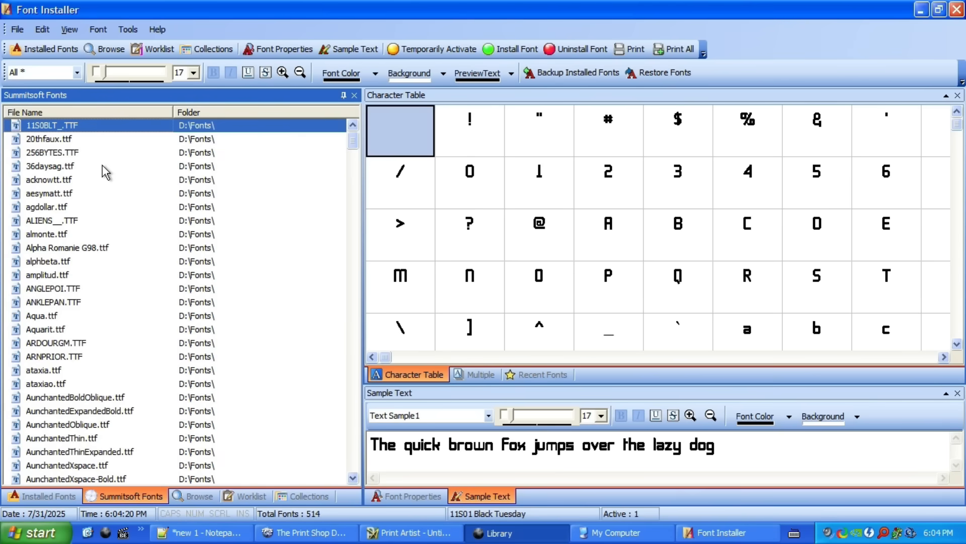
mouse_move(181, 497)
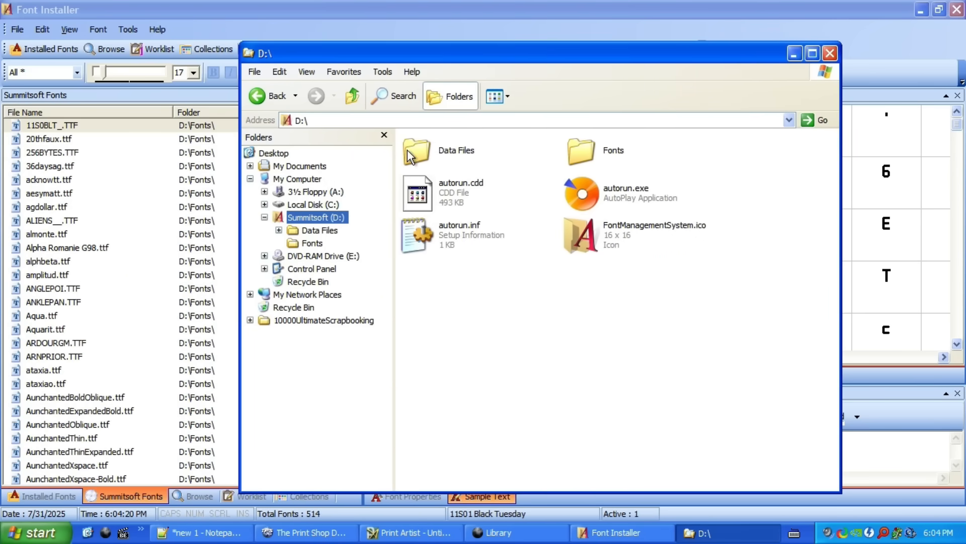
Install all 514 selected fonts, accepting the many-fonts warning and the confirmation.
double_click(598, 151)
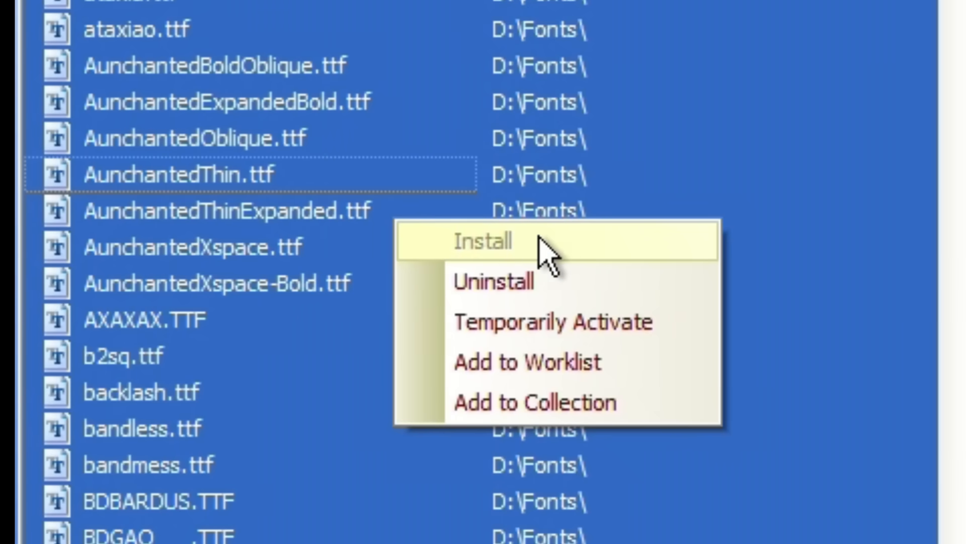
click(484, 241)
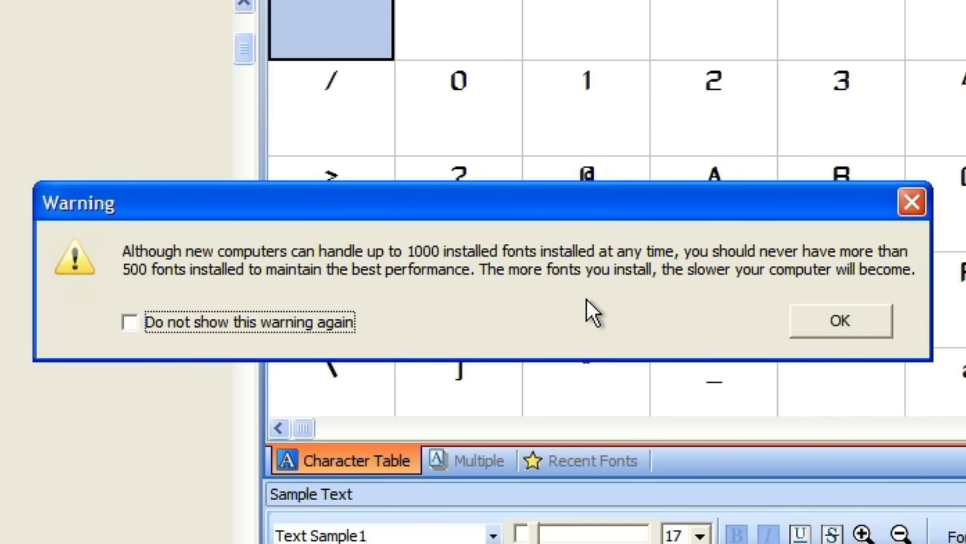
mouse_move(530, 303)
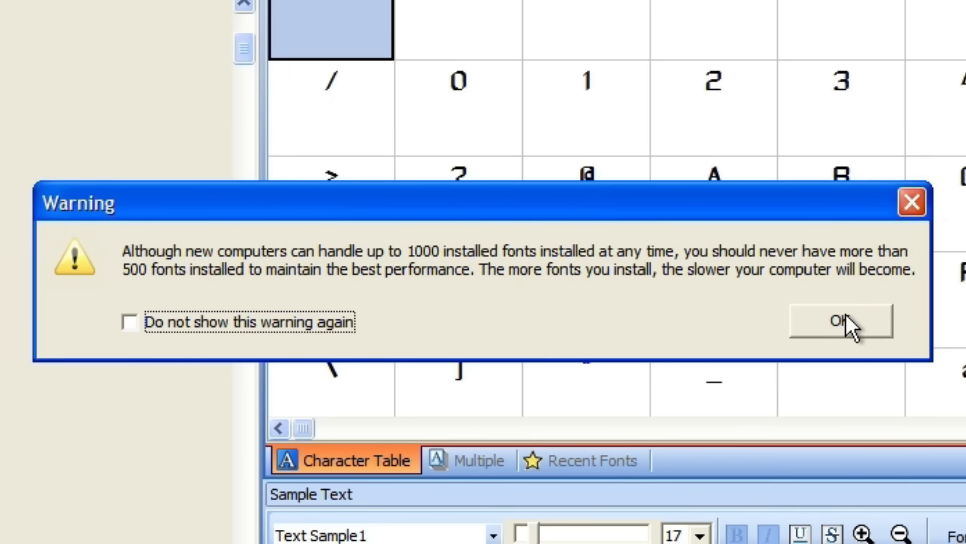
mouse_move(857, 330)
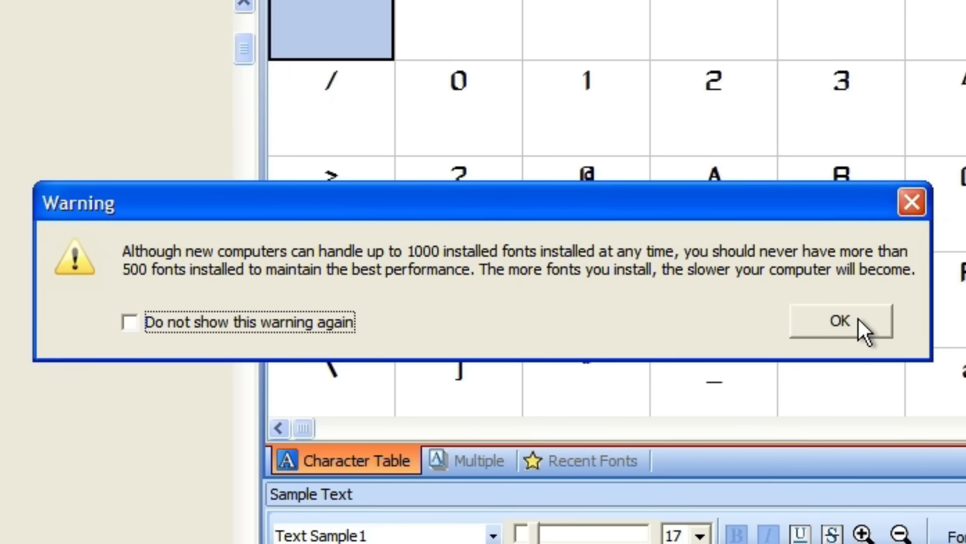
click(839, 321)
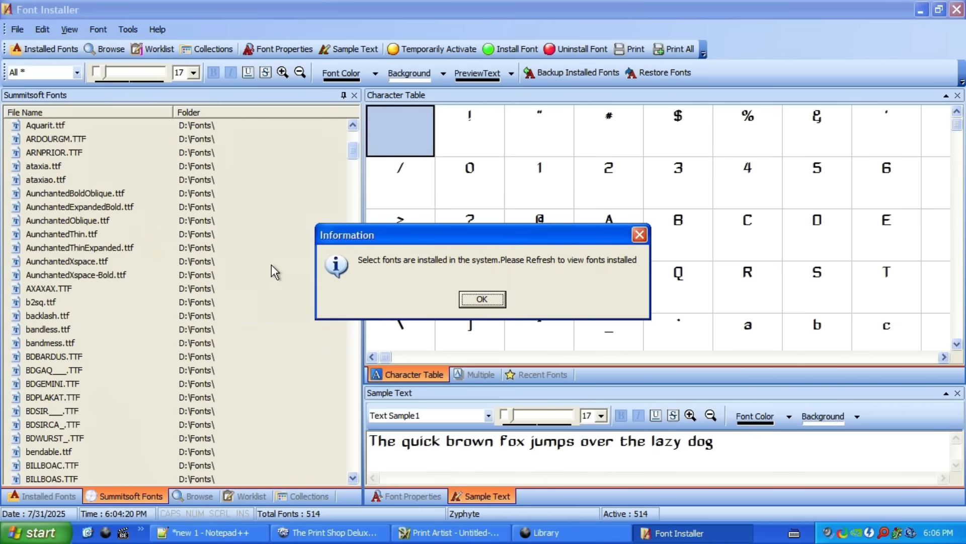
click(483, 299)
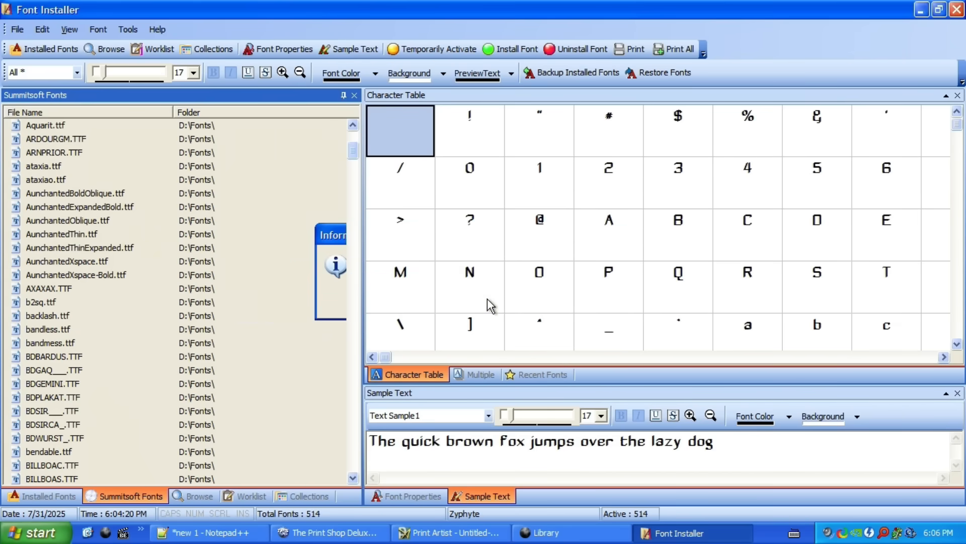
click(42, 496)
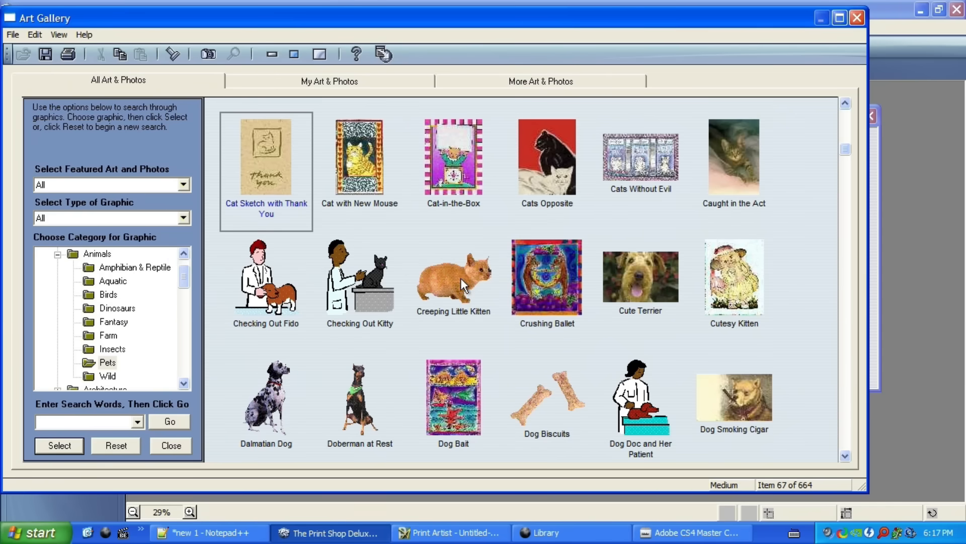
Add the Creeping Little Kitten, warp 'i meowed', set the '9,476 times' font, adjust the glow.
click(453, 278)
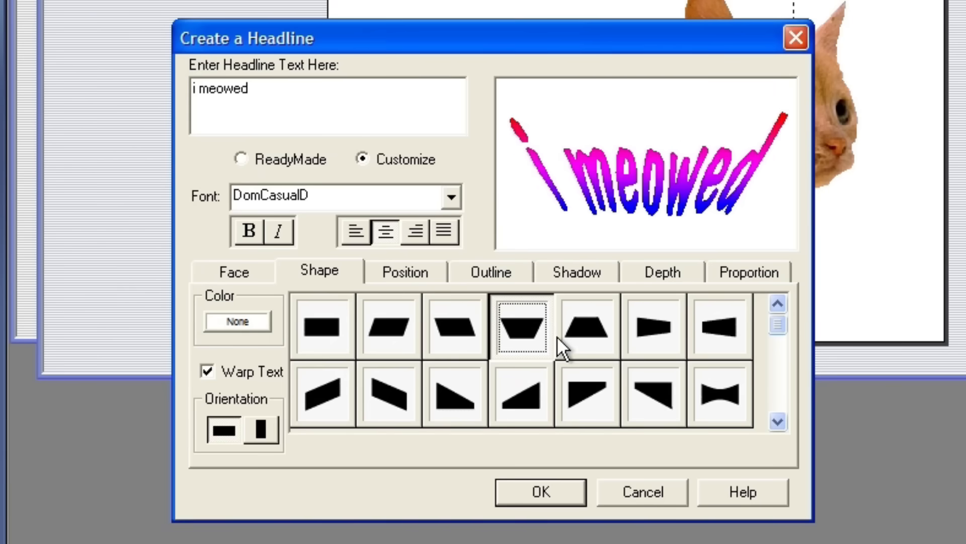
click(653, 325)
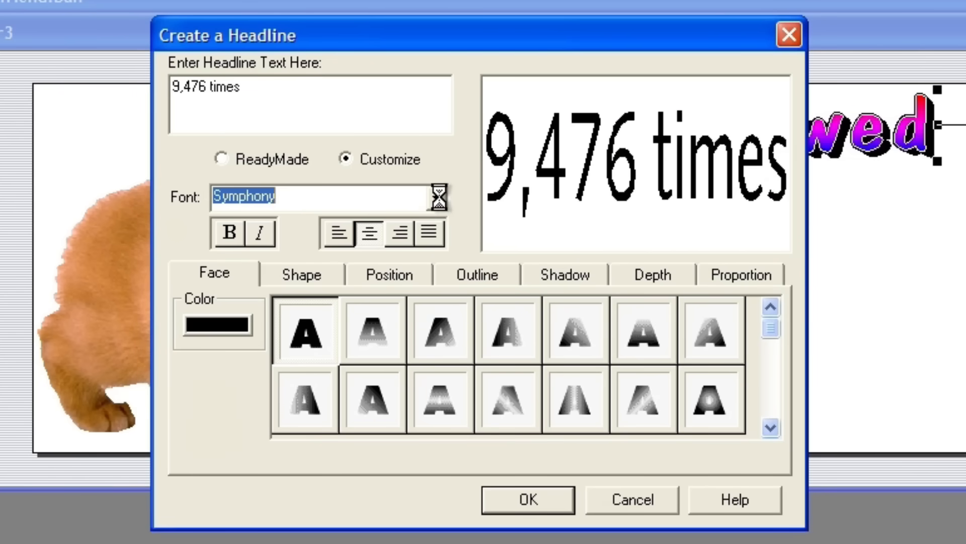
click(527, 499)
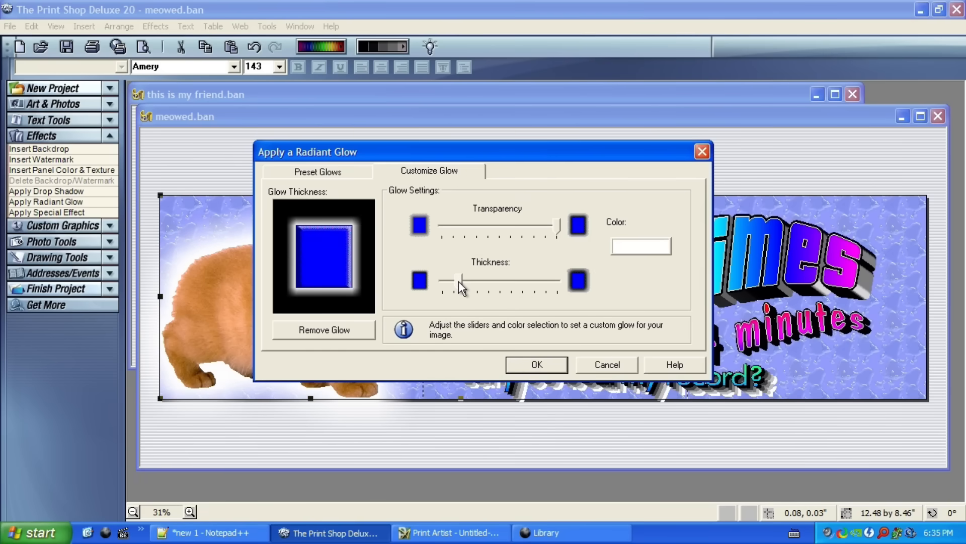
click(536, 365)
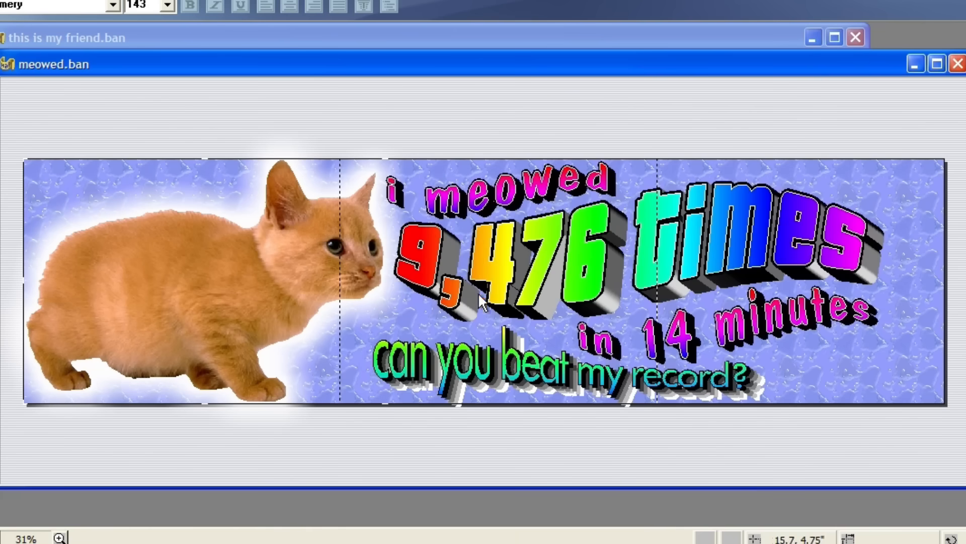
mouse_move(746, 135)
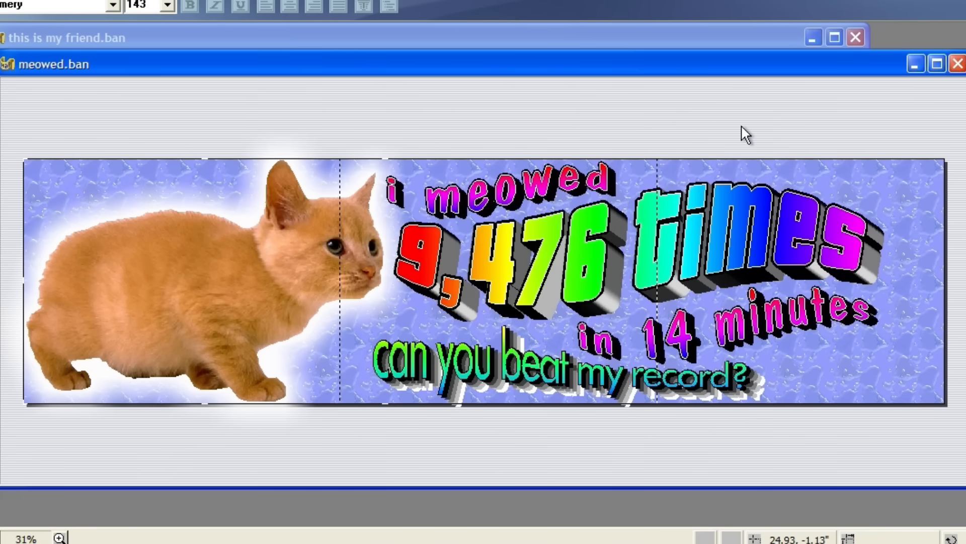
mouse_move(723, 130)
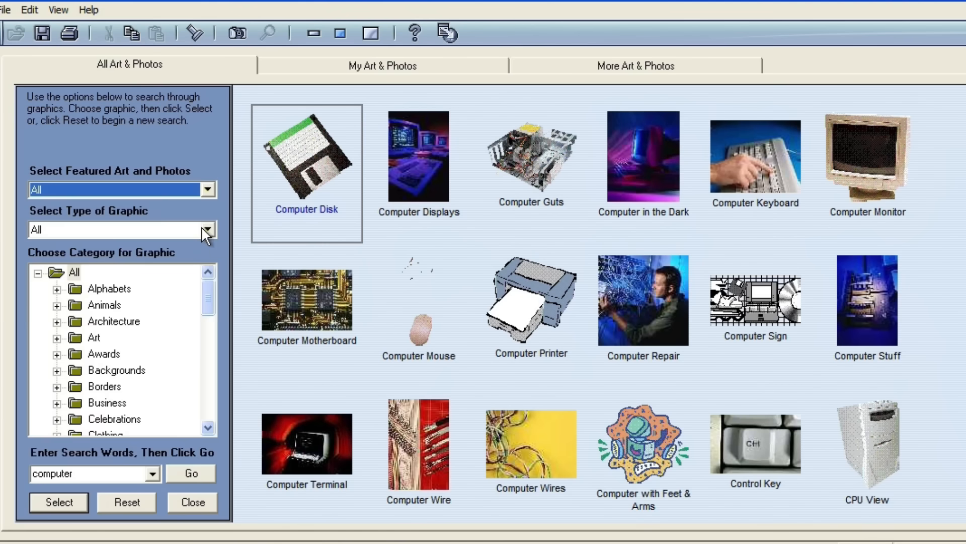
Insert the 20 Inch Monitor clipped photo with a cooler tint and adjusted brightness.
click(208, 230)
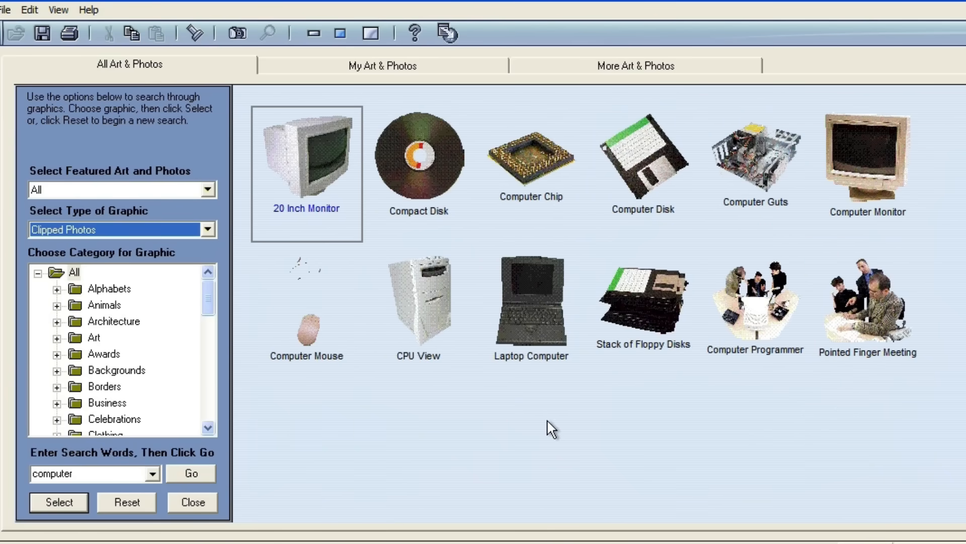
click(417, 302)
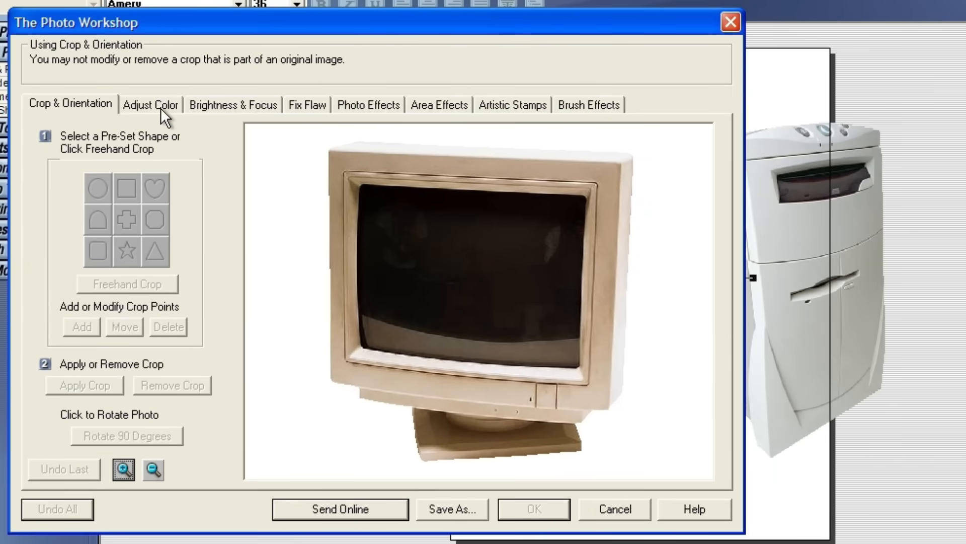
click(149, 104)
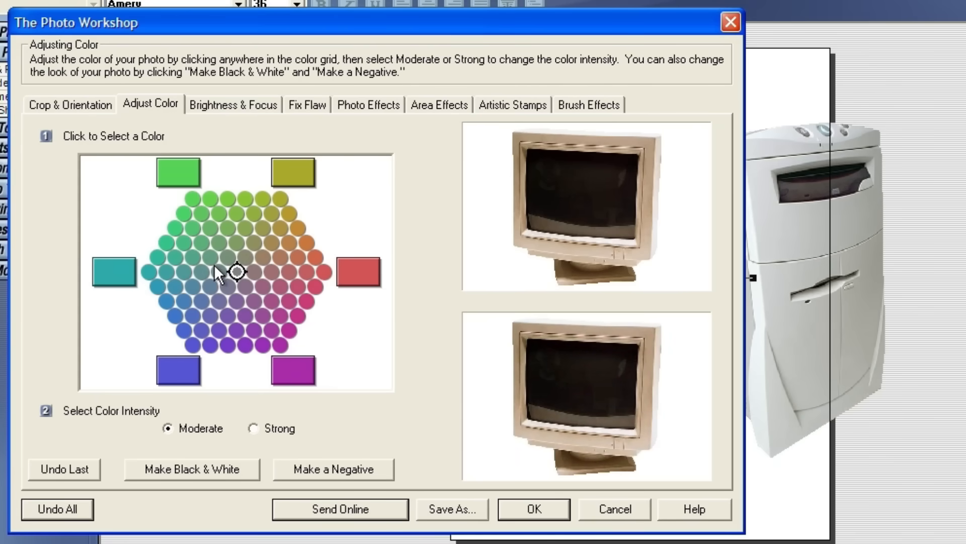
click(198, 273)
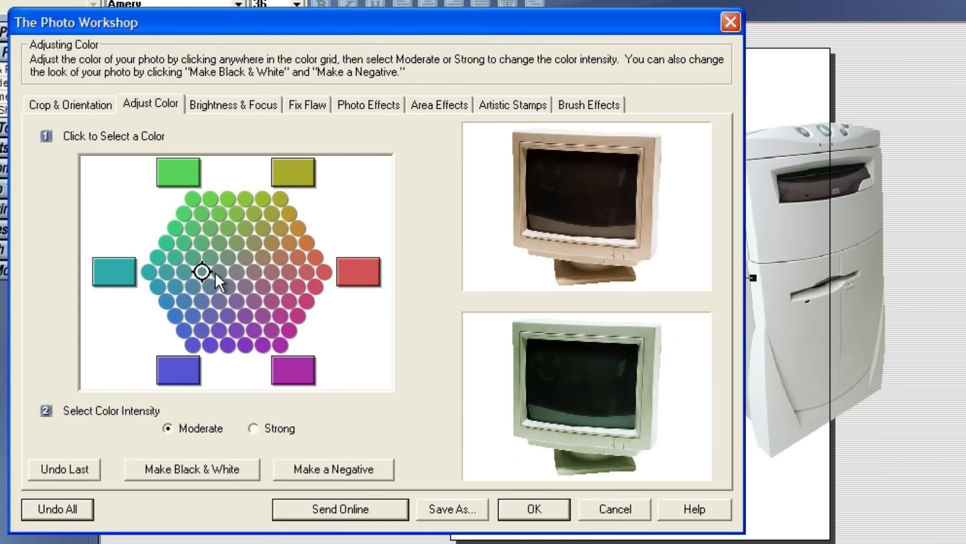
click(233, 104)
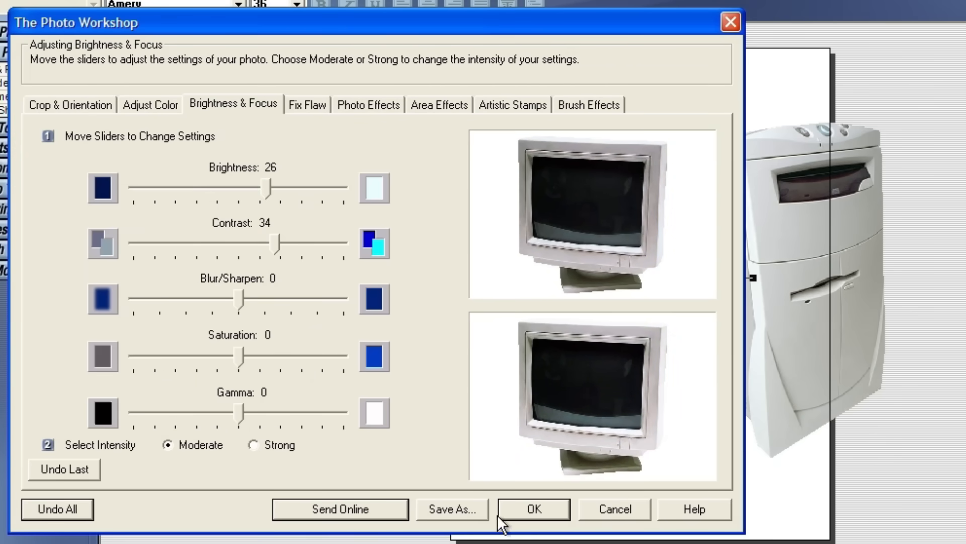
click(533, 509)
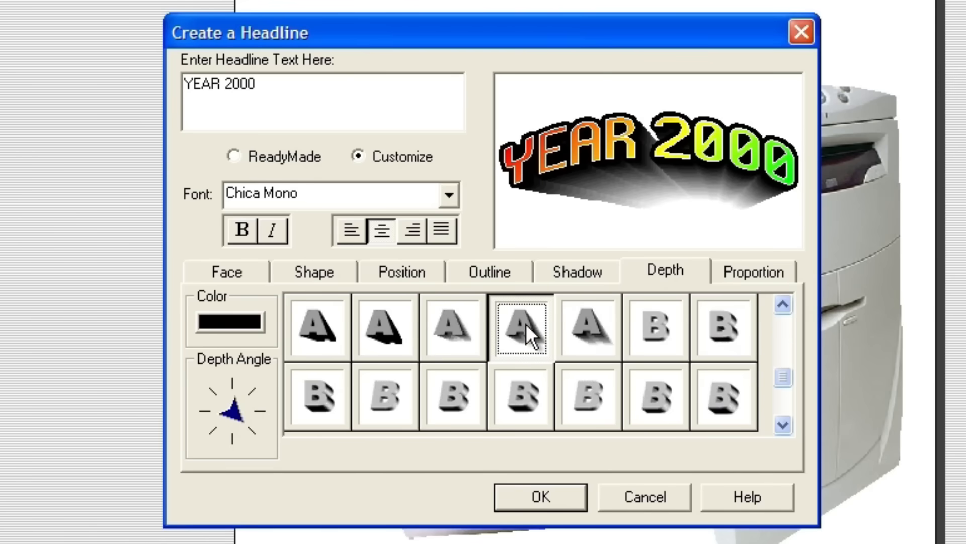
Give the YEAR 2000 headline an extruded Depth style and confirm.
click(539, 496)
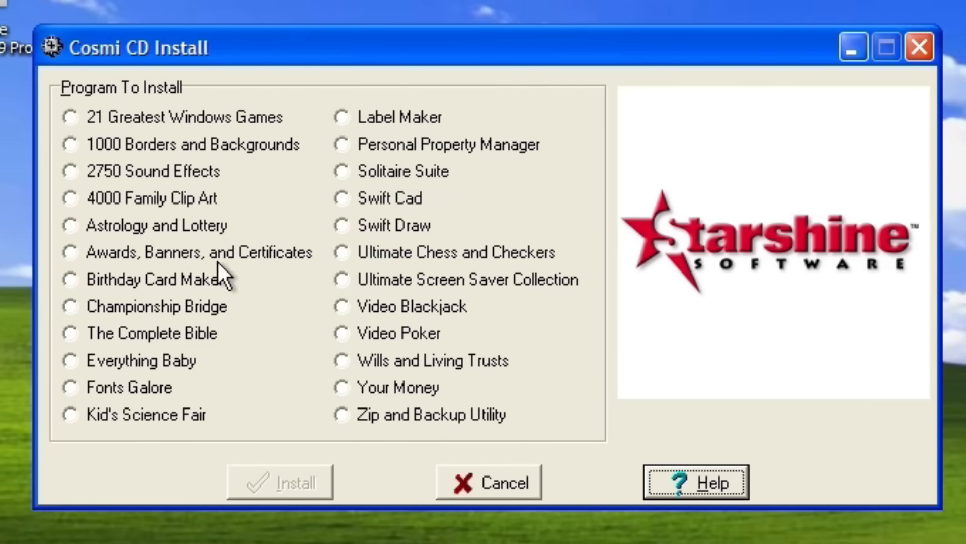
Start the Birthday Card Maker install, enter the extraction password, and continue past the readme.
click(69, 280)
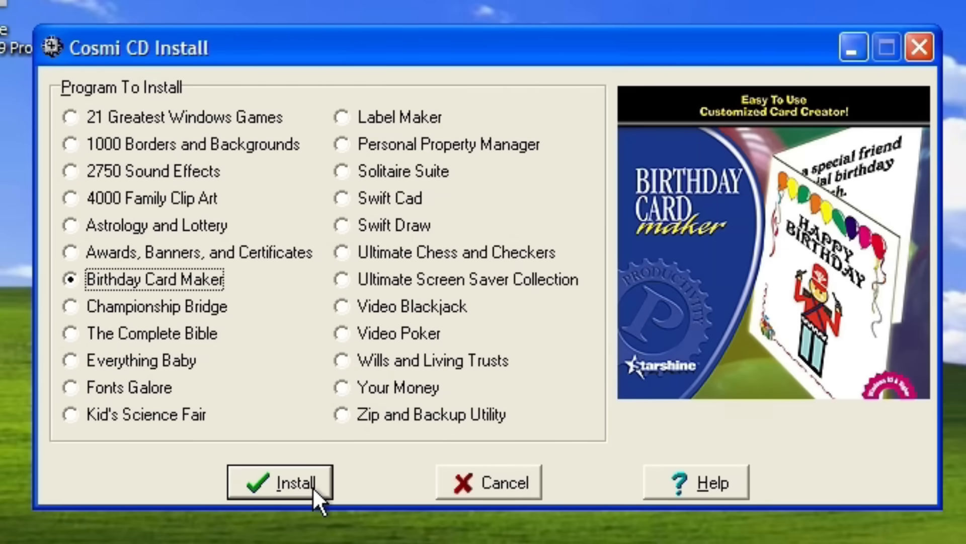
click(280, 481)
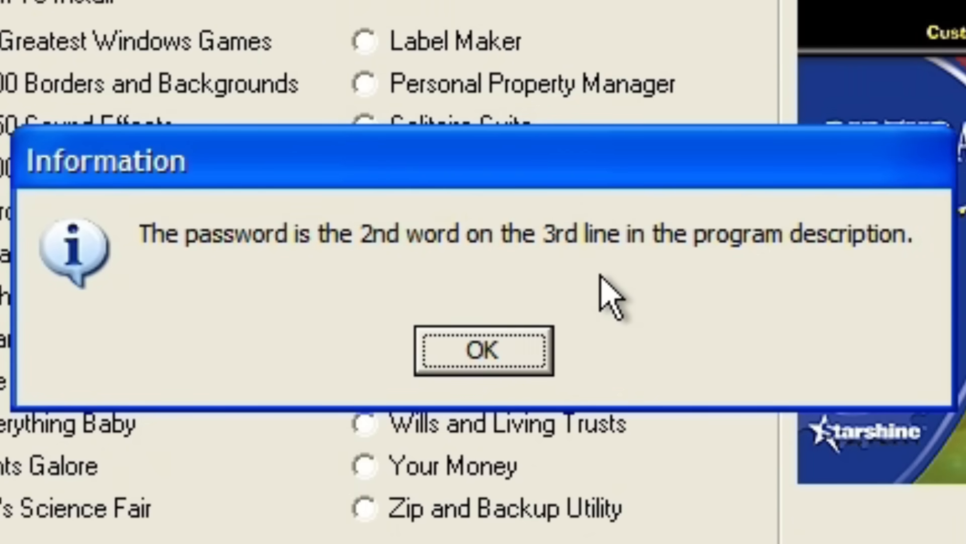
click(484, 349)
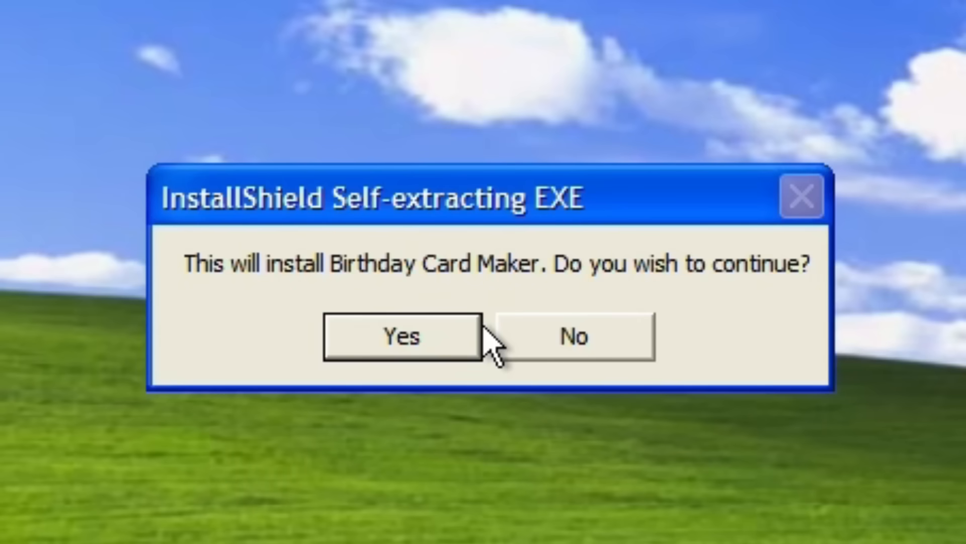
click(400, 336)
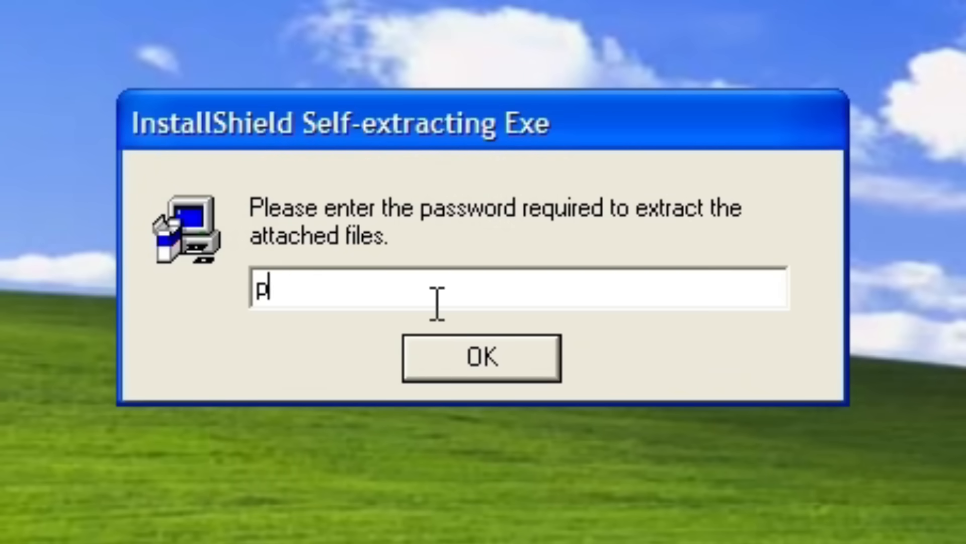
text(rogram)
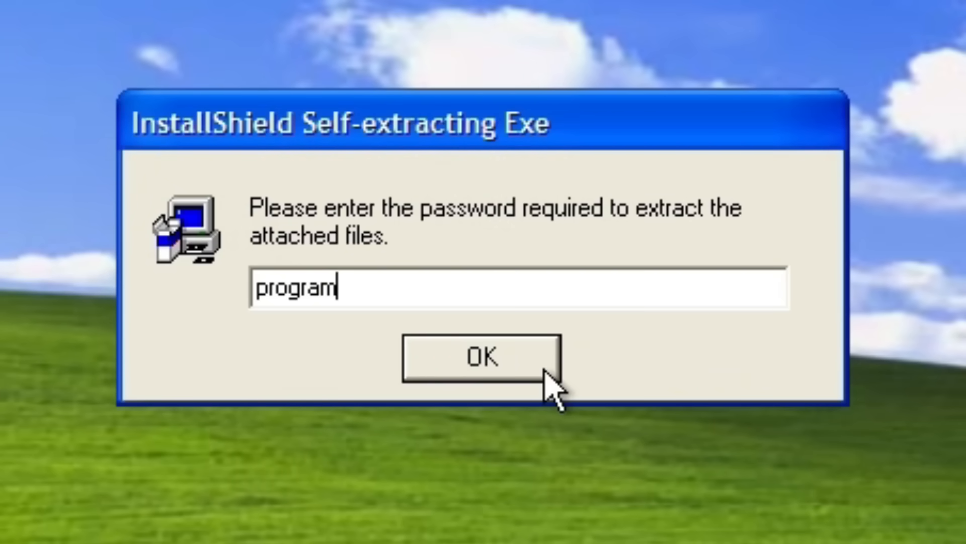
click(482, 358)
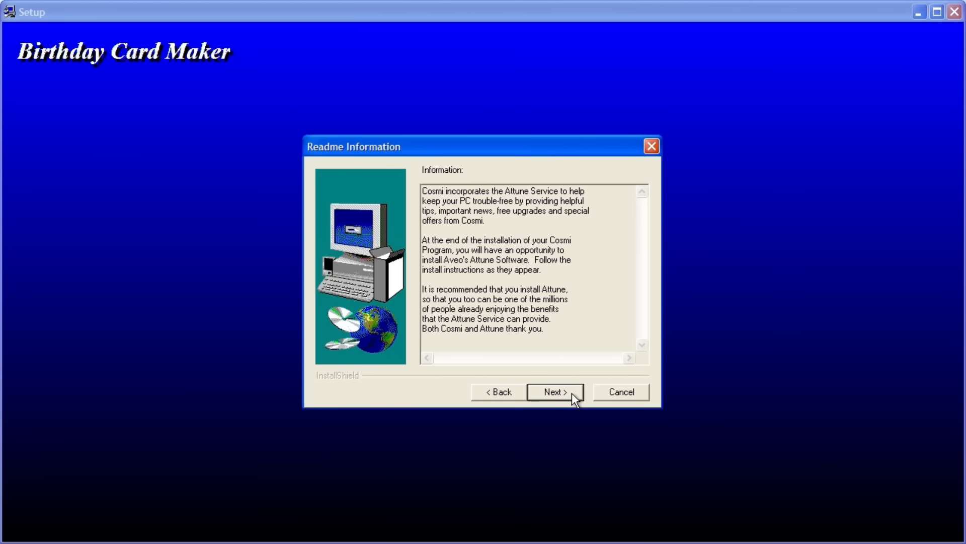
click(553, 392)
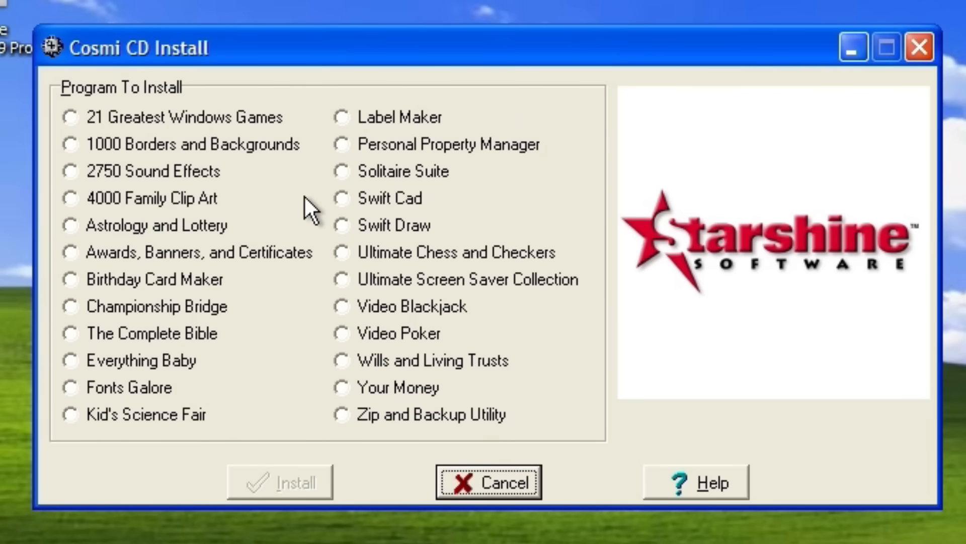
mouse_move(146, 206)
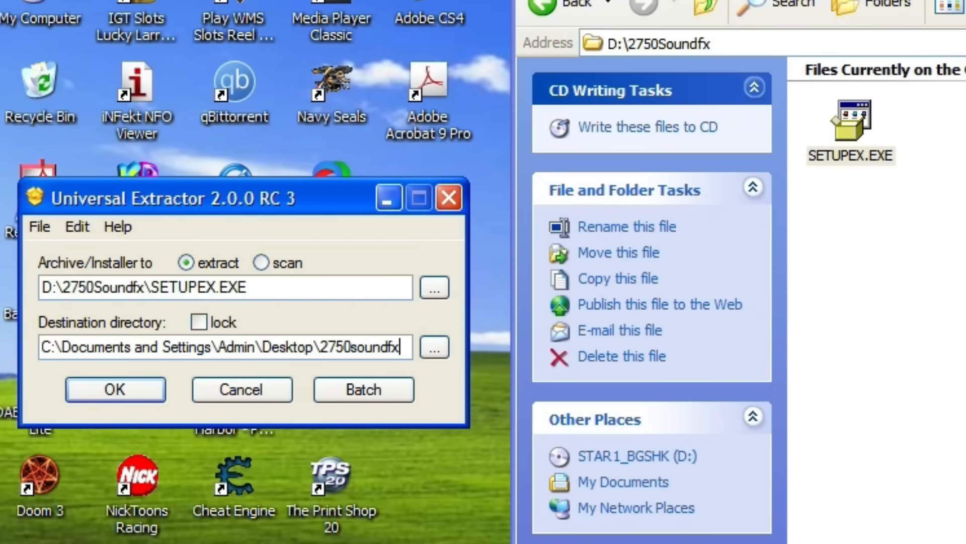
Confirm extracting SETUPEX.EXE into the desktop 2750soundfx folder.
click(115, 389)
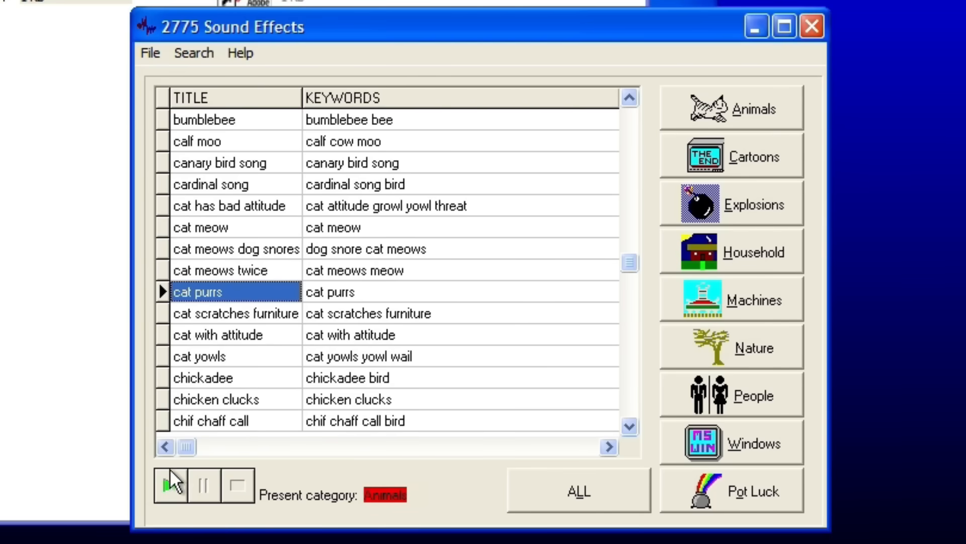
Play the cat meows twice, cat meow and cat scratches furniture sounds from Animals.
click(222, 270)
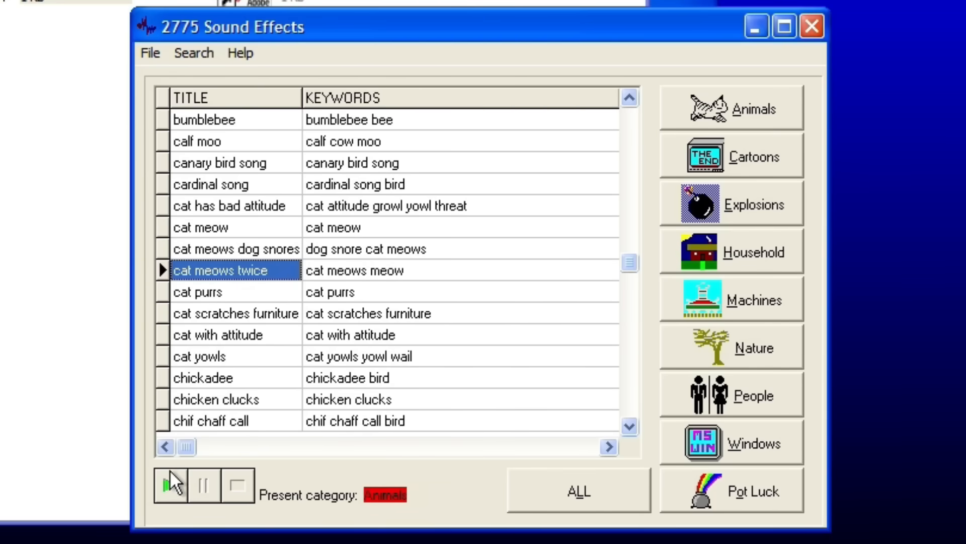
click(170, 485)
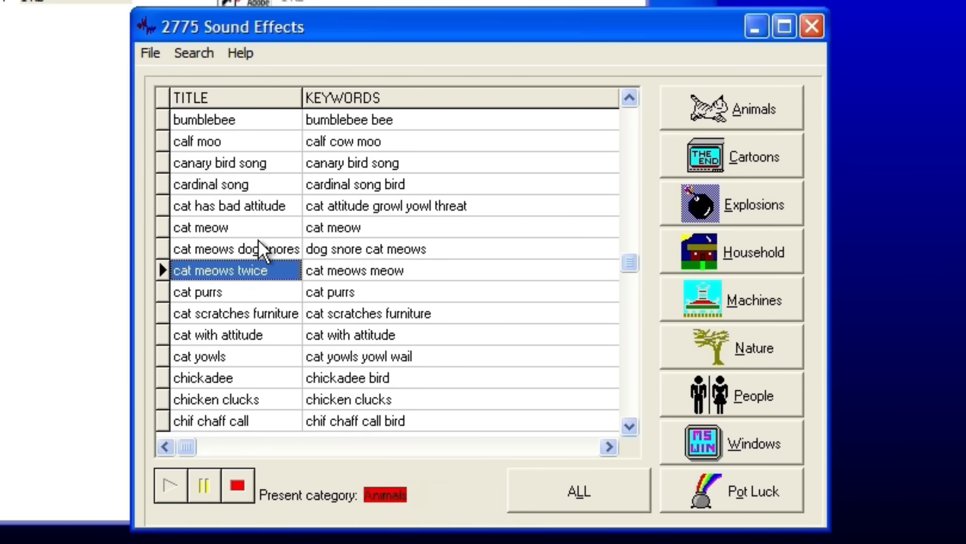
click(200, 227)
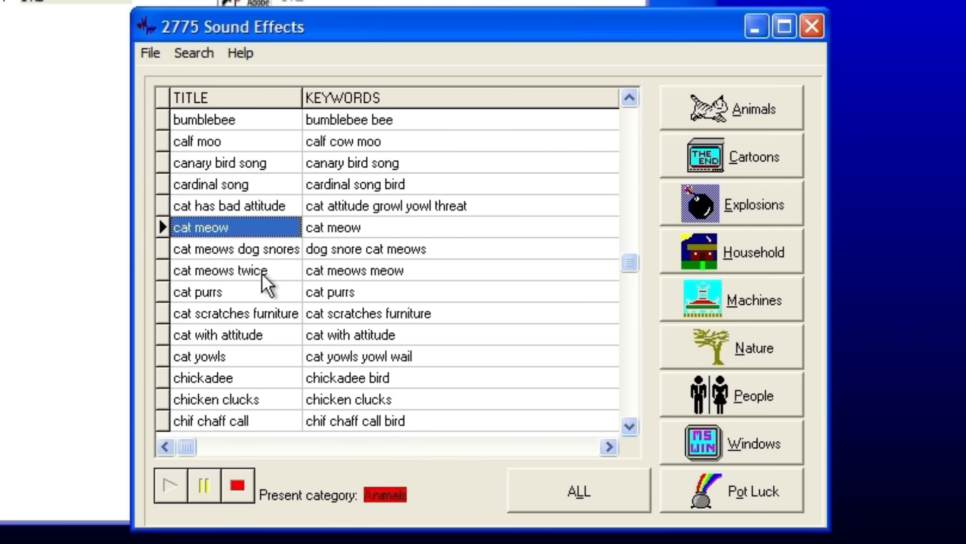
click(235, 313)
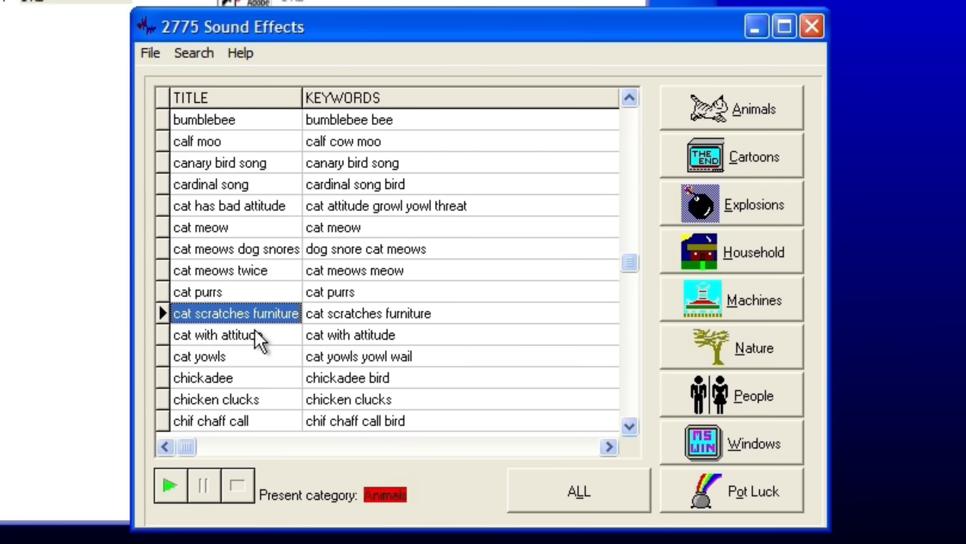
click(219, 334)
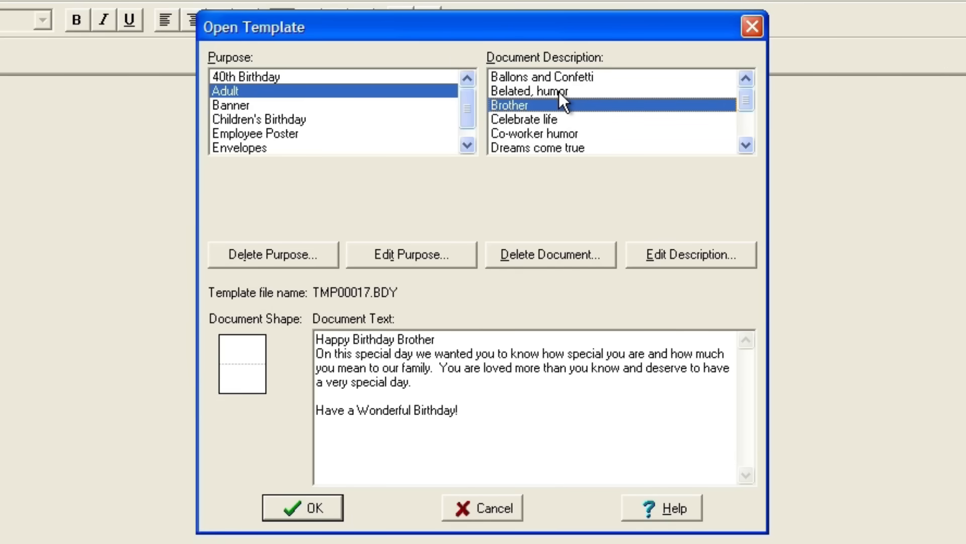
Preview the Celebrate life, To Father from children and Let's party templates, then cancel.
click(541, 119)
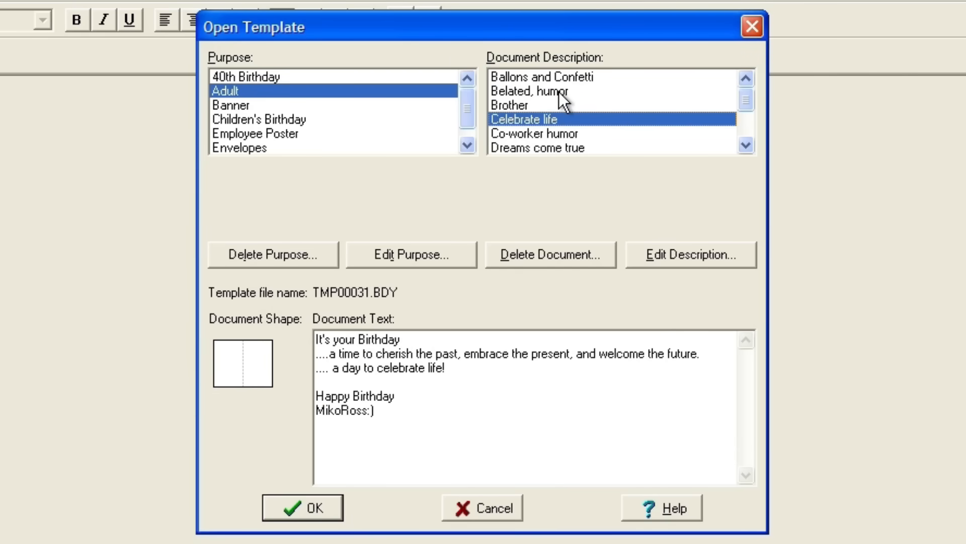
click(537, 148)
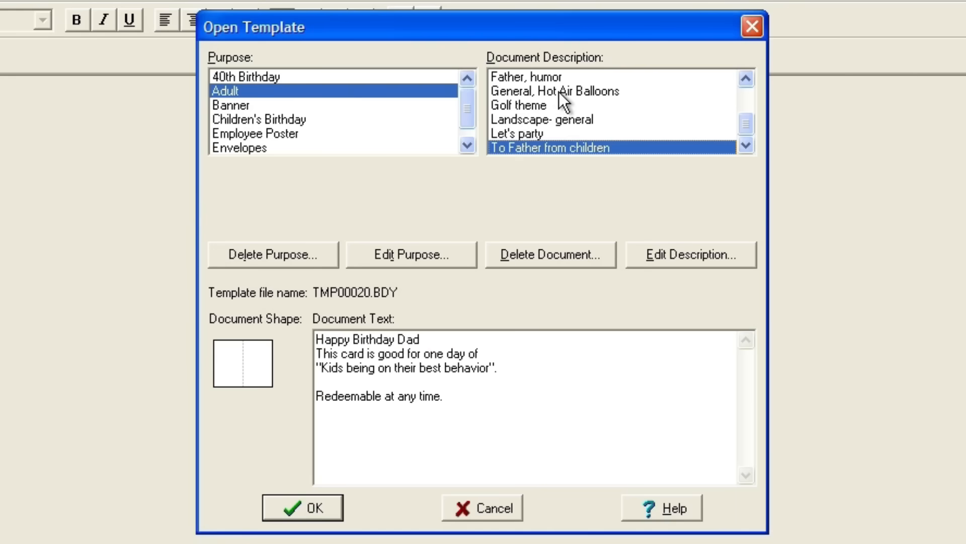
click(543, 132)
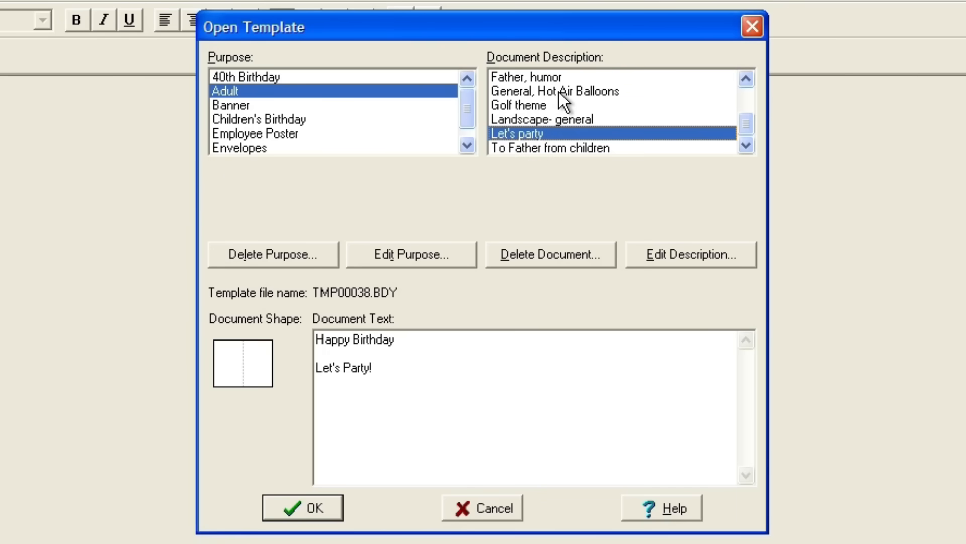
click(302, 507)
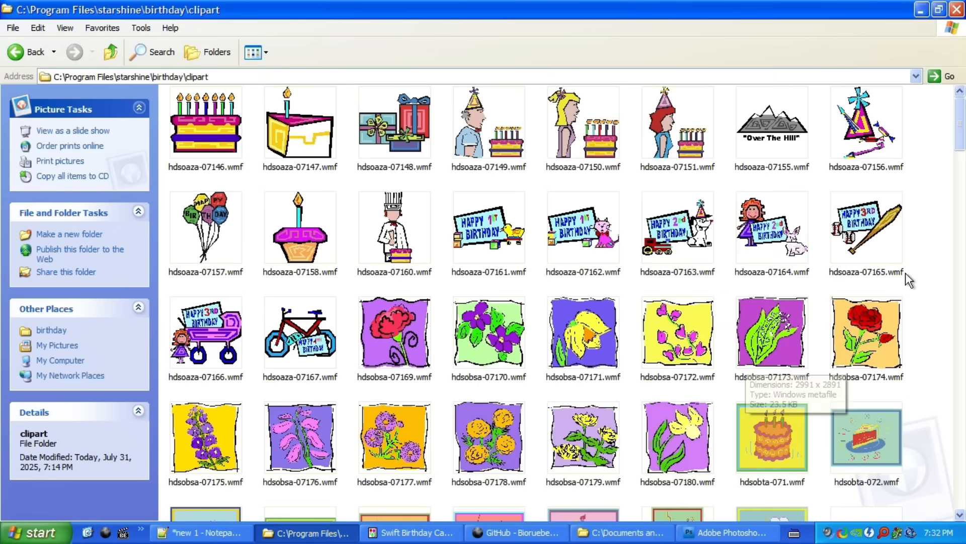
Scroll the clipart folder and open the party-hat dog clip art hdsokca-07136.wmf.
scroll(down, 3)
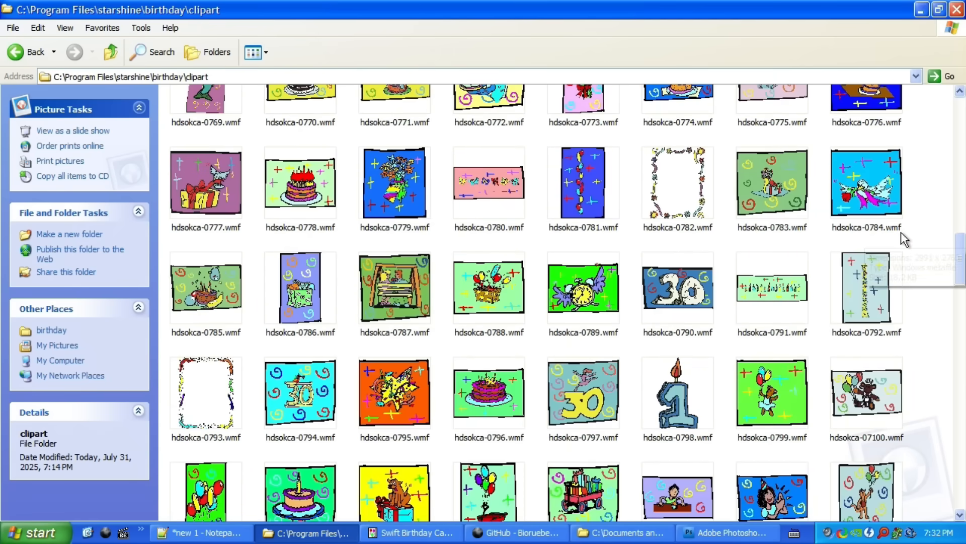
scroll(down, 3)
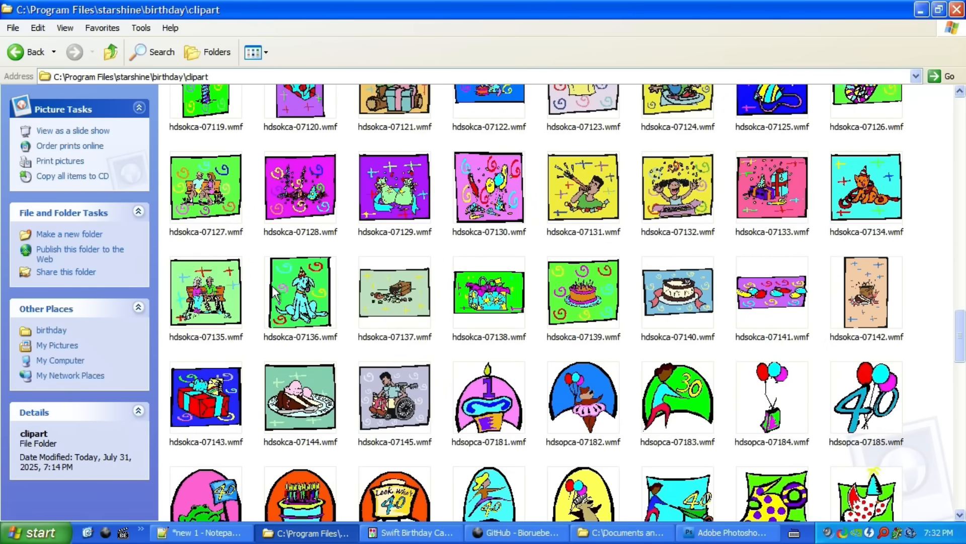
double_click(300, 292)
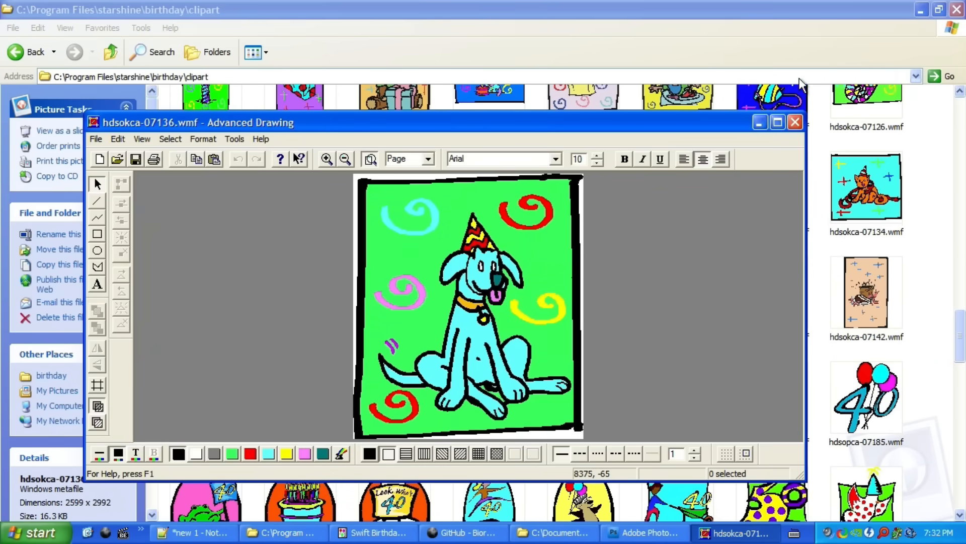
mouse_move(777, 121)
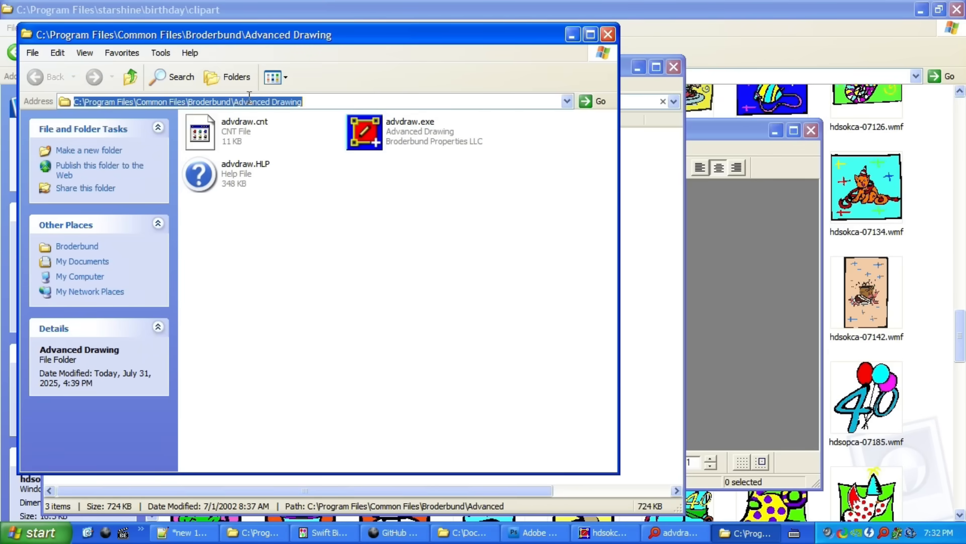
Maximize the dog drawing and zoom in twice on its collar.
double_click(363, 132)
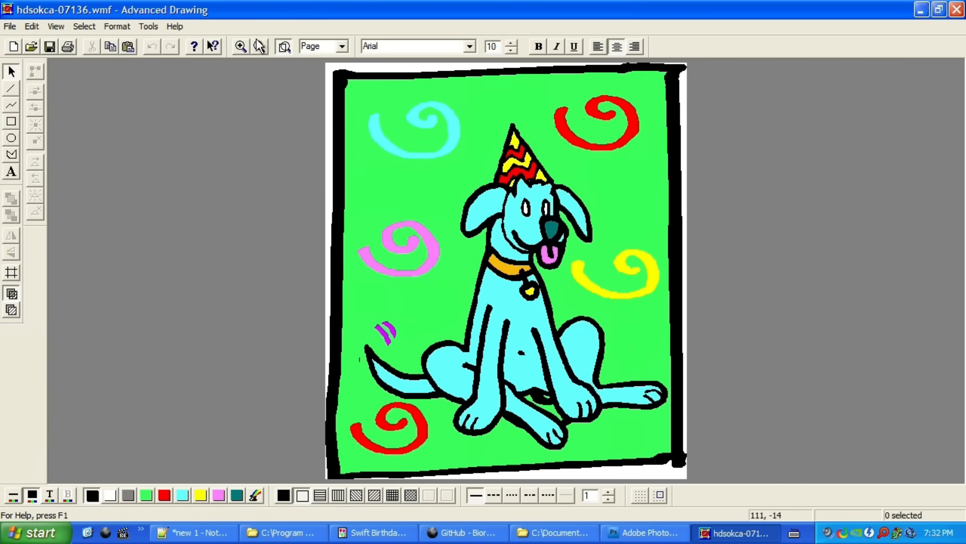
click(241, 46)
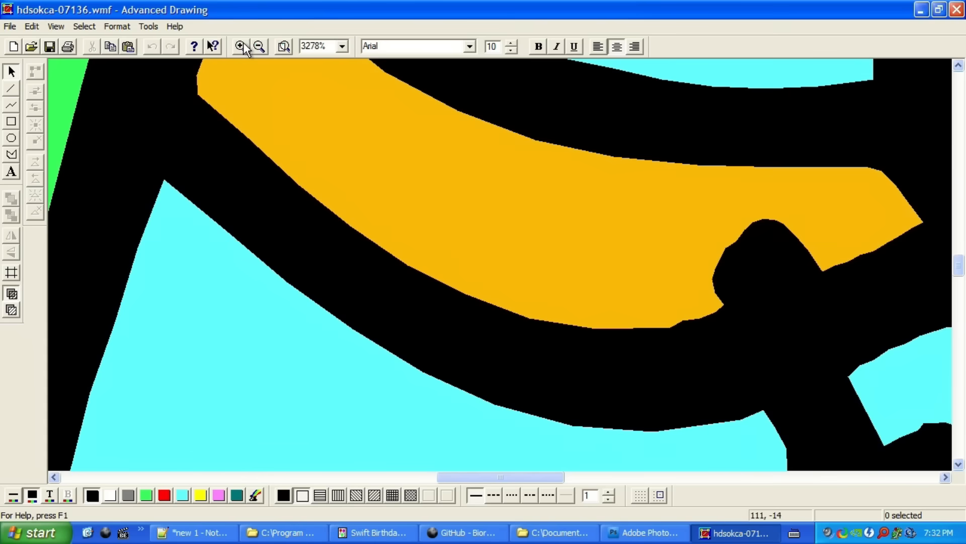
click(258, 46)
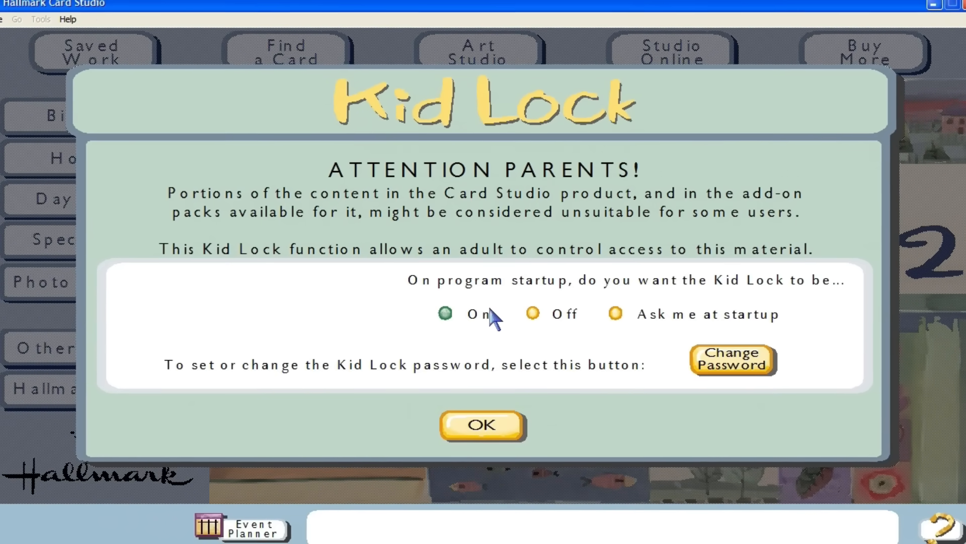
Accept Kid Lock, enter the Day by Day collection and dismiss the missing CD notice.
click(483, 425)
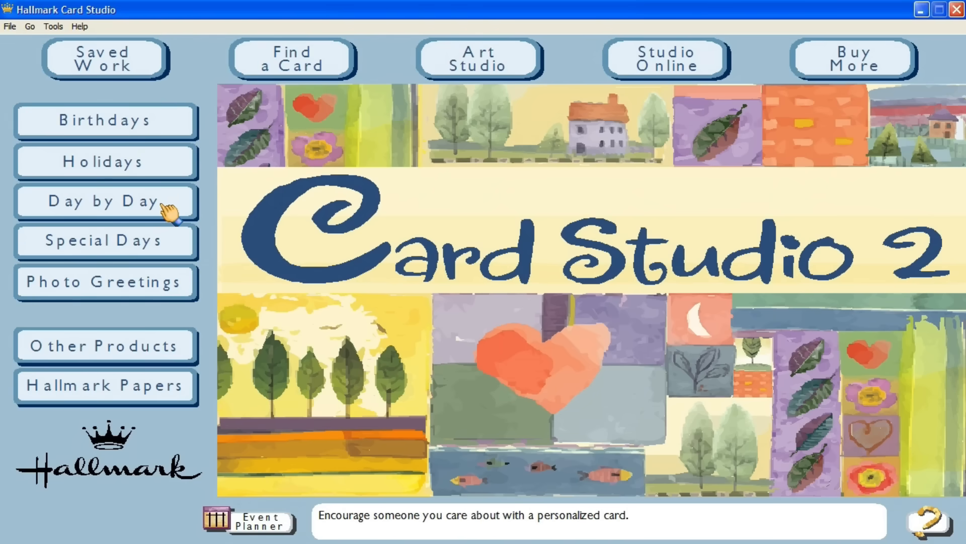
click(105, 202)
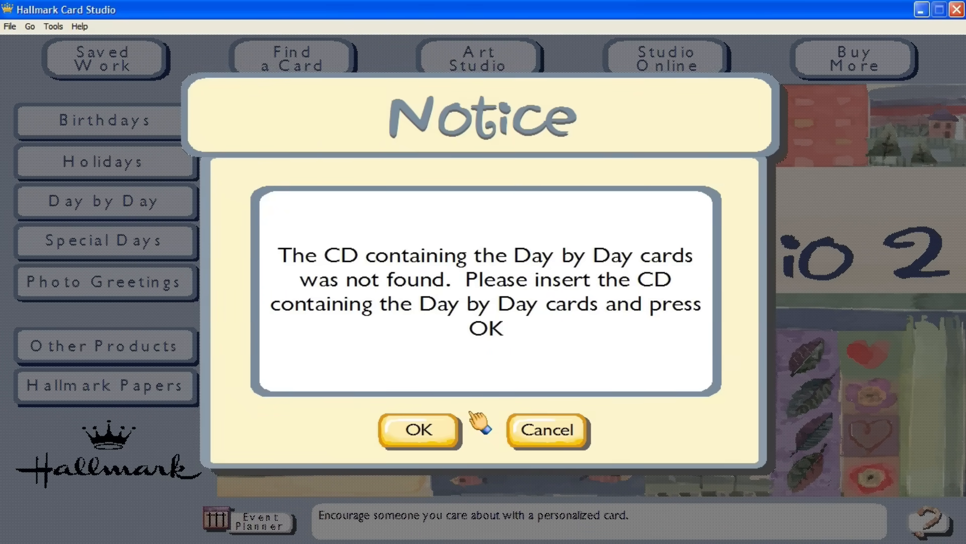
click(418, 429)
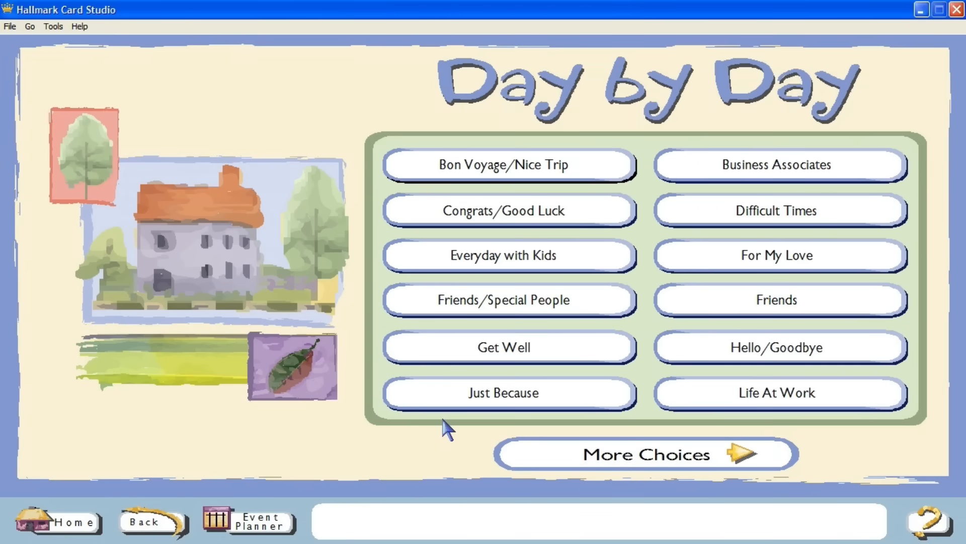
mouse_move(391, 422)
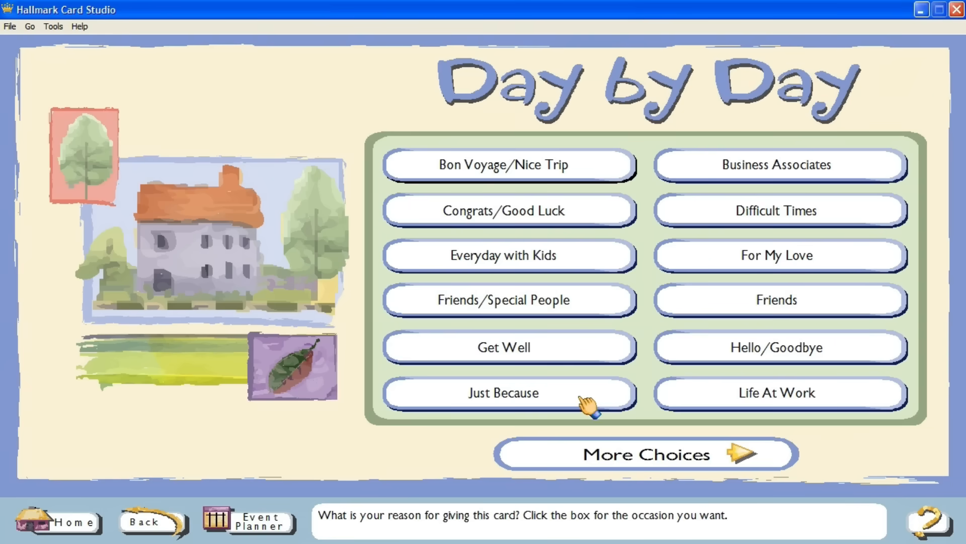
Browse three Just Because Hi/Hello card designs, then go back to Woman to Woman categories.
click(504, 392)
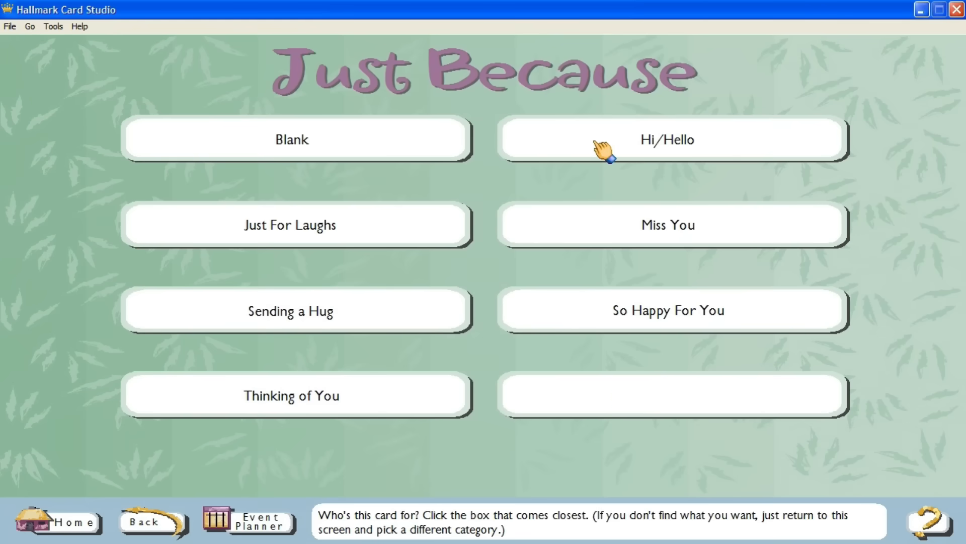
mouse_move(616, 154)
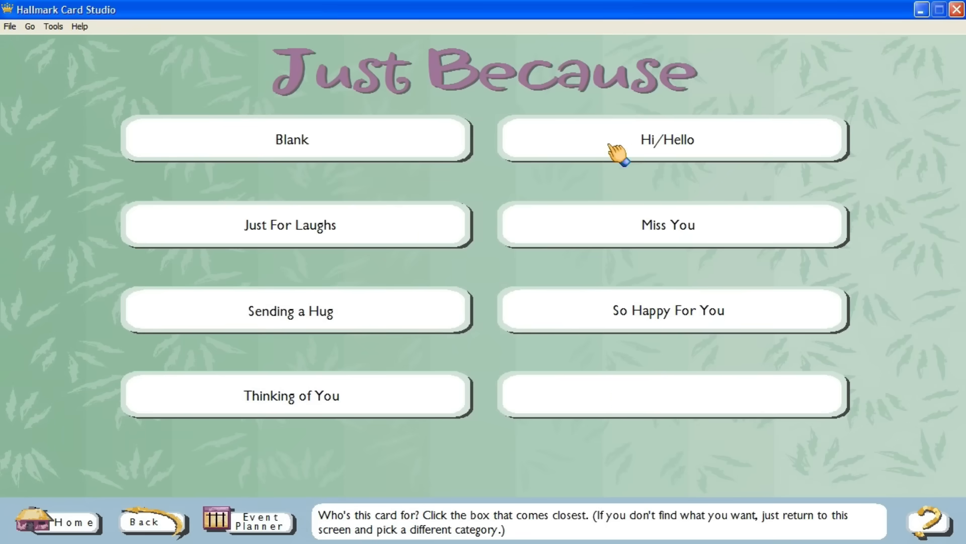
click(667, 139)
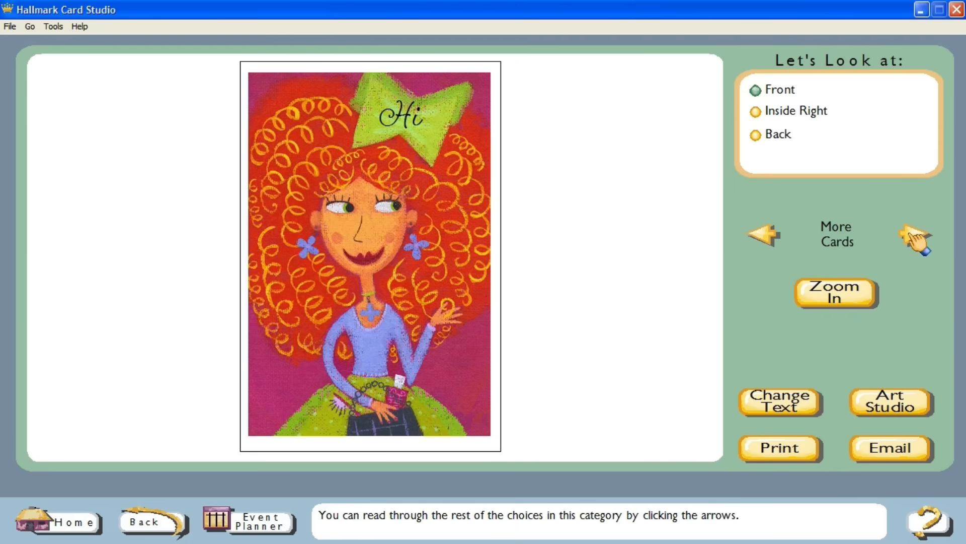
click(916, 236)
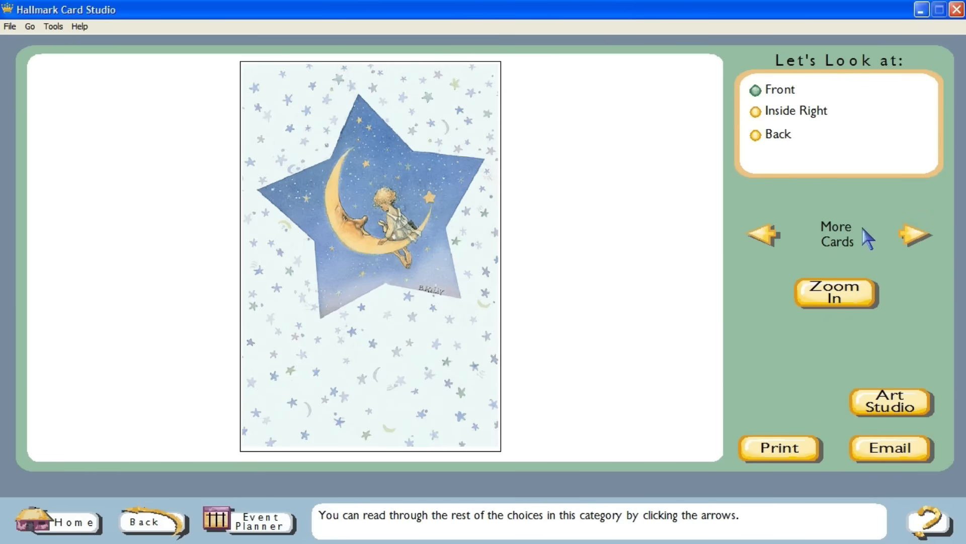
click(916, 235)
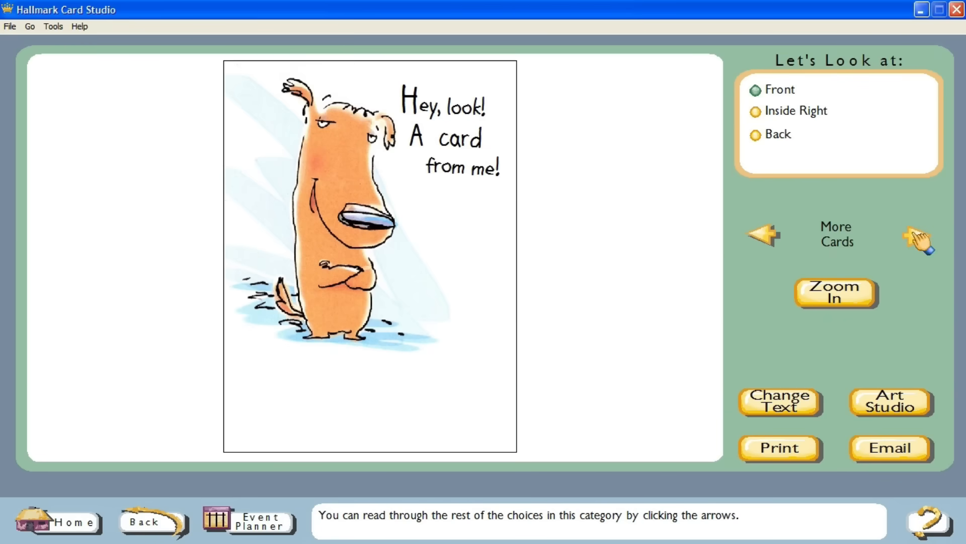
click(917, 237)
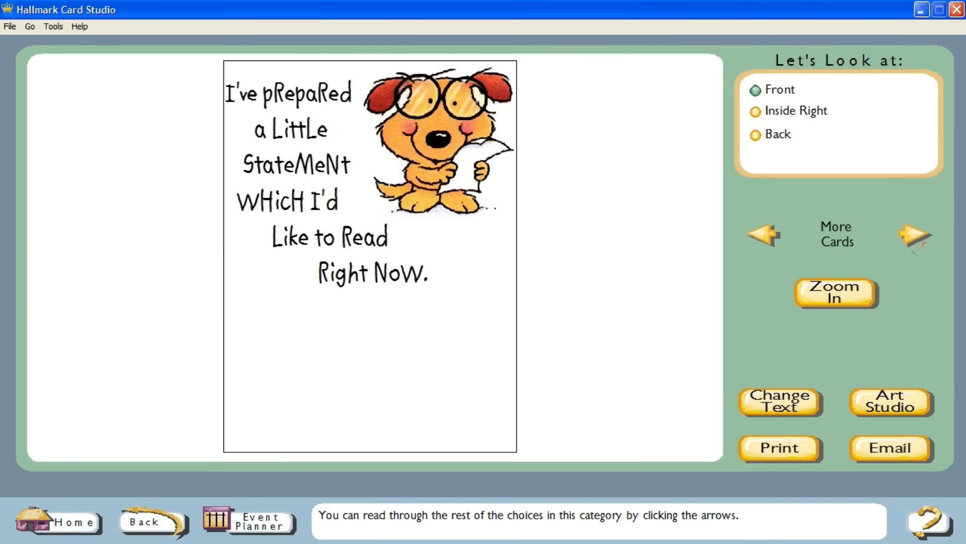
mouse_move(916, 241)
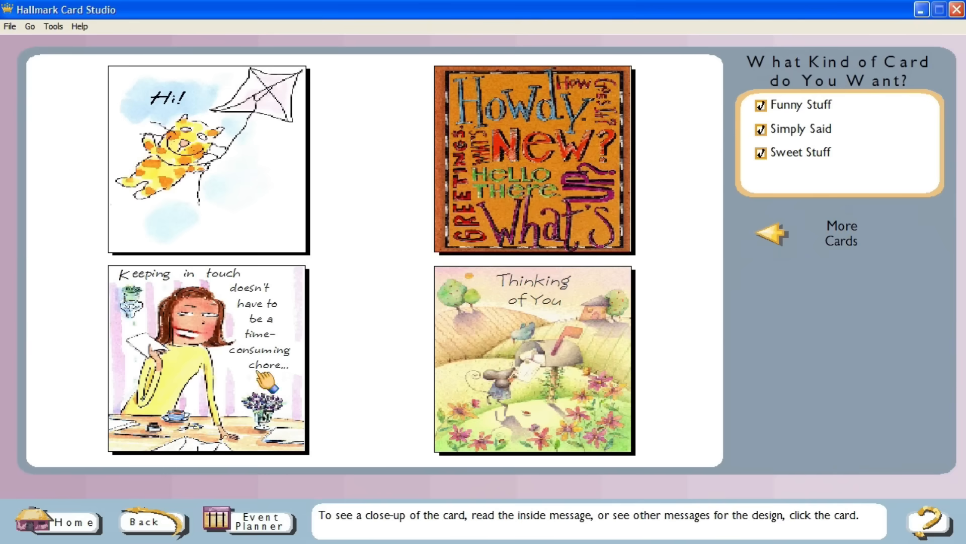
mouse_move(157, 487)
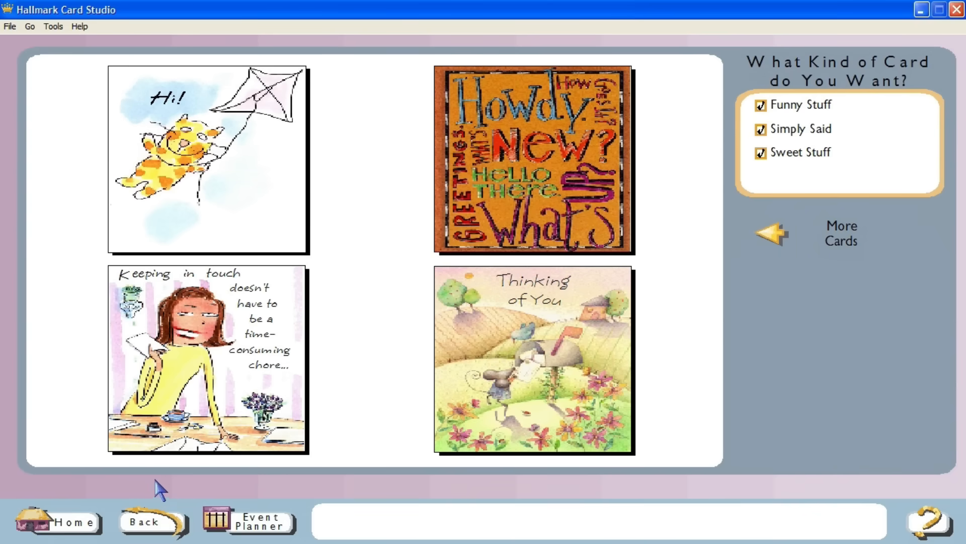
mouse_move(148, 522)
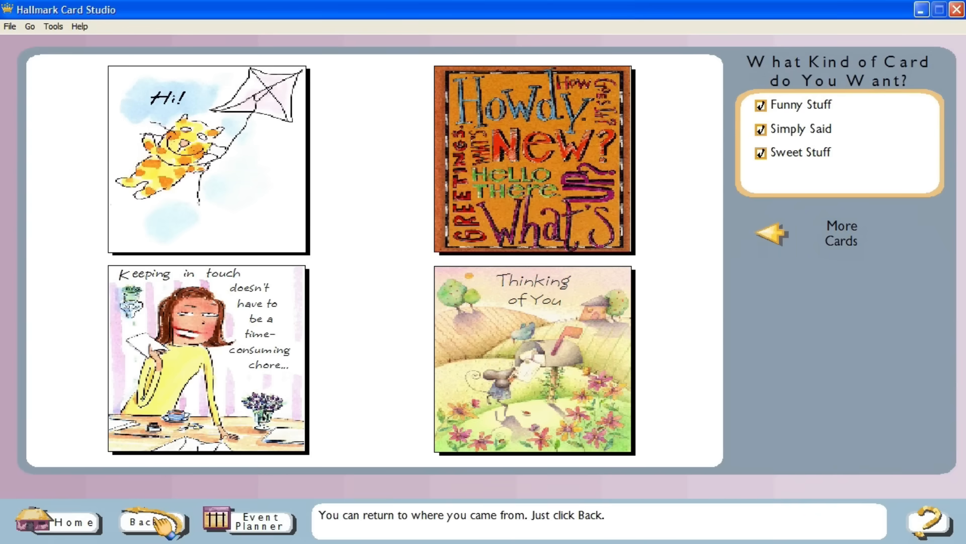
click(150, 521)
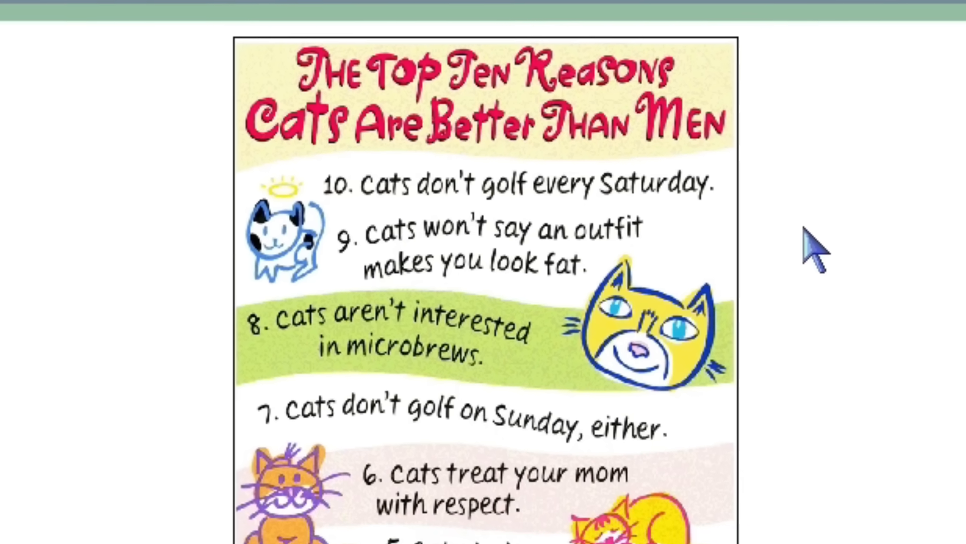
click(152, 522)
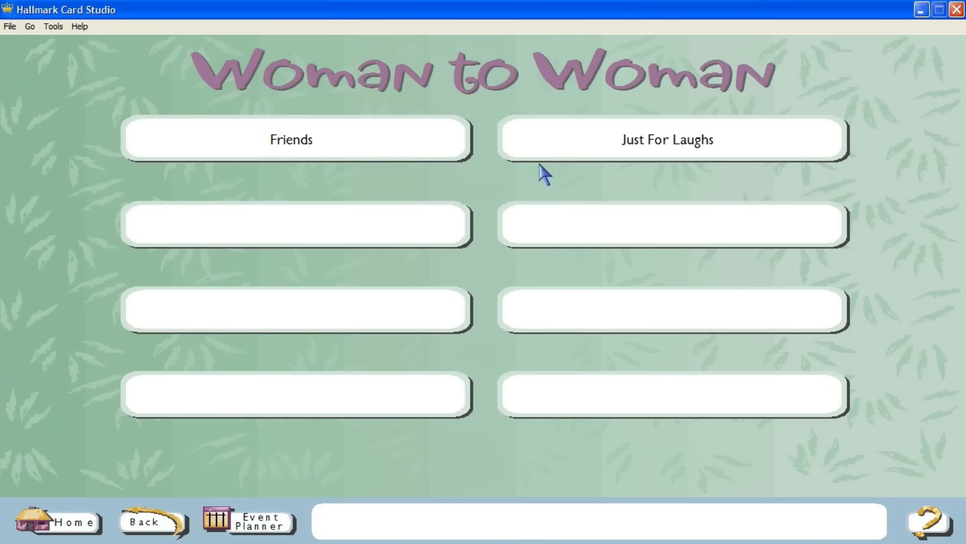
Choose Just For Laughs and view more woman-to-woman card designs.
click(667, 139)
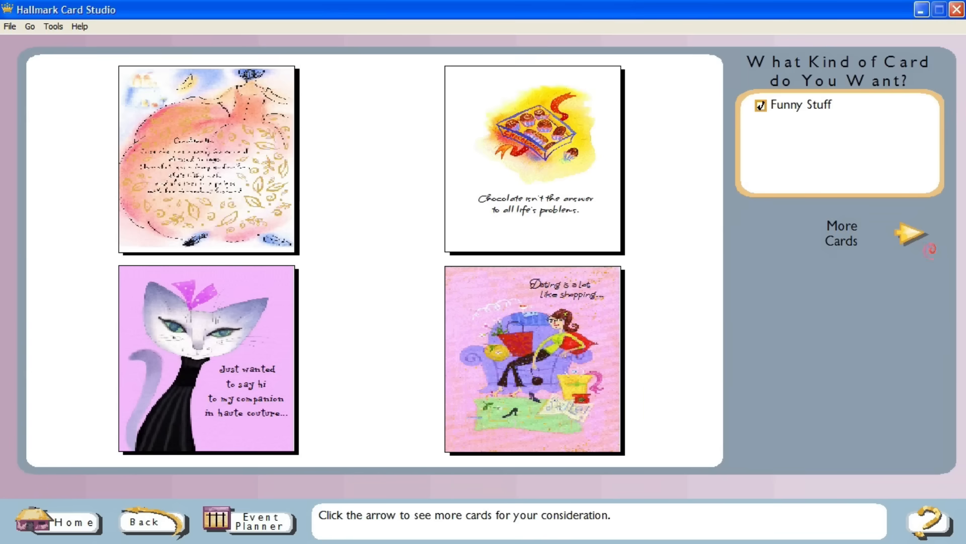
click(911, 236)
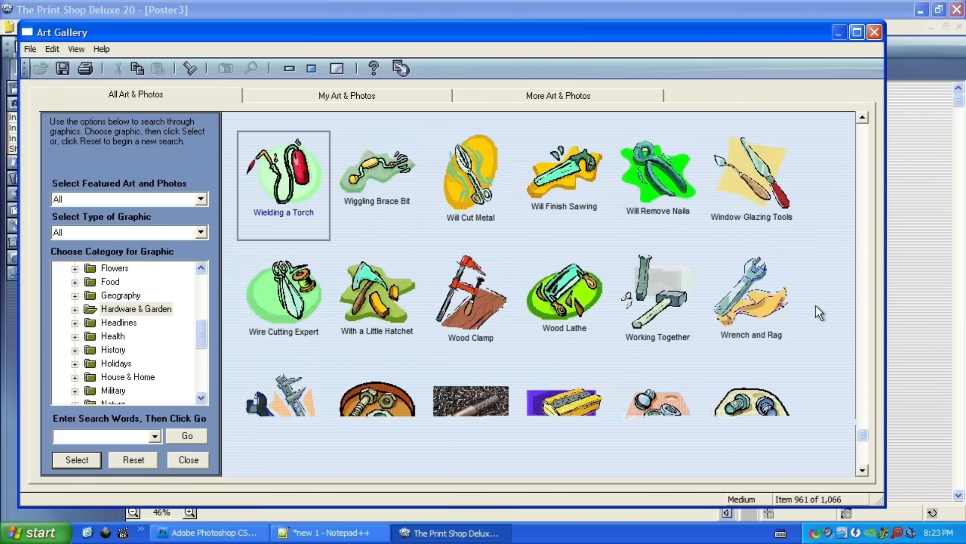
Browse the Headlines and People art categories and select the computer clip art.
click(118, 321)
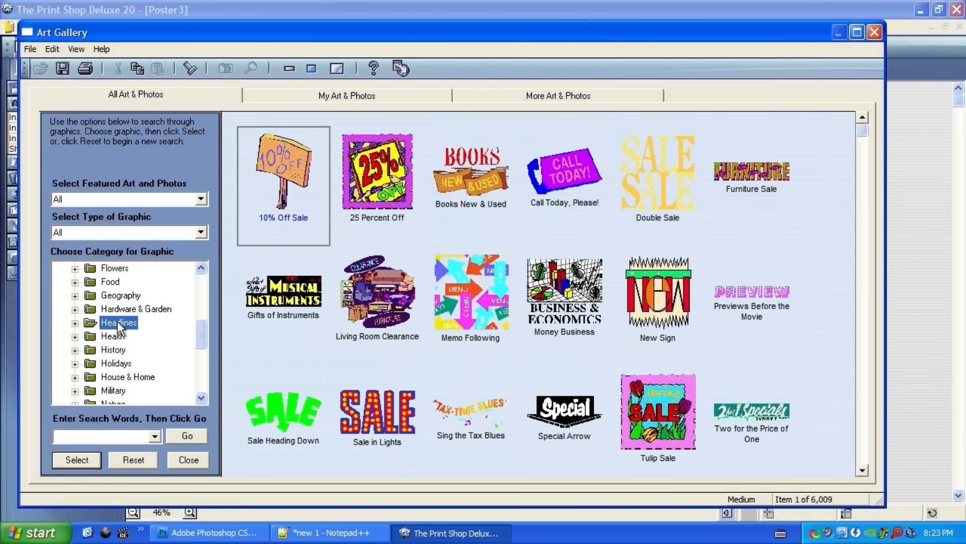
scroll(down, 3)
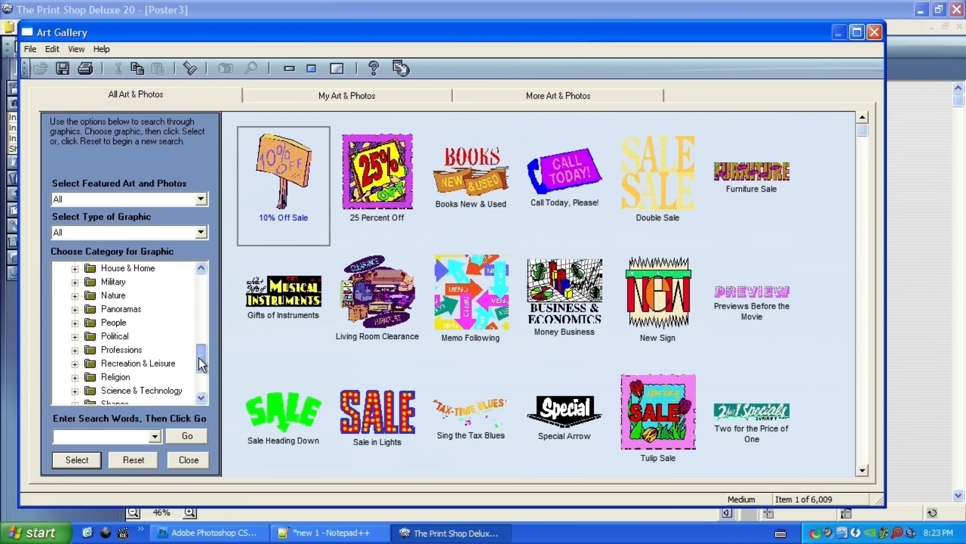
click(113, 308)
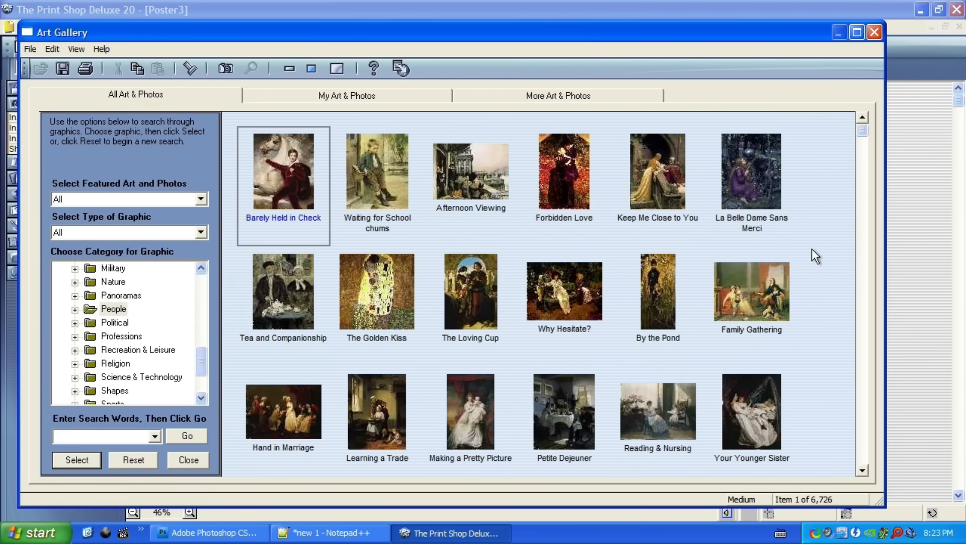
click(76, 459)
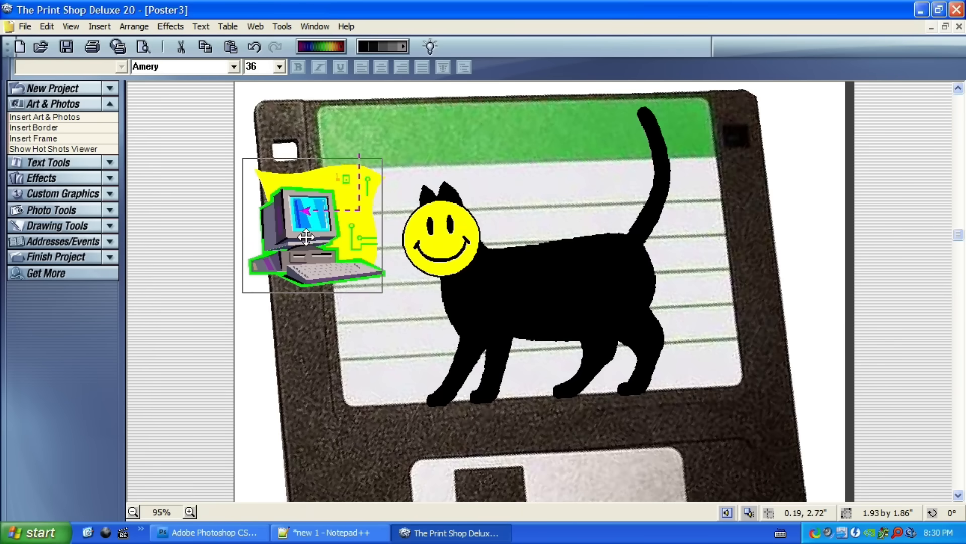
Export the computer clip art as a WMF file and inspect it in Advanced Drawing.
right_click(486, 191)
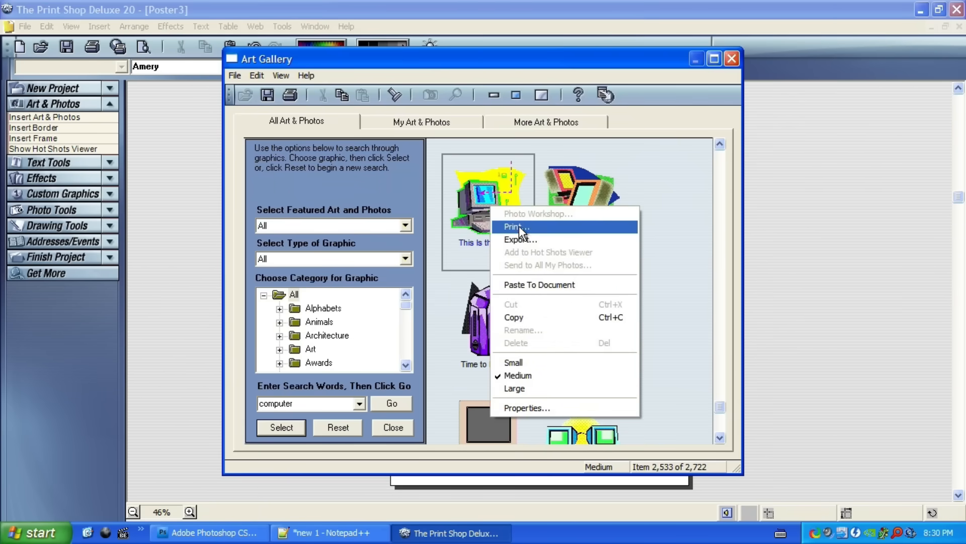
click(520, 239)
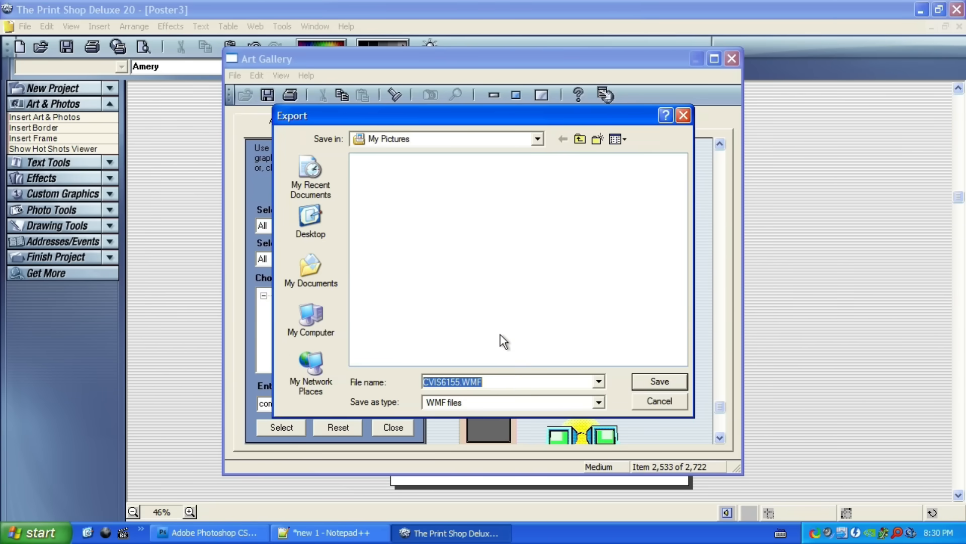
click(658, 381)
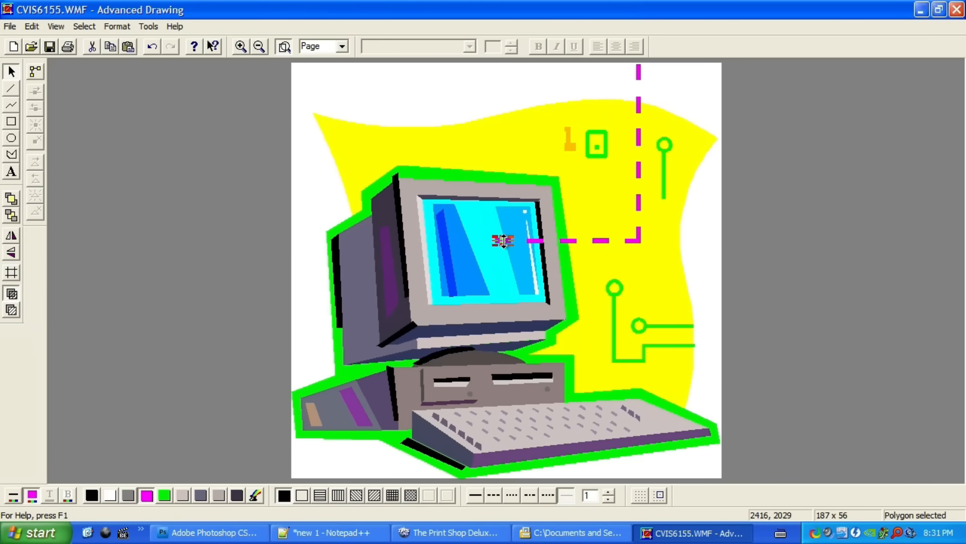
click(241, 46)
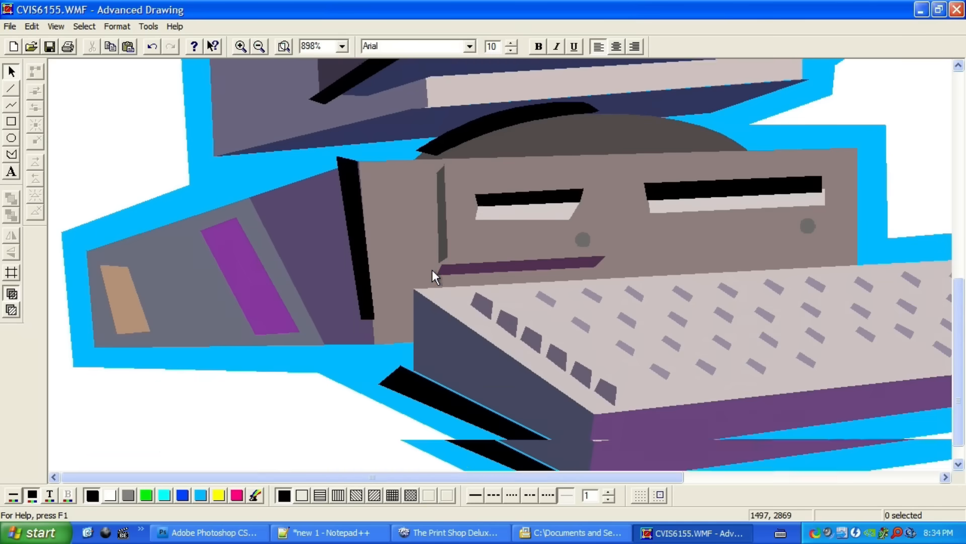
click(449, 532)
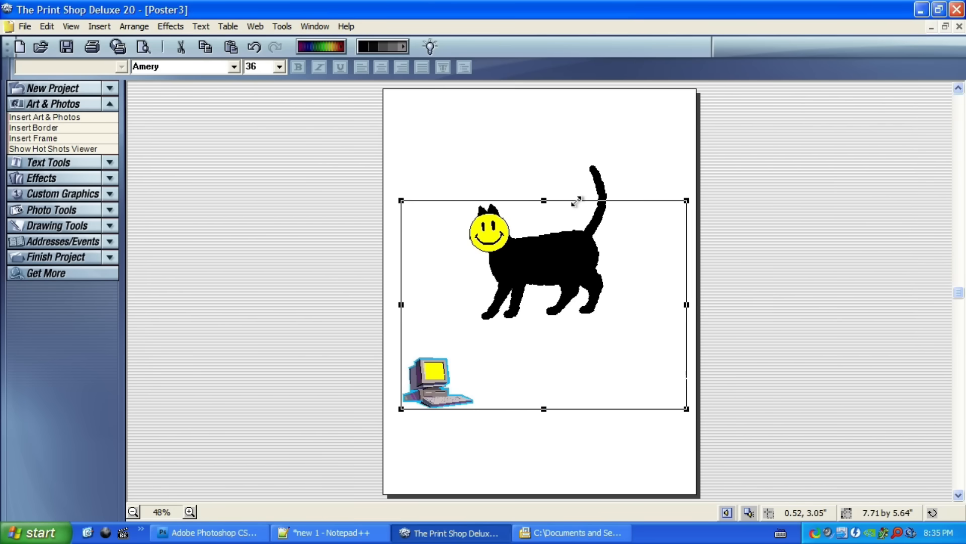
Resize the smiley face on the cat and choose the White Cursor Arrow art.
click(190, 512)
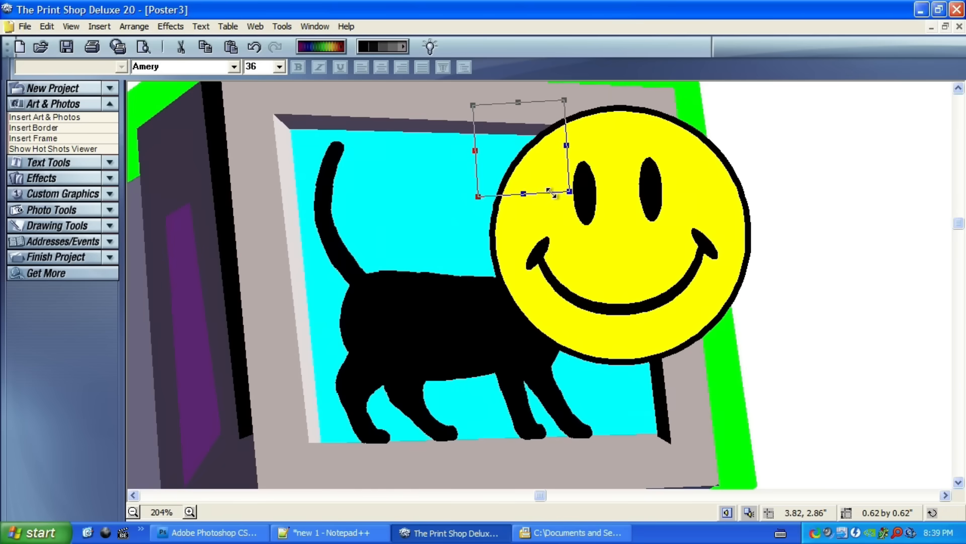
click(44, 116)
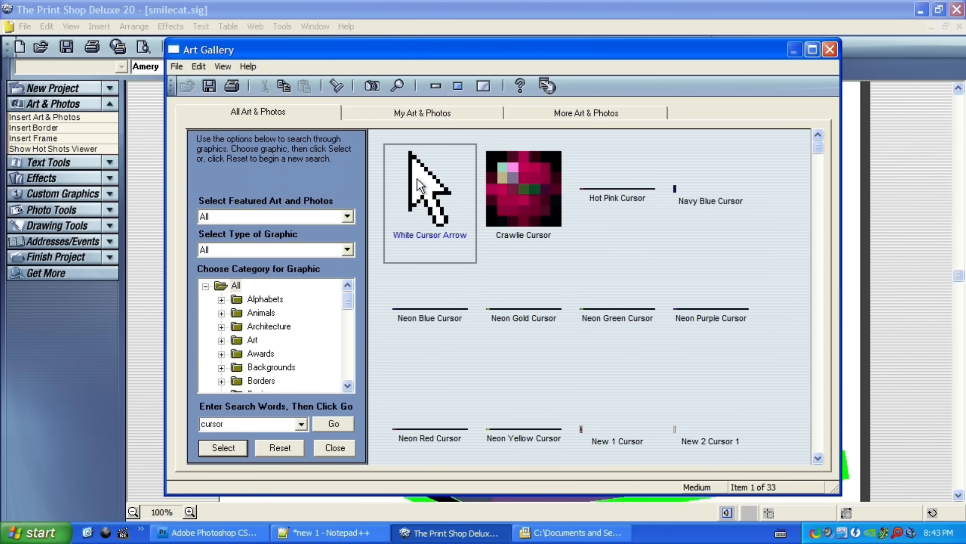
click(333, 424)
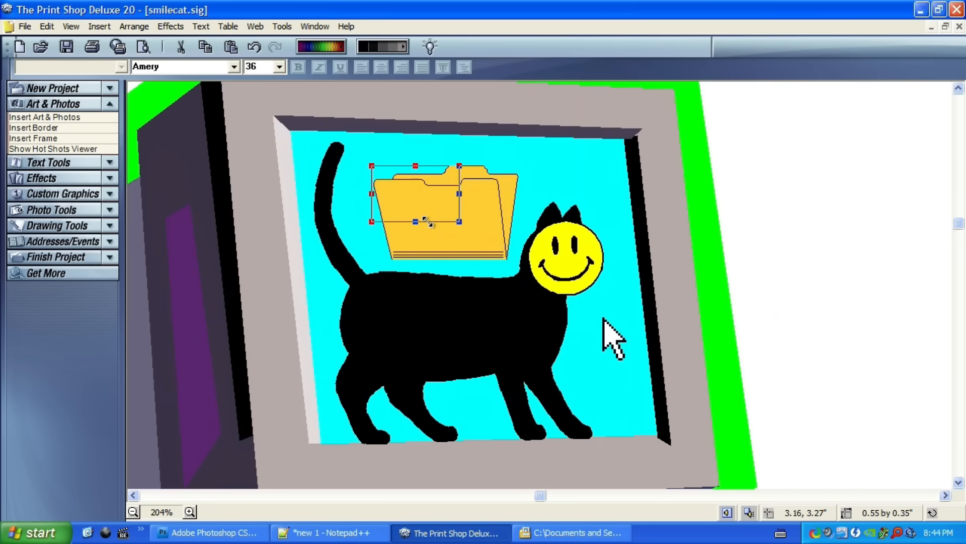
Resize the folder icon on the screen and select, then deselect, Layer 2.
click(209, 532)
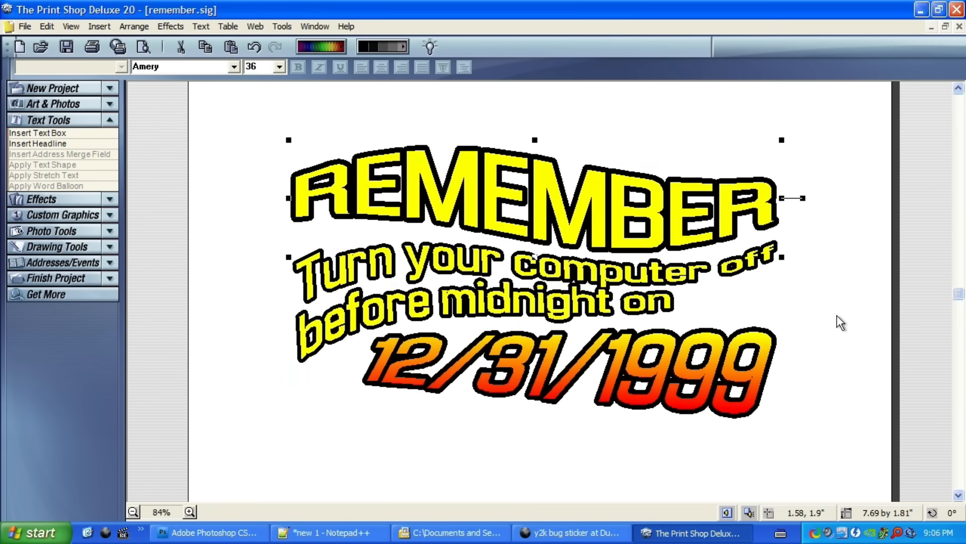
click(206, 532)
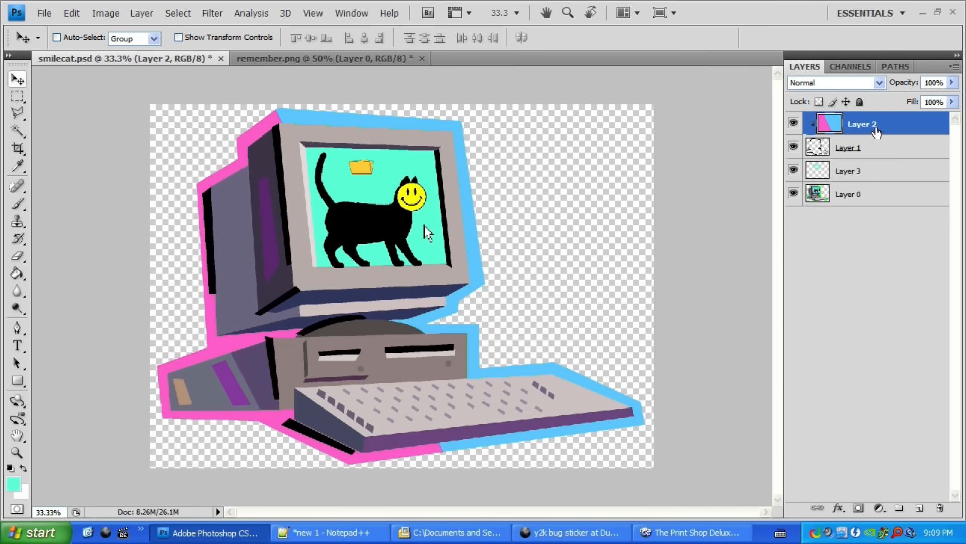
click(786, 266)
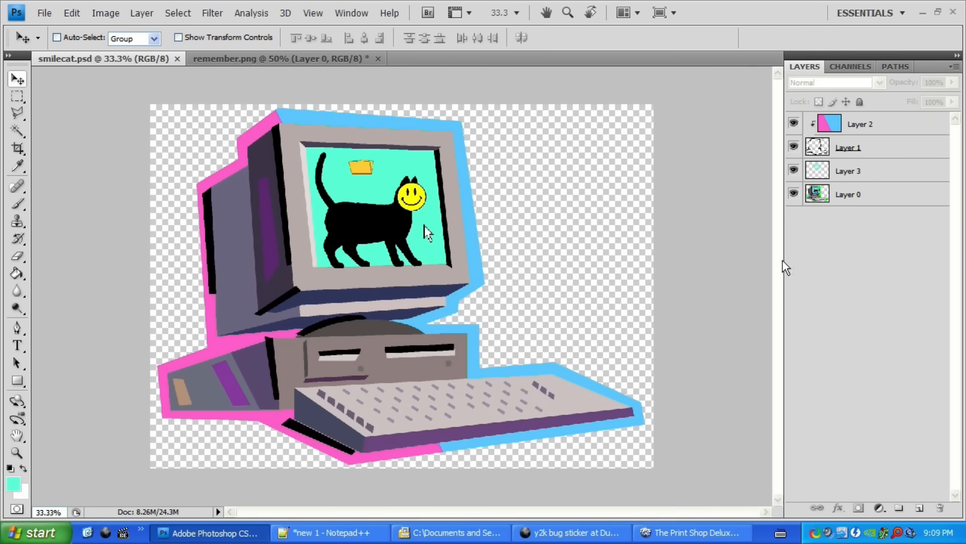
click(690, 532)
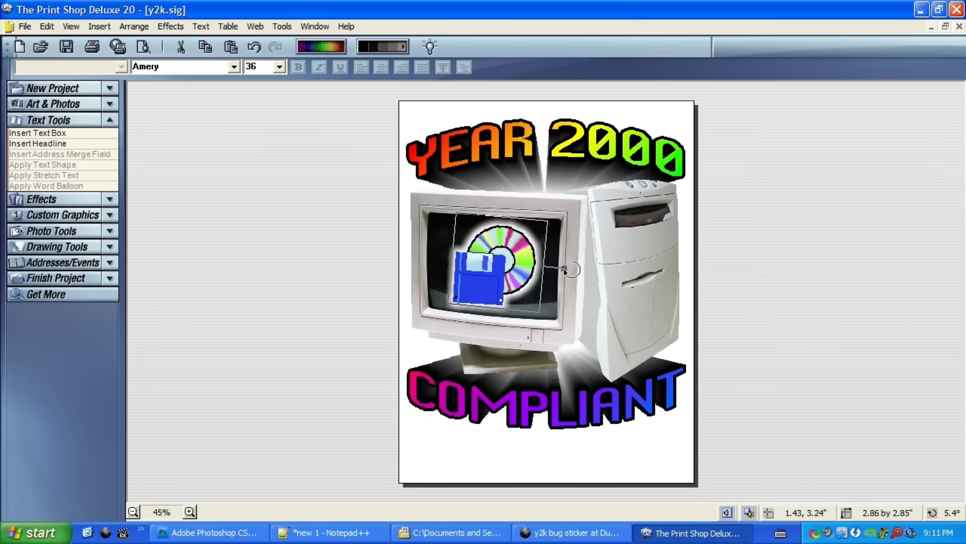
Adjust the floppy and disc art, then begin exporting the meowed banner as gato PNG.
click(208, 532)
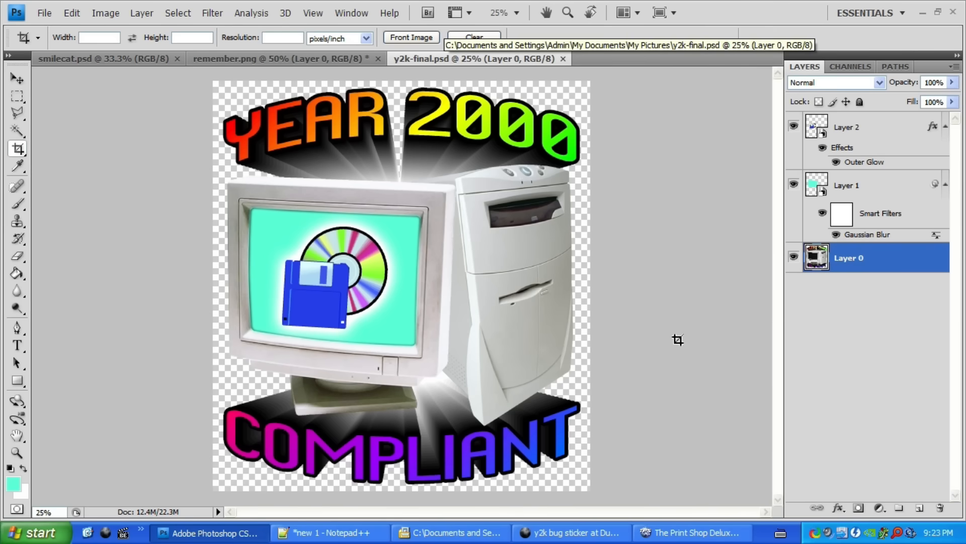
click(690, 532)
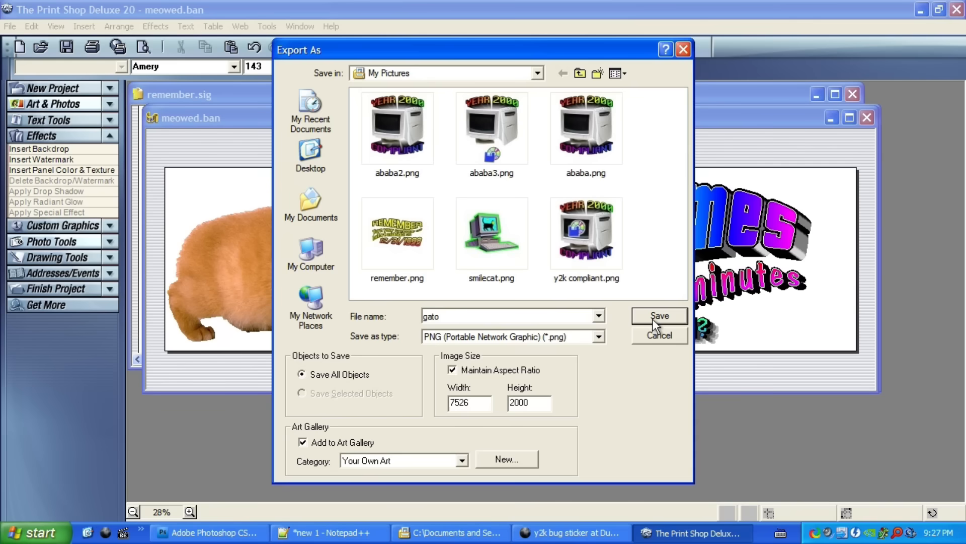
Save the banner as gato.png and dismiss the invalid image size warning.
click(659, 316)
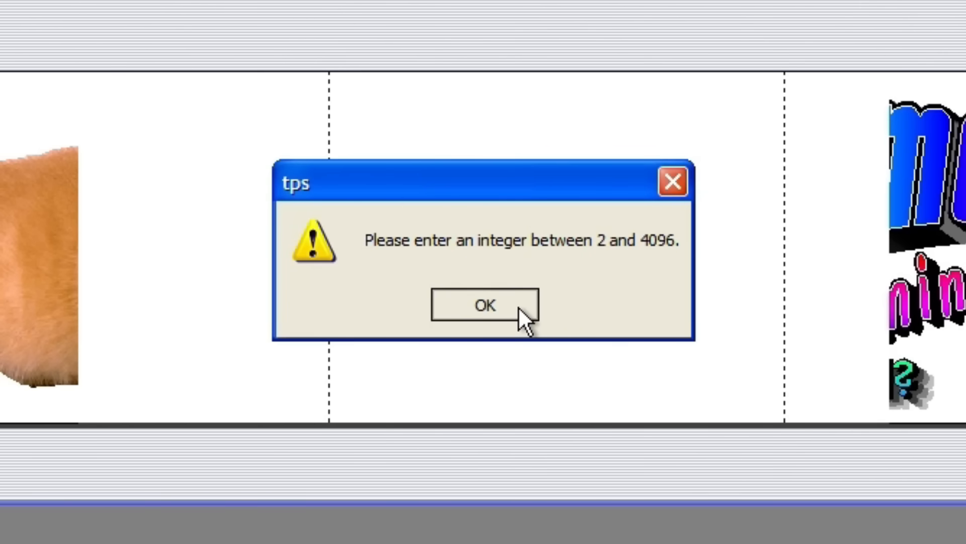
click(485, 305)
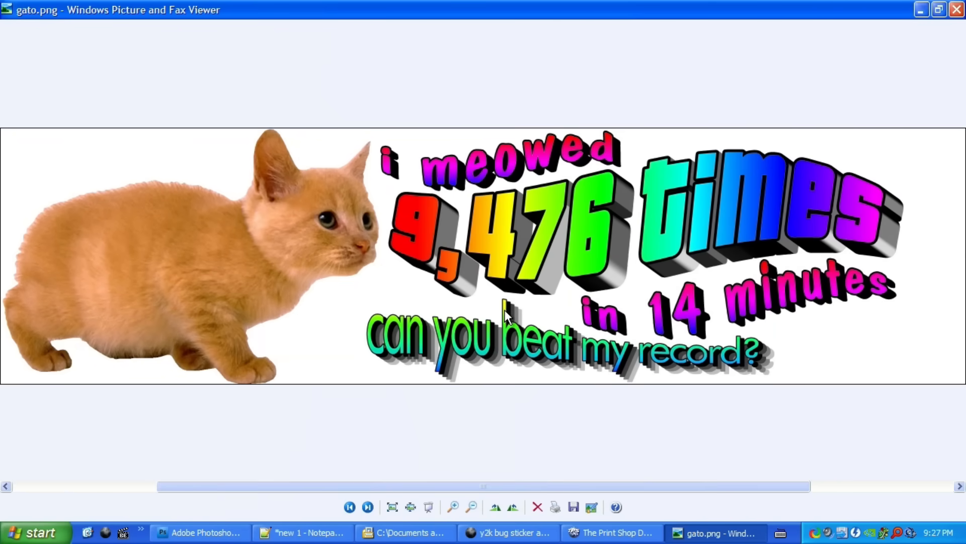
Close the meowed banner image preview in Windows Picture and Fax Viewer.
click(209, 532)
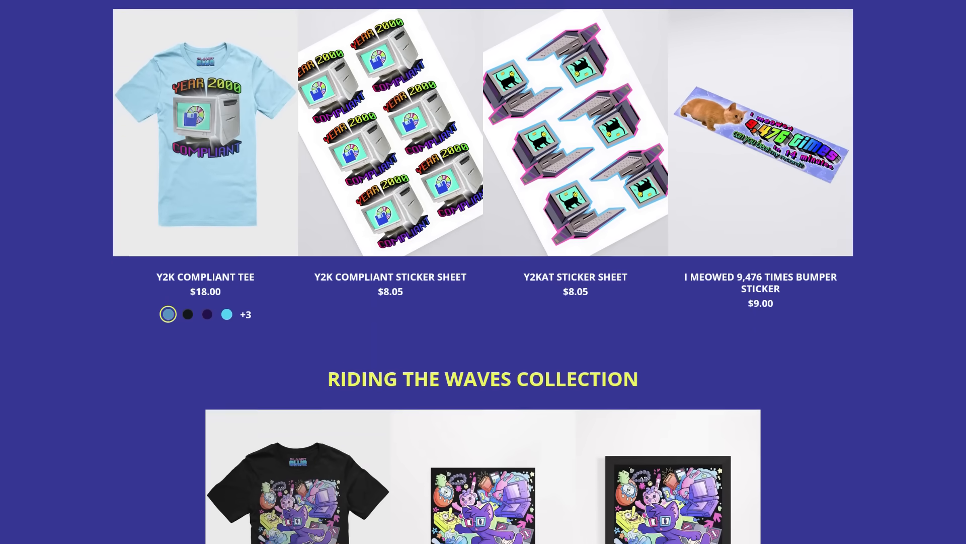
Scroll the clue.ink store page down past Riding the Waves to the Tees section and KayKay Pride stickers.
scroll(down, 3)
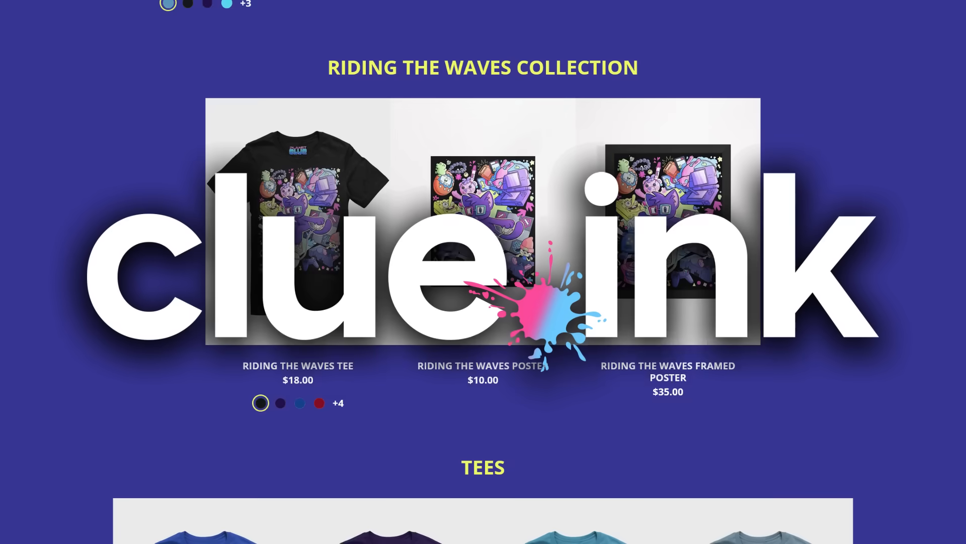
scroll(down, 3)
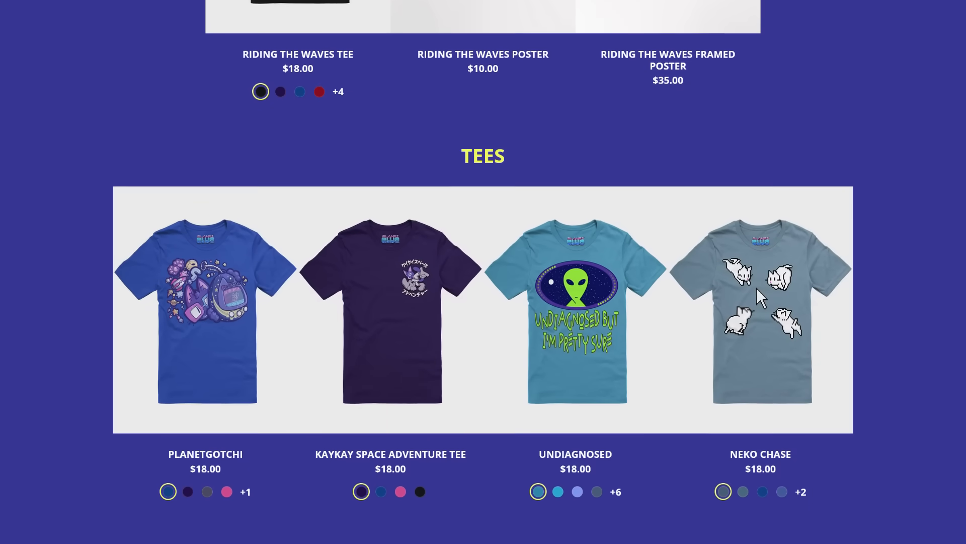
scroll(down, 3)
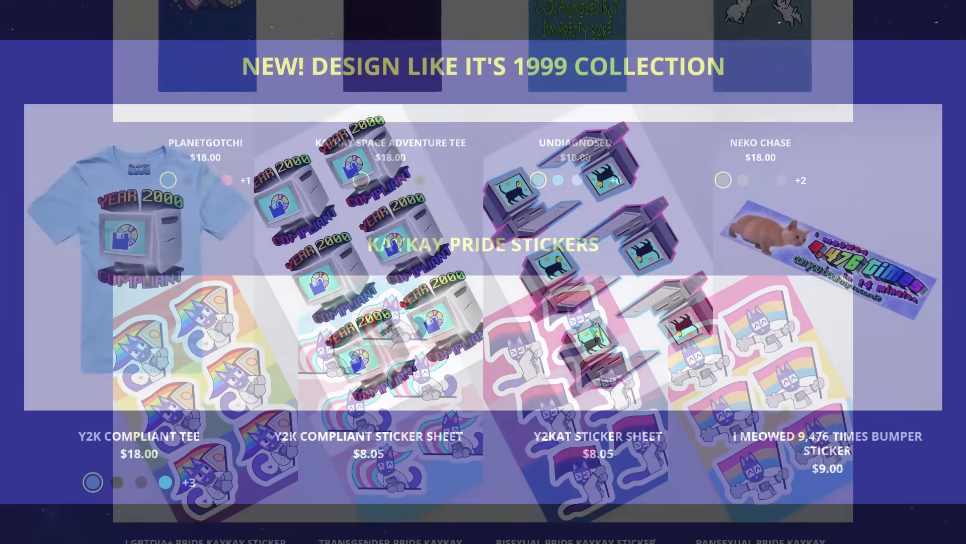